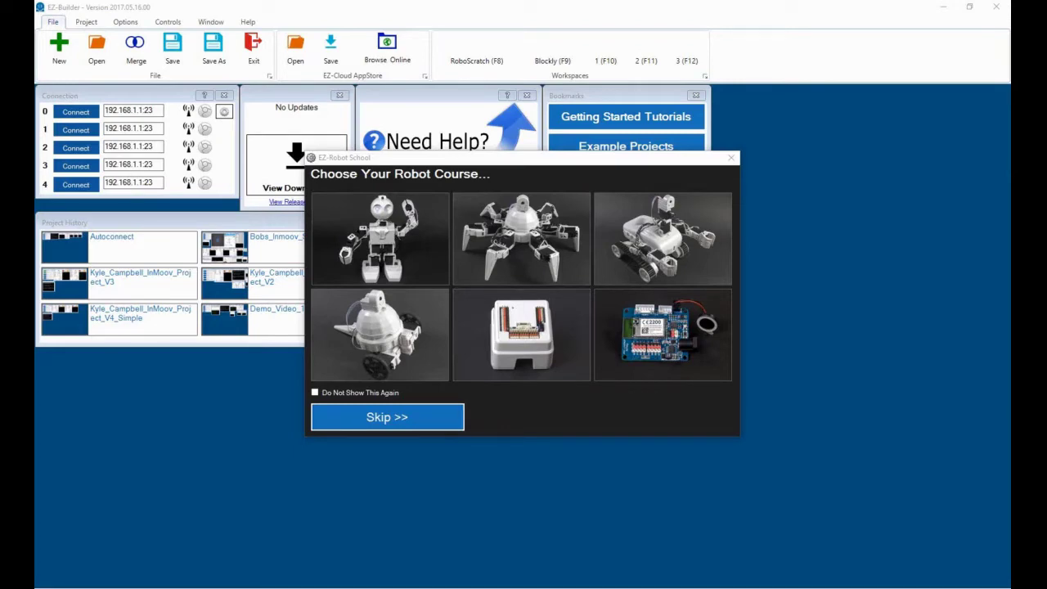
- Dismiss Robot School and enable Realtime Update and Port Edit Mode so InMoov servos show port labels
left_click(387, 416)
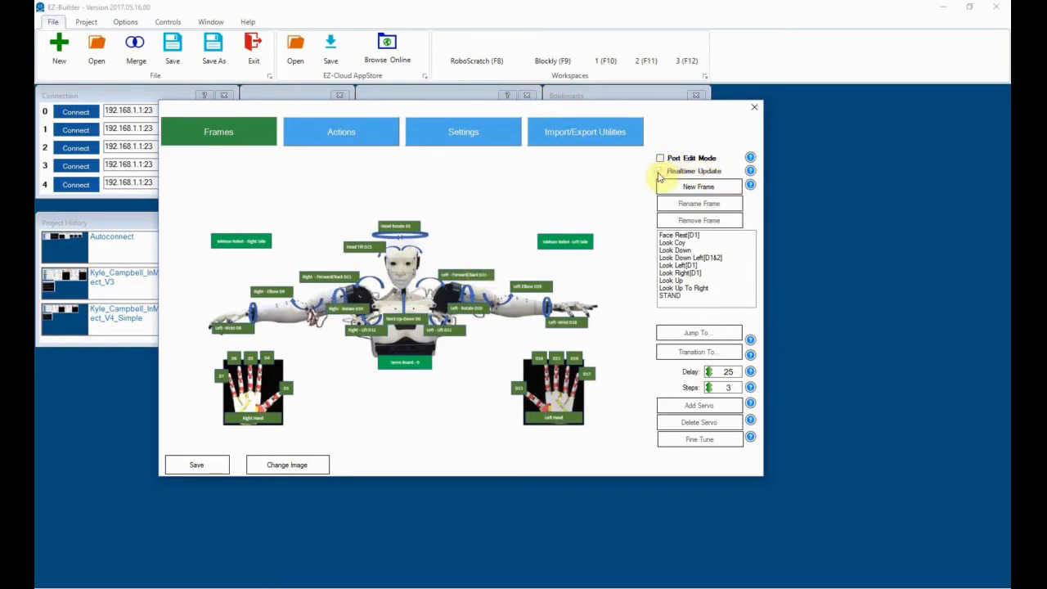
left_click(660, 170)
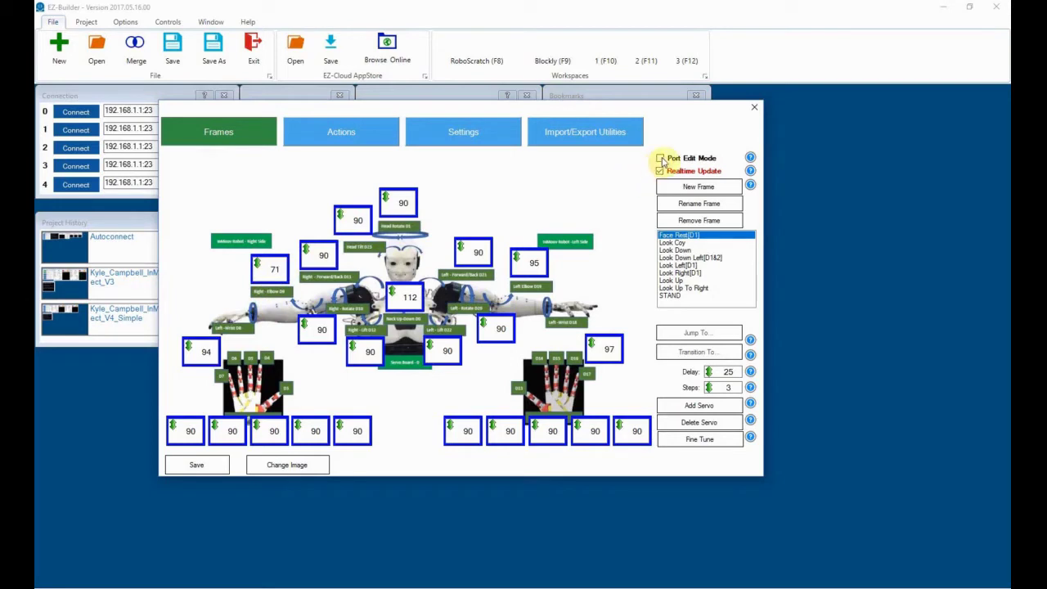
left_click(660, 157)
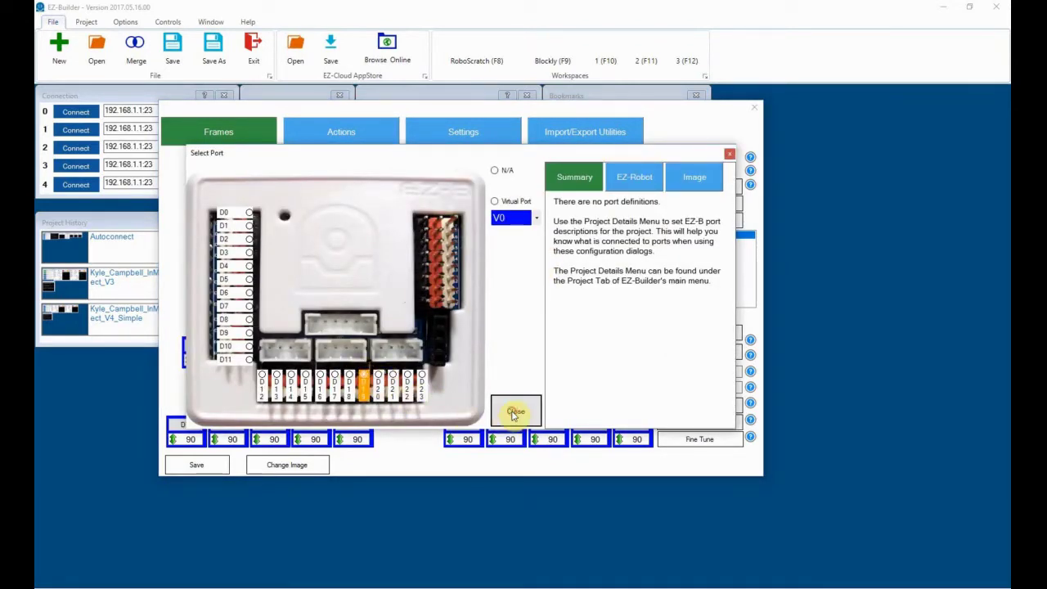
left_click(515, 411)
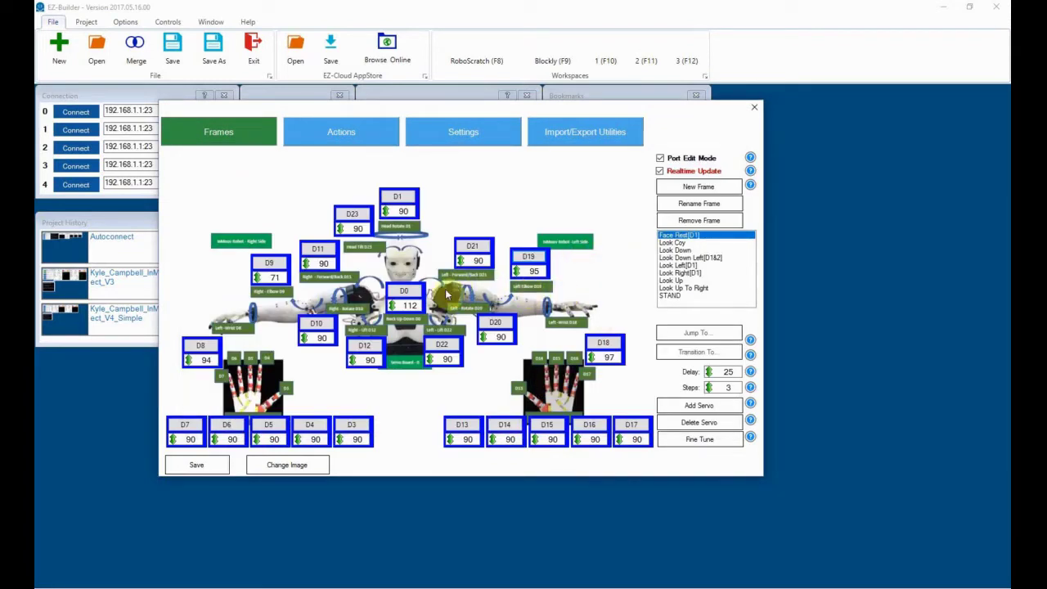
mouse_move(633, 229)
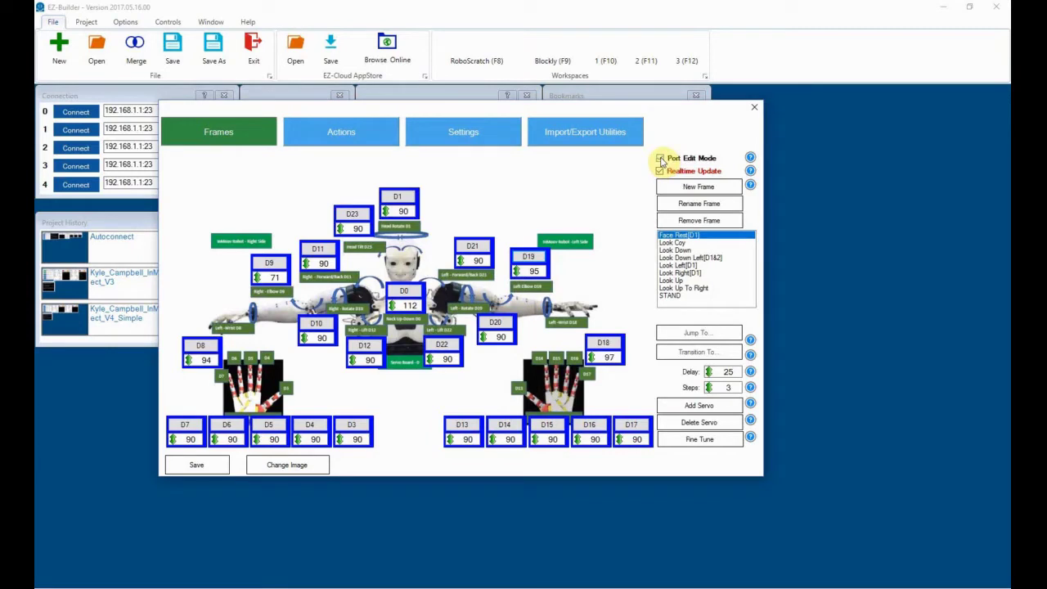
- Turn Port Edit Mode off and set the Left Elbow D19 servo to 98
left_click(660, 157)
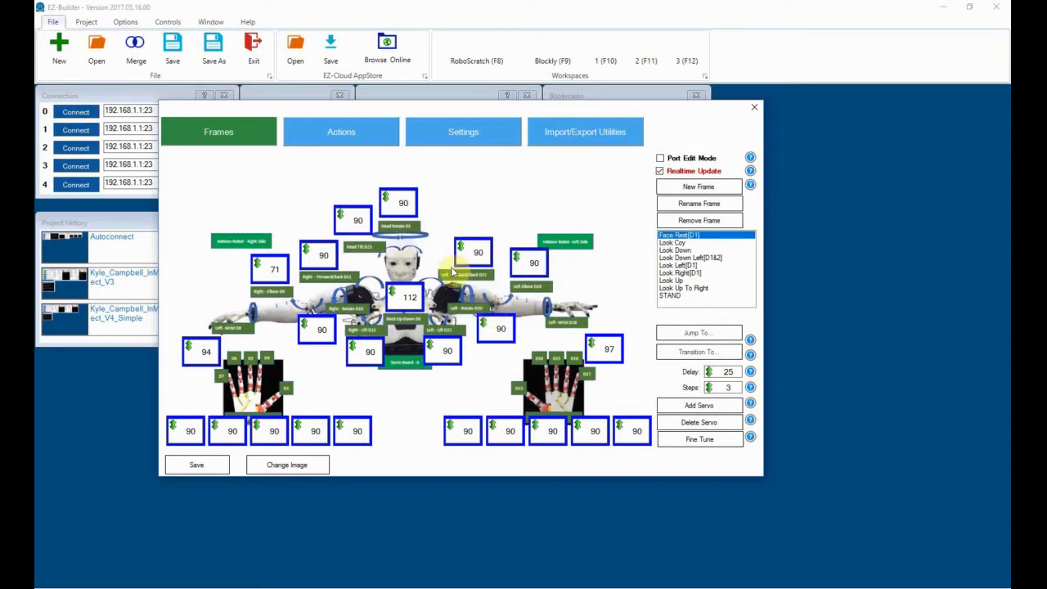
mouse_move(527, 286)
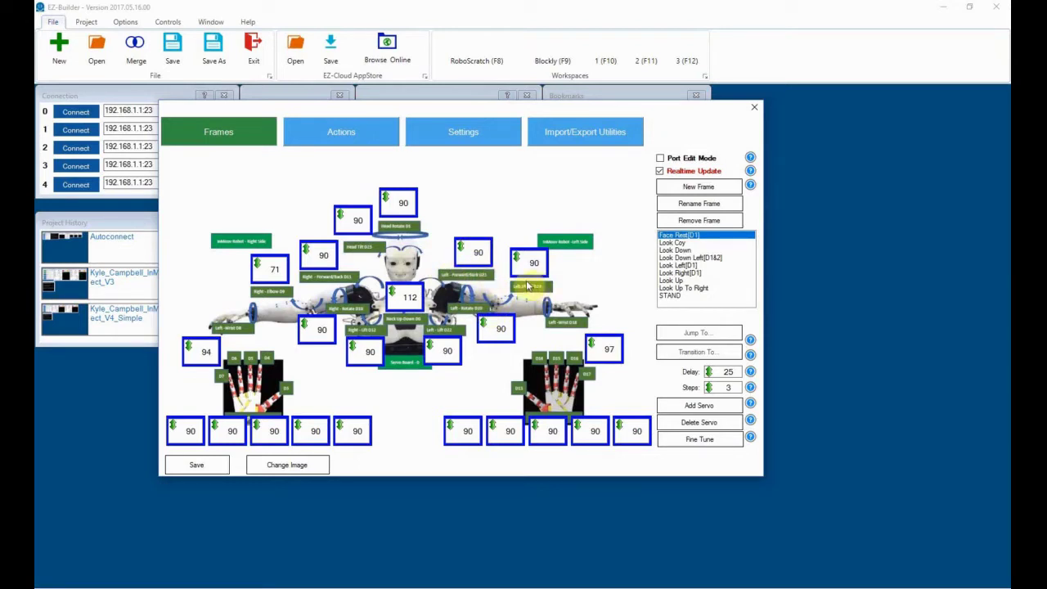
mouse_move(505, 373)
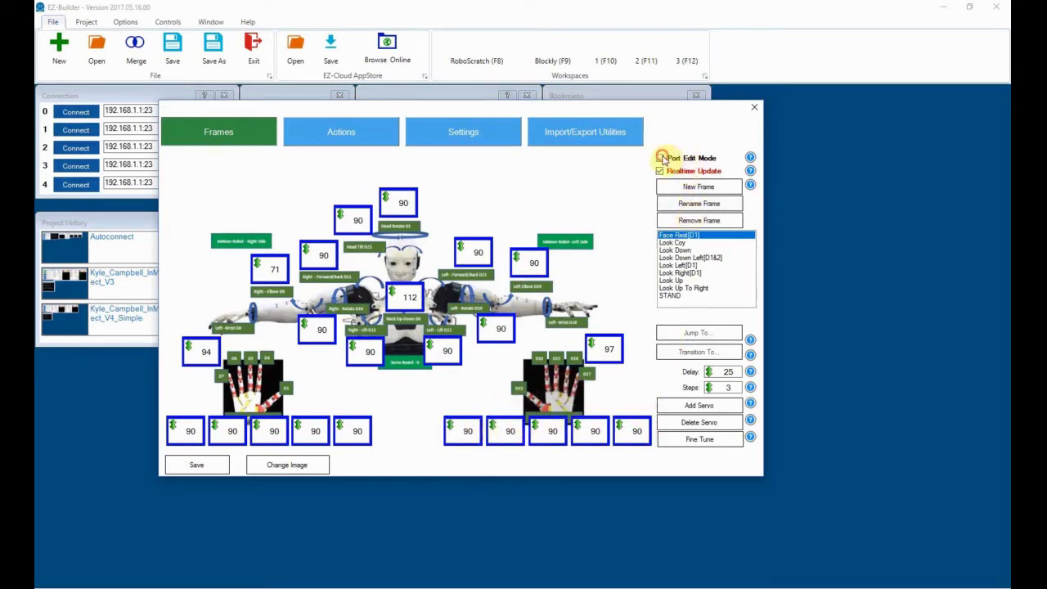
left_click(659, 157)
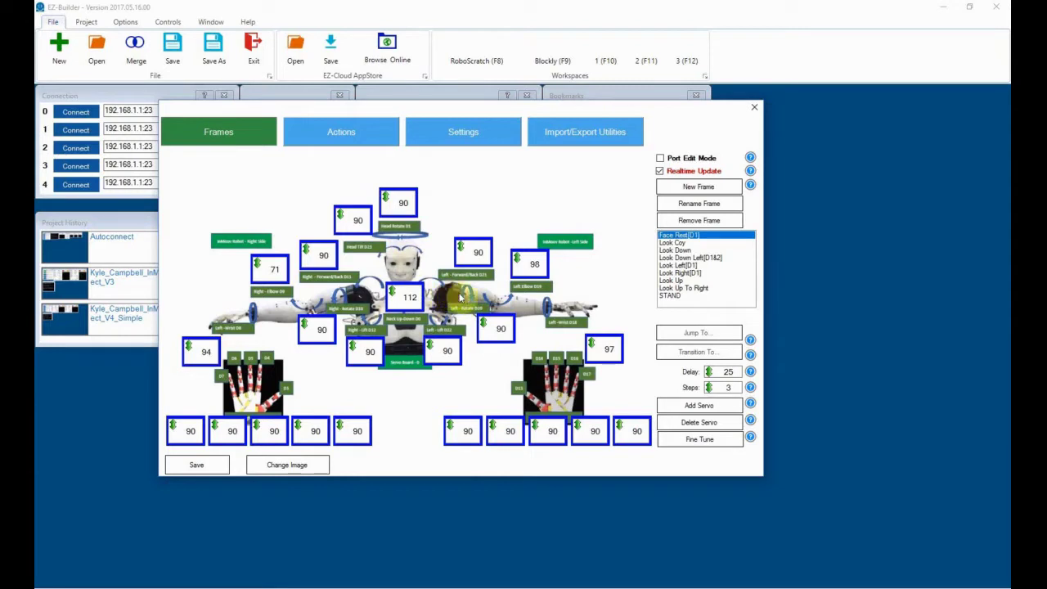
mouse_move(528, 309)
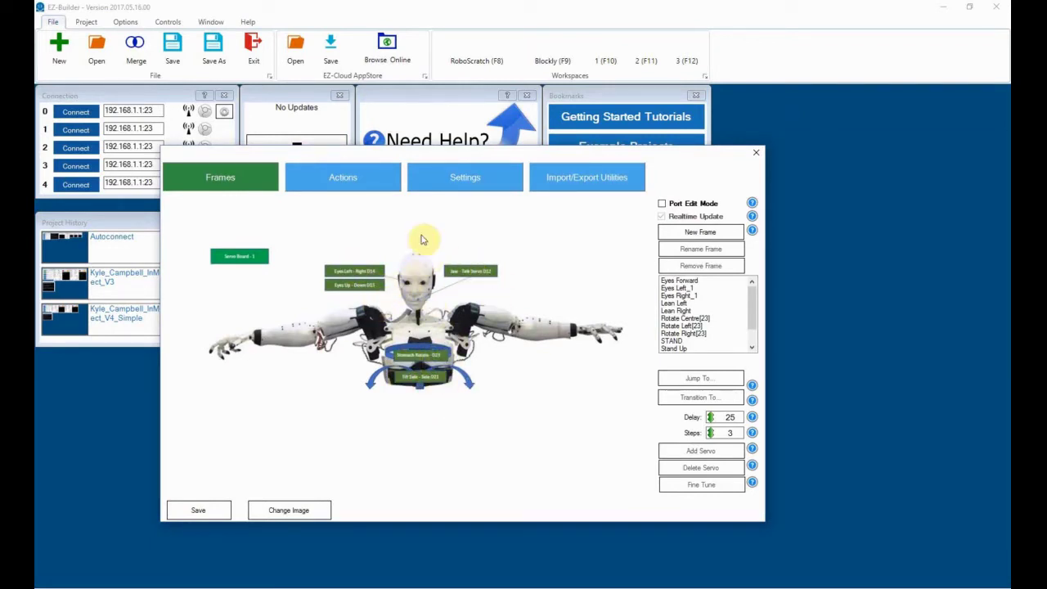
mouse_move(427, 338)
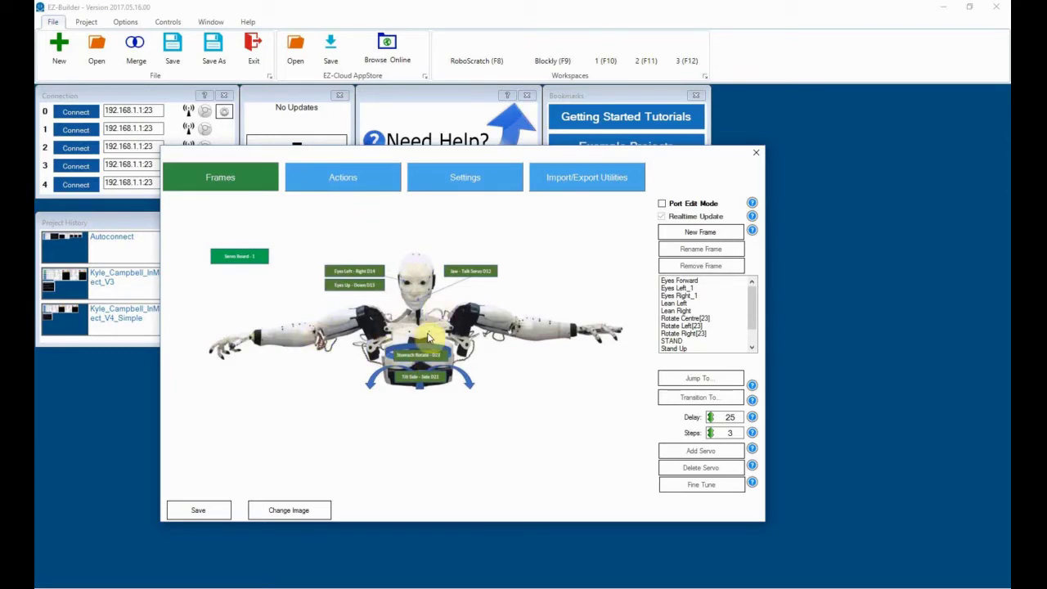
mouse_move(487, 287)
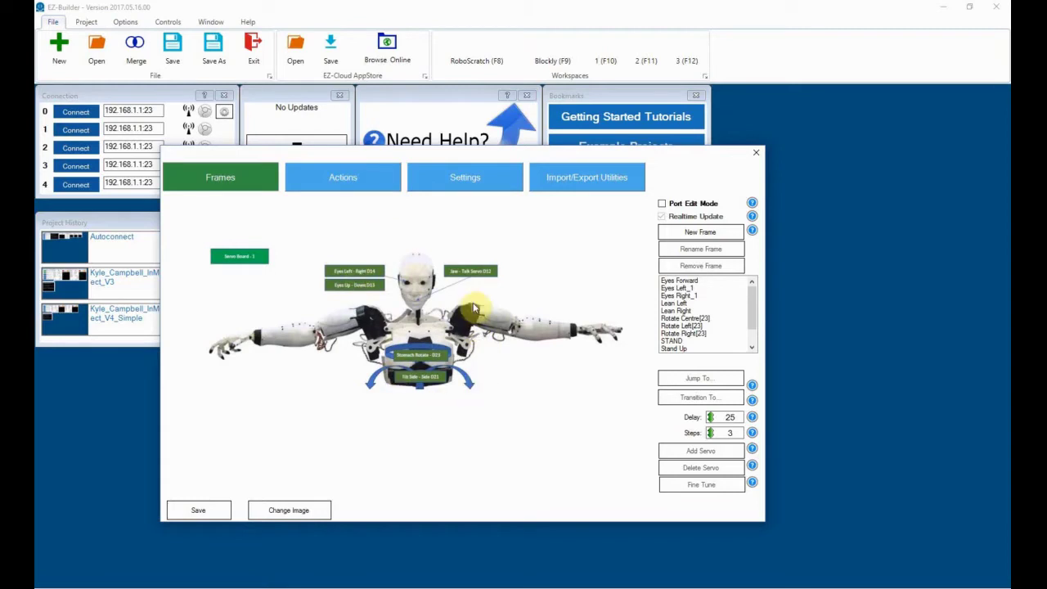
mouse_move(495, 299)
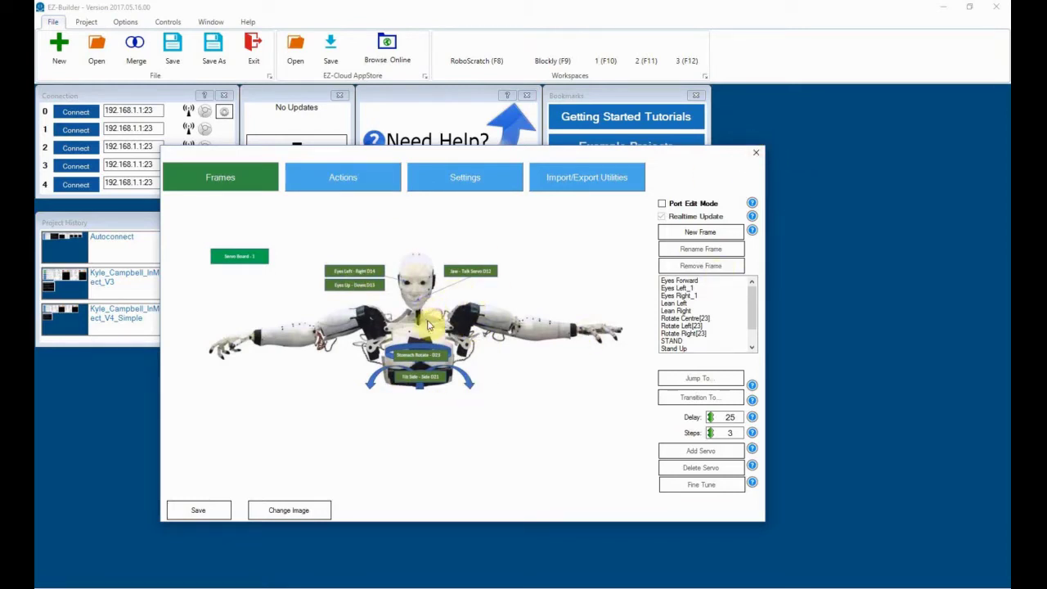
mouse_move(437, 253)
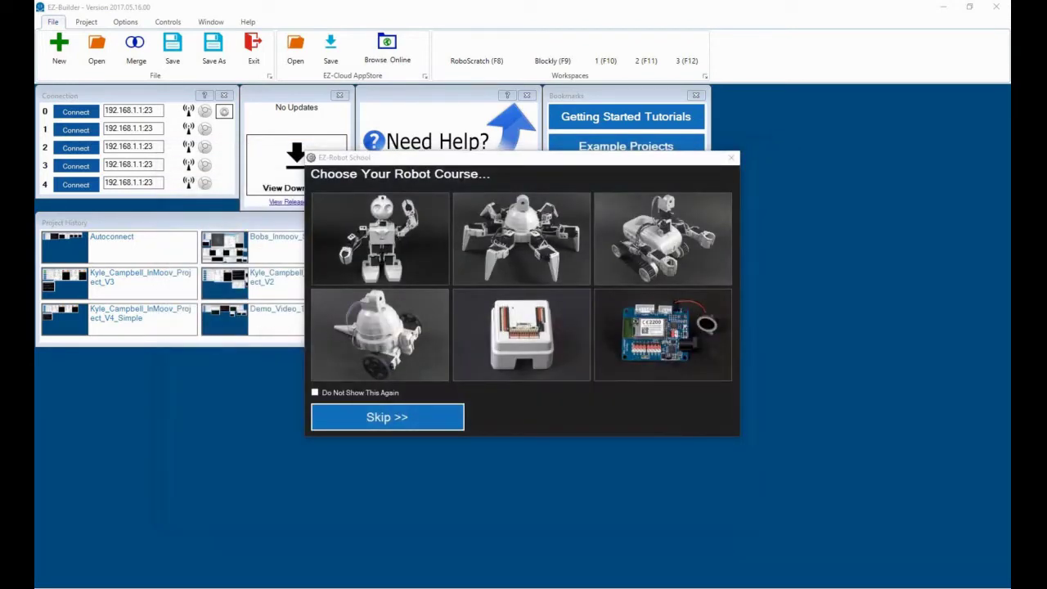
left_click(386, 416)
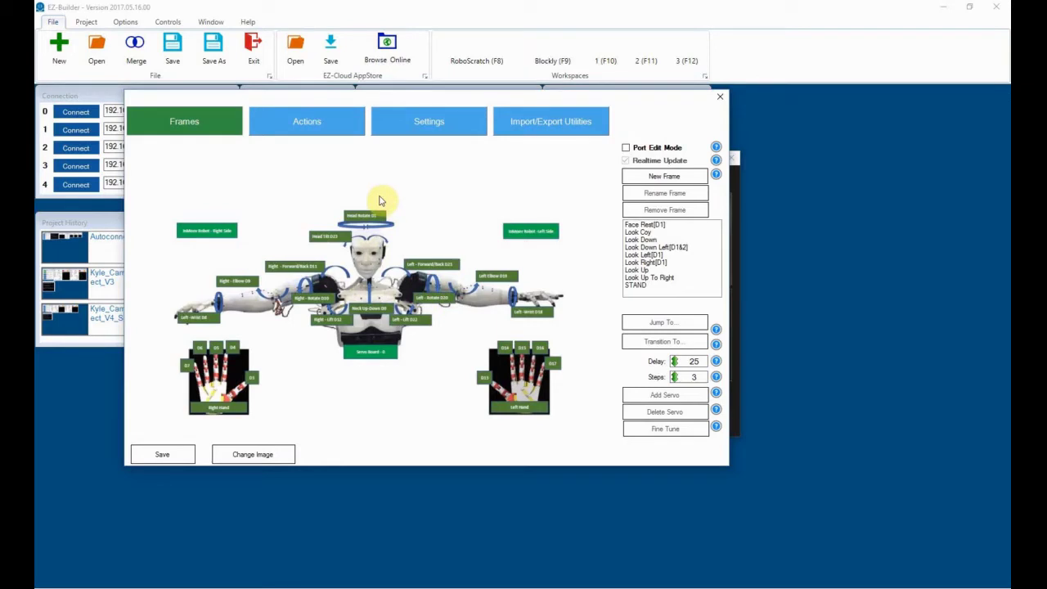
mouse_move(388, 265)
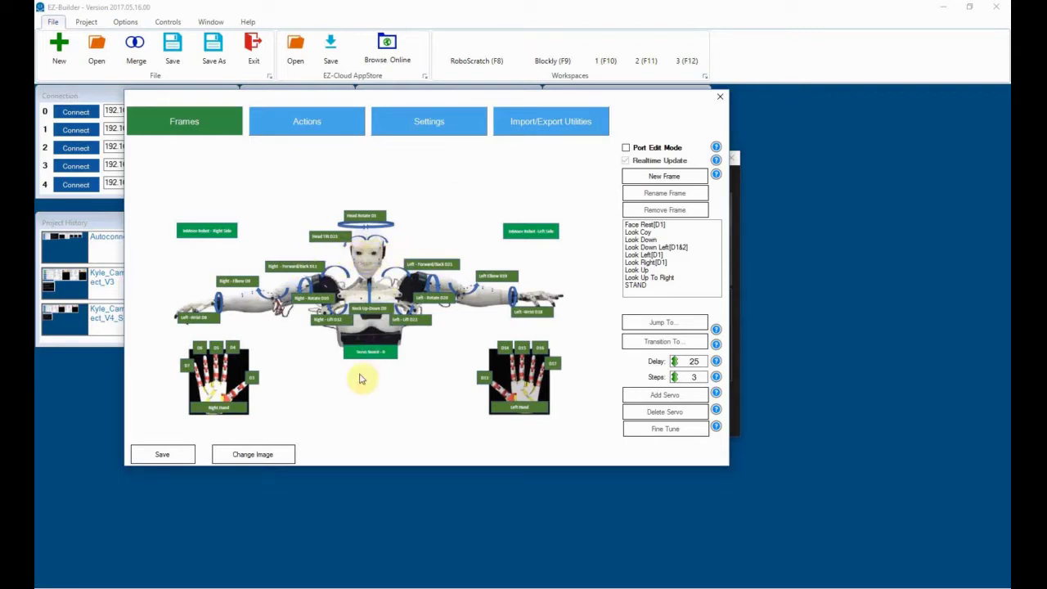
mouse_move(282, 296)
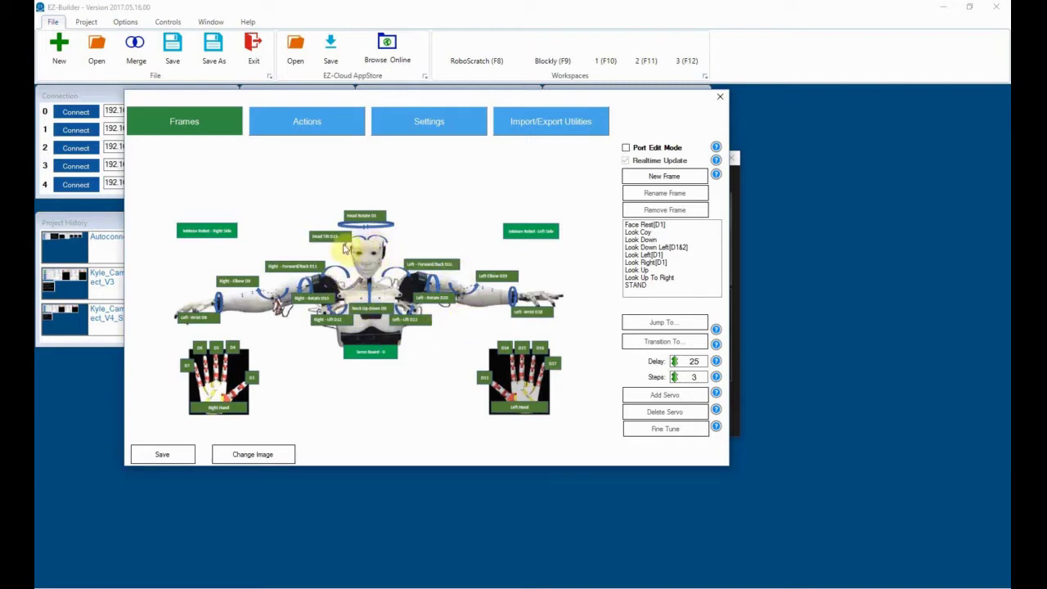
mouse_move(392, 387)
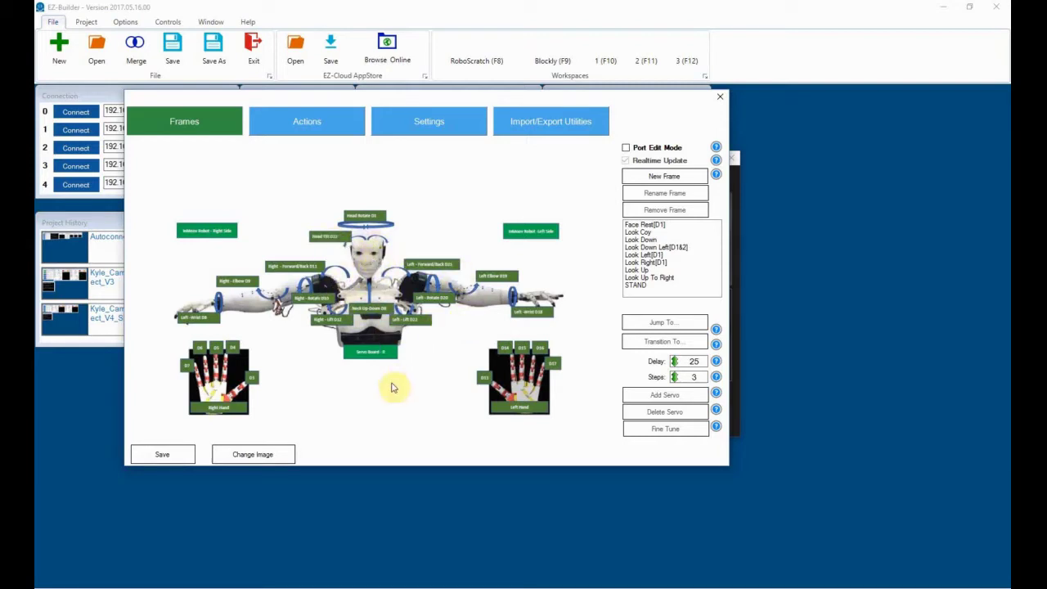
mouse_move(366, 412)
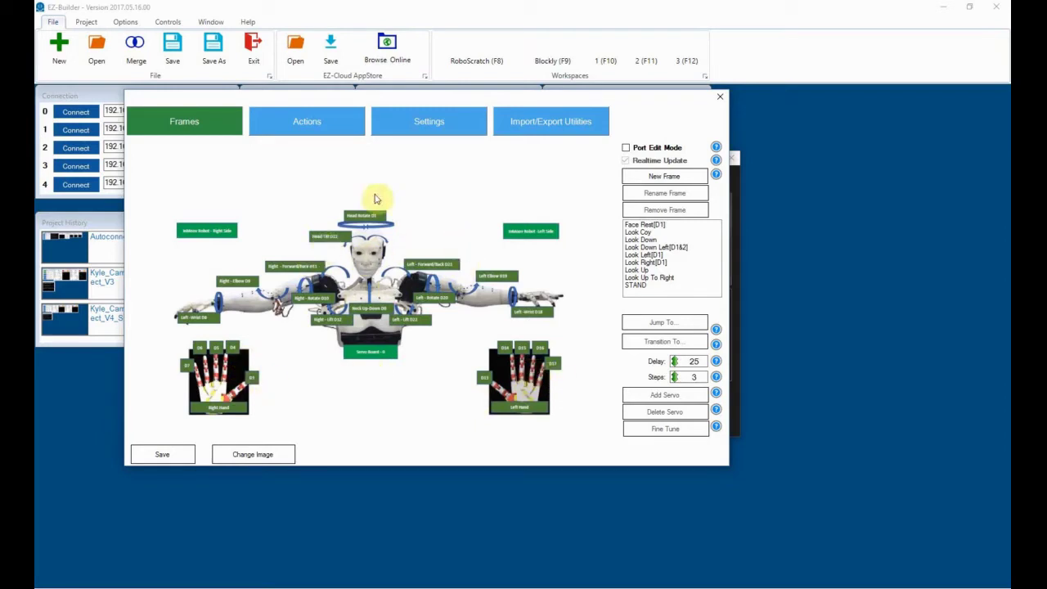
mouse_move(427, 190)
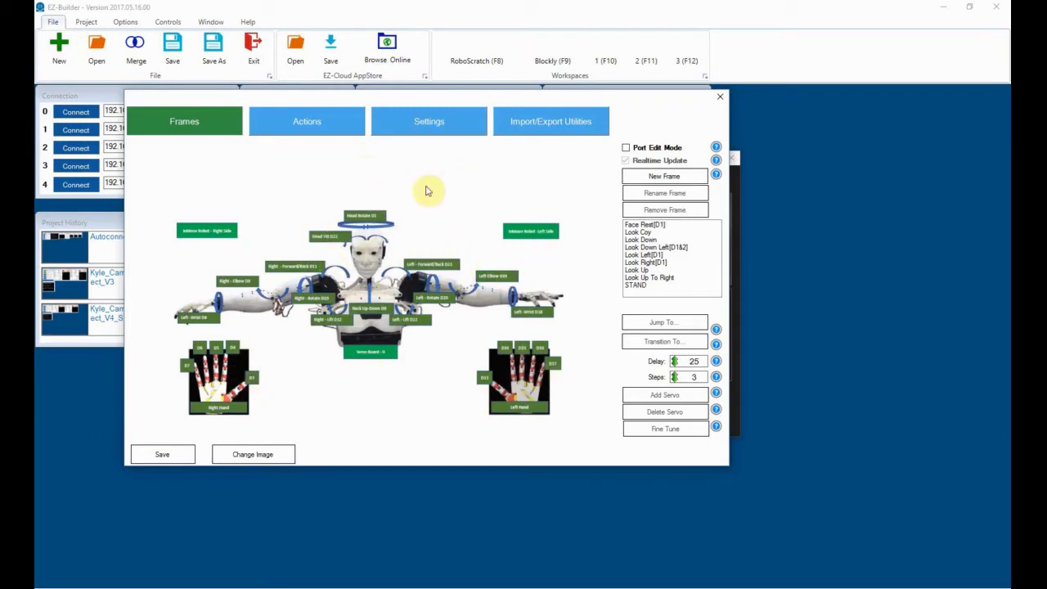
mouse_move(702, 138)
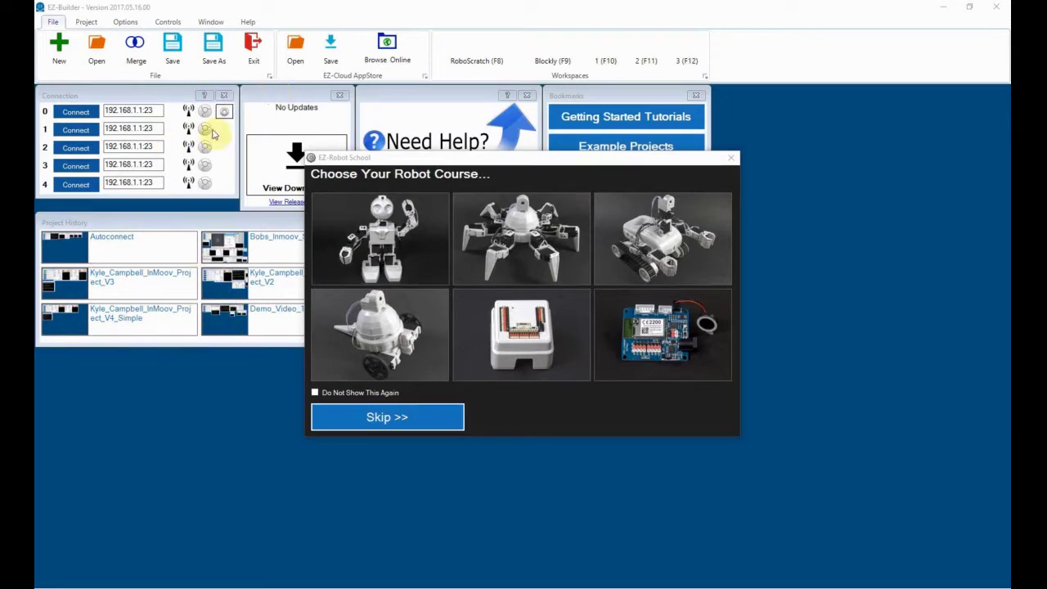
mouse_move(607, 220)
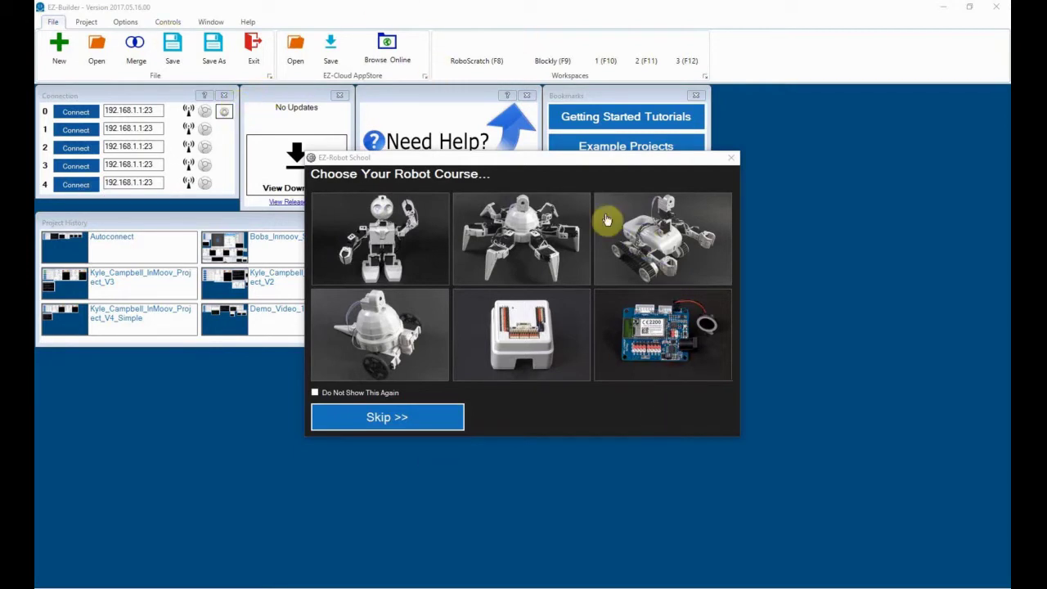
left_click(387, 416)
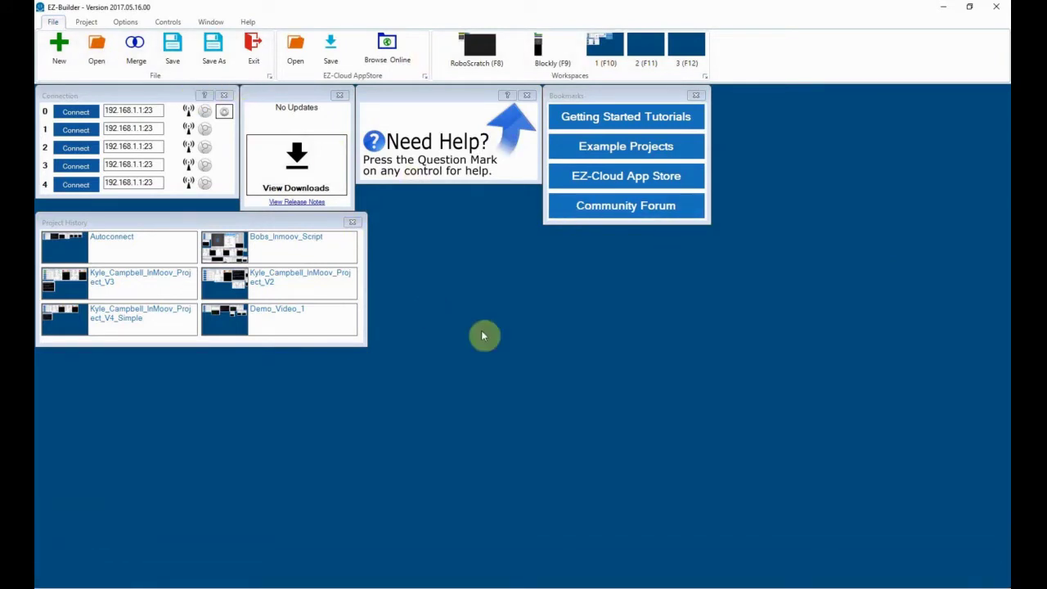
mouse_move(86, 22)
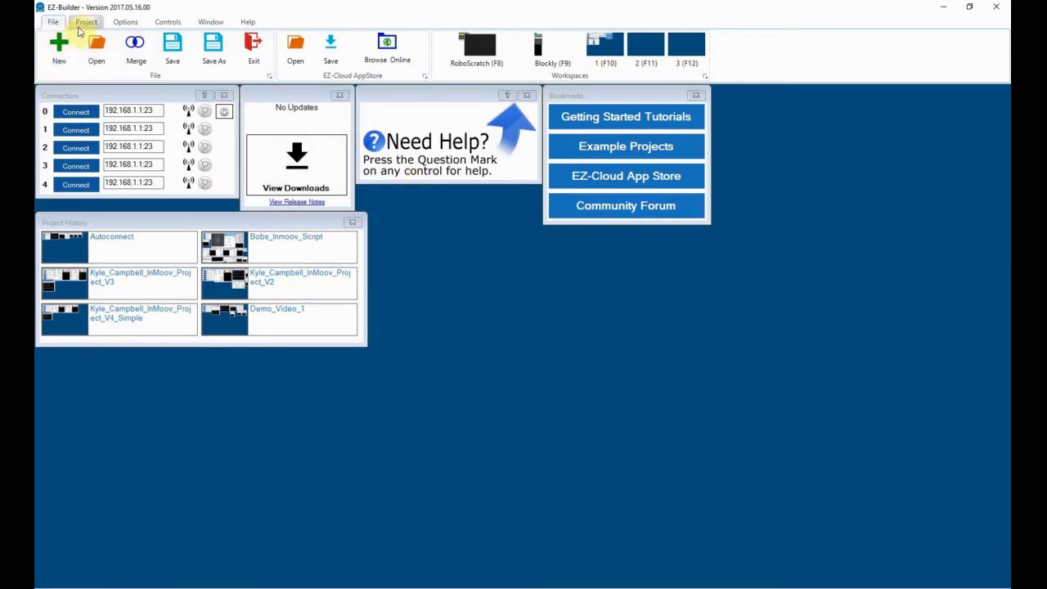
left_click(85, 21)
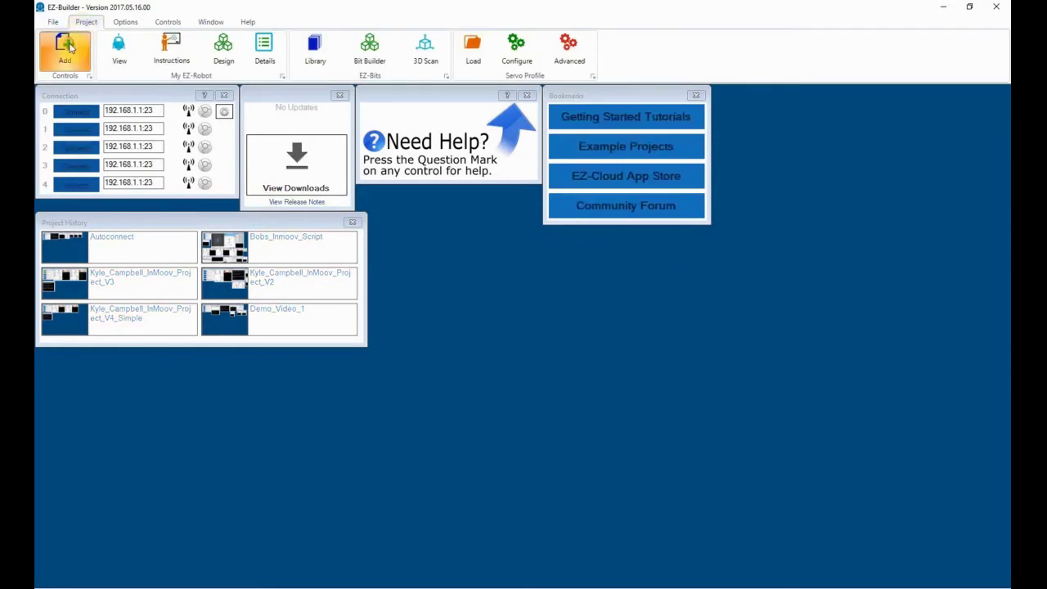
left_click(65, 49)
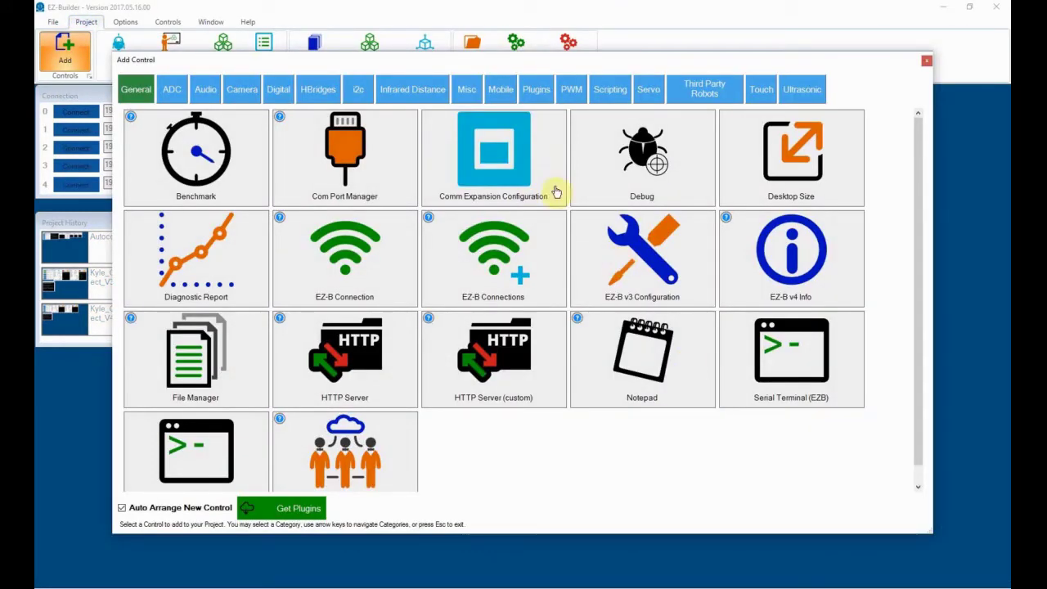
mouse_move(485, 126)
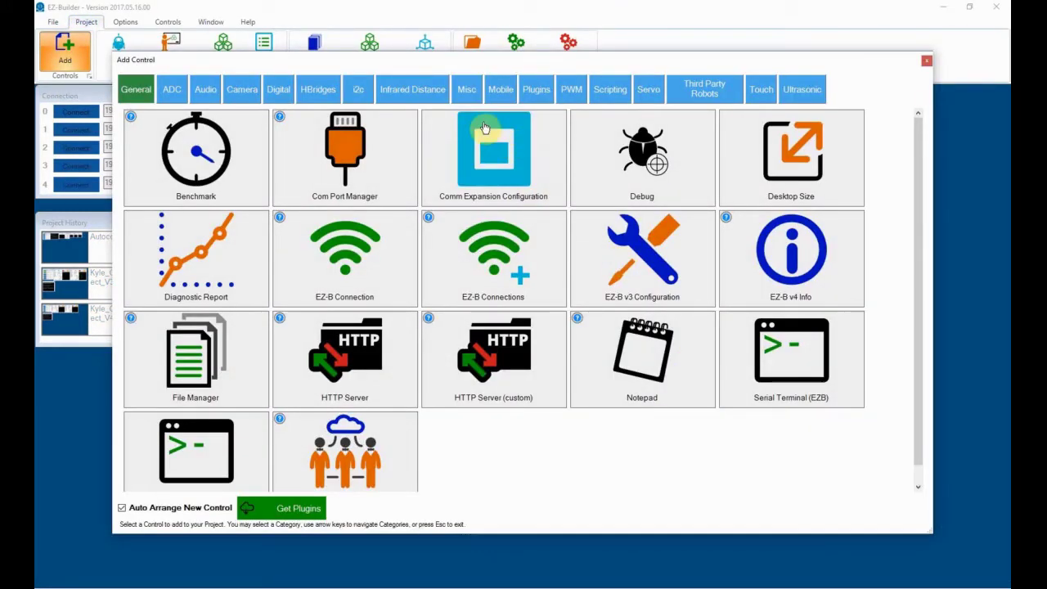
left_click(648, 89)
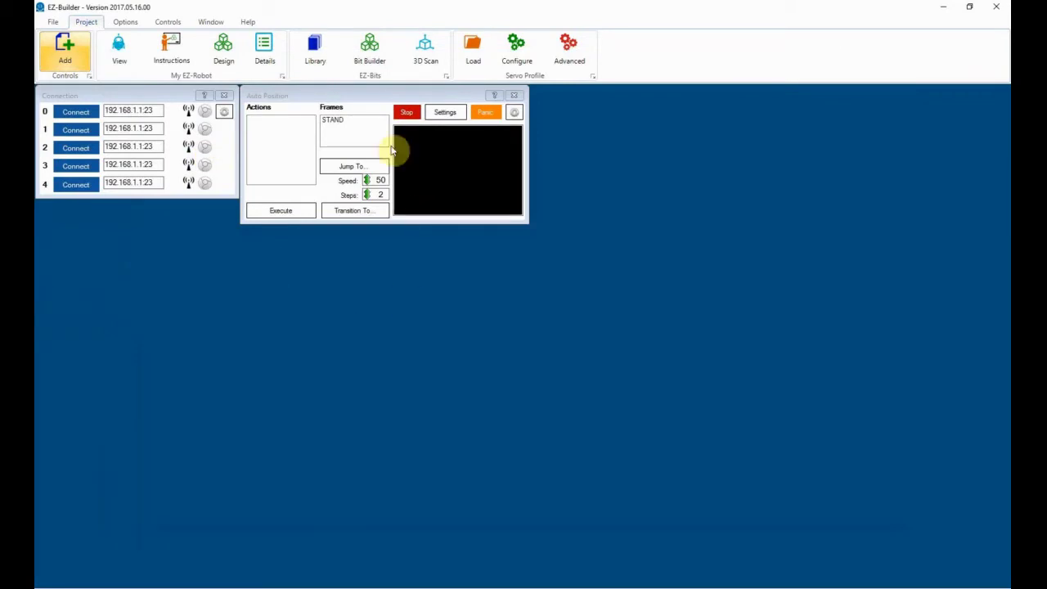
mouse_move(339, 100)
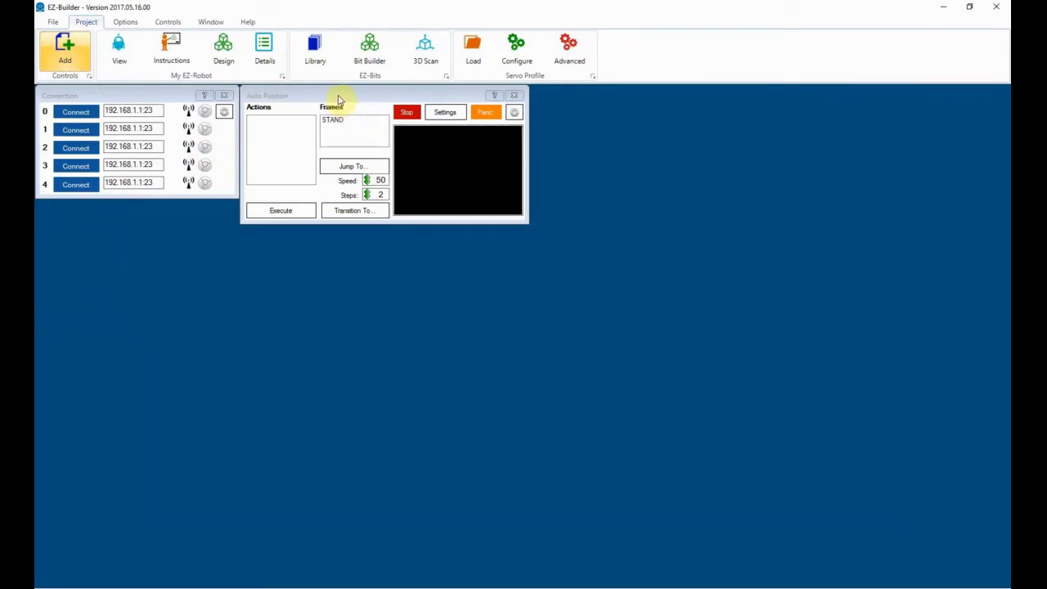
mouse_move(446, 133)
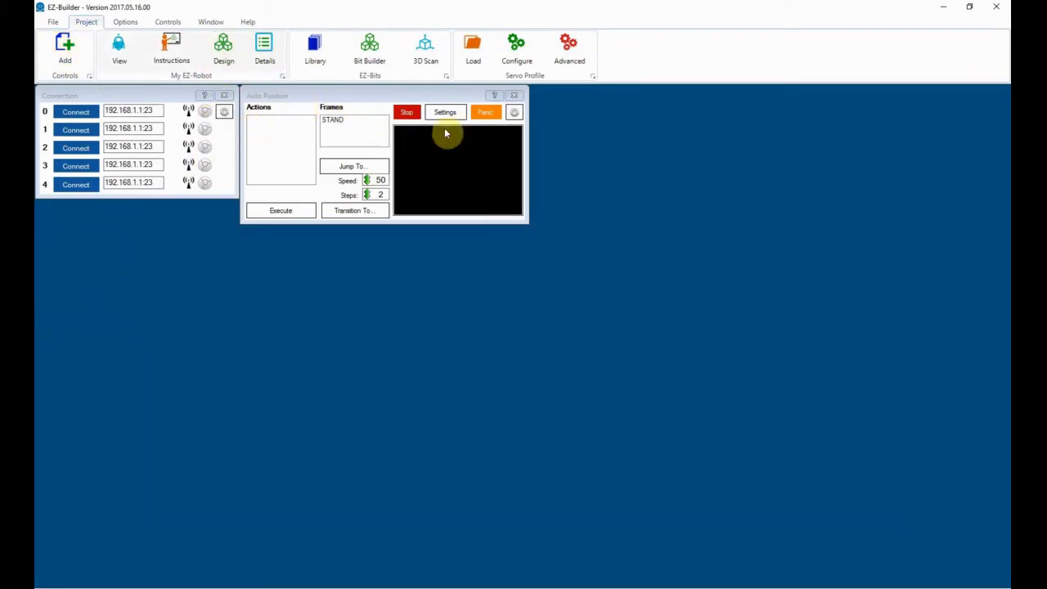
mouse_move(389, 99)
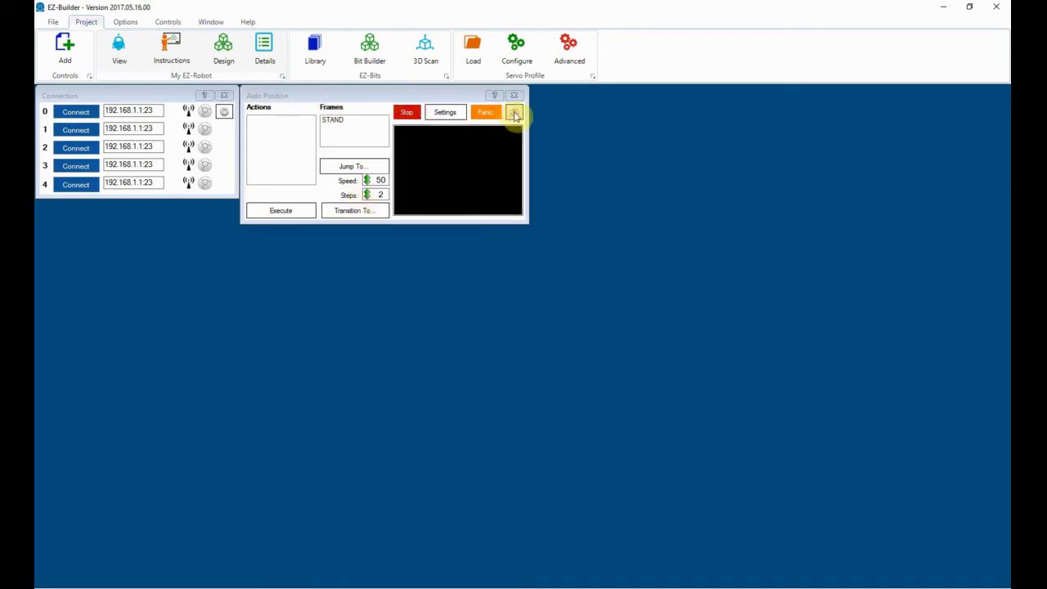
- In the Auto Position editor, choose ServoBoard-1.JPG from Images as the new background image
left_click(514, 113)
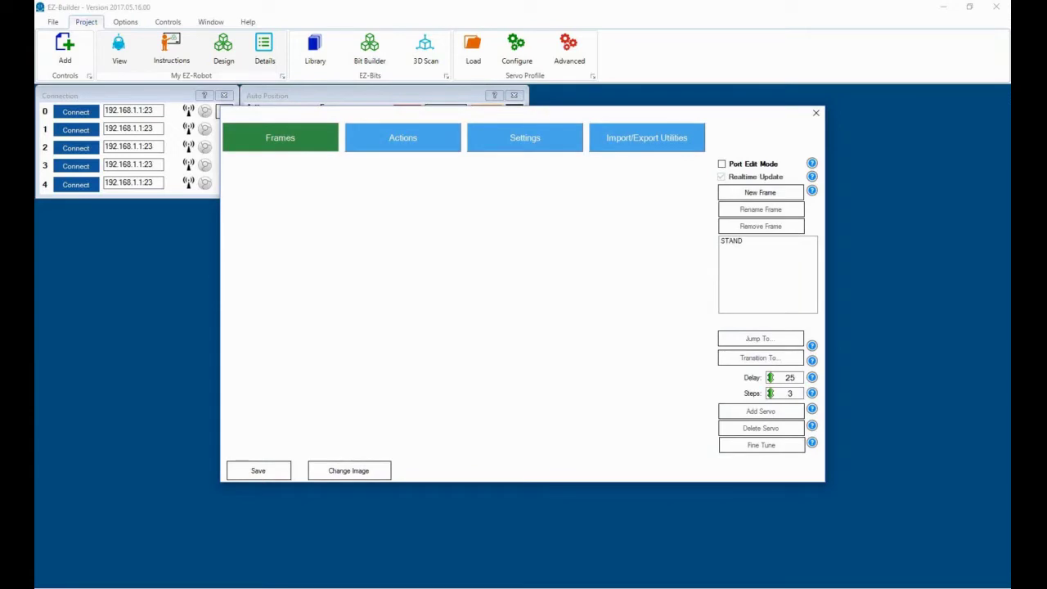
mouse_move(817, 300)
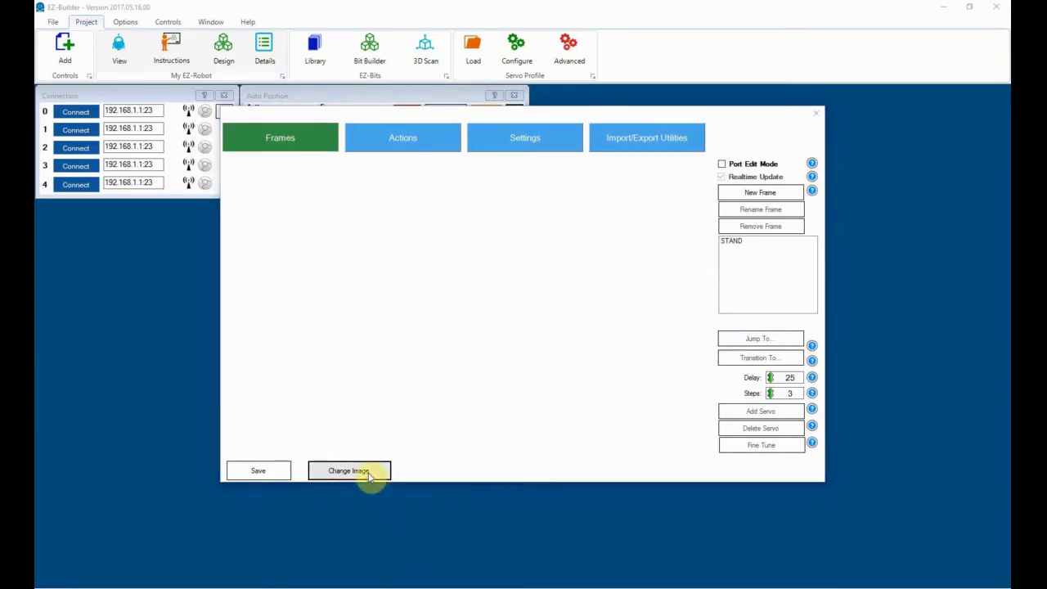
left_click(348, 470)
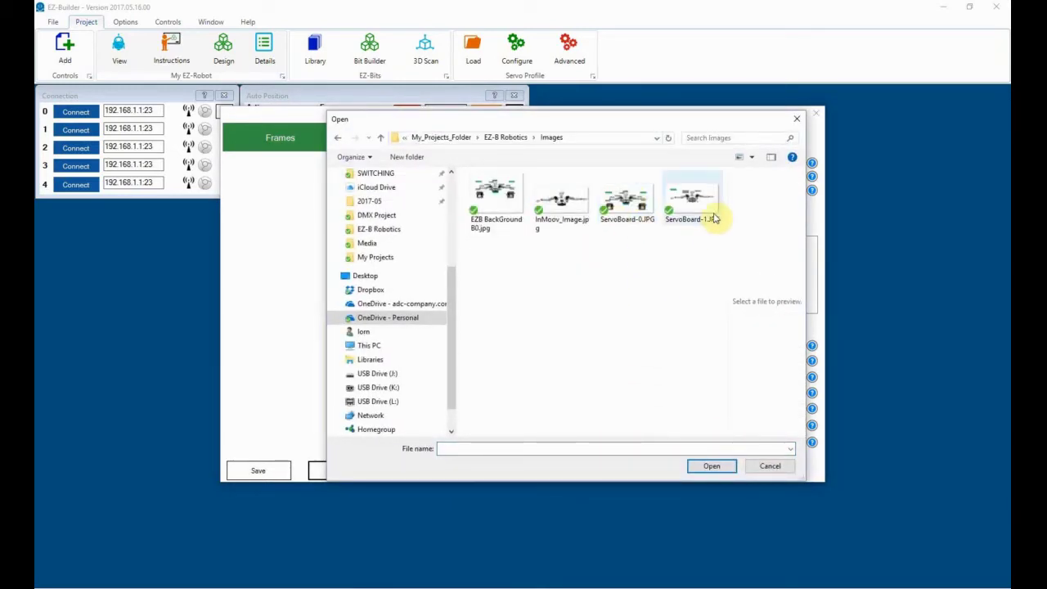
left_click(692, 196)
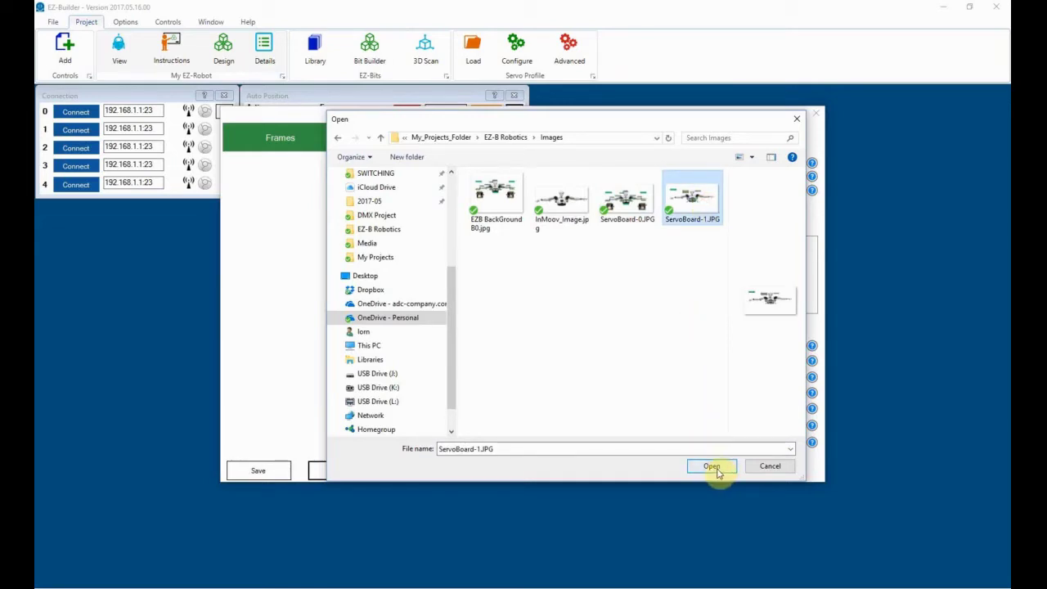
- Load the labelled robot picture as the editor background and select the STAND frame
left_click(711, 465)
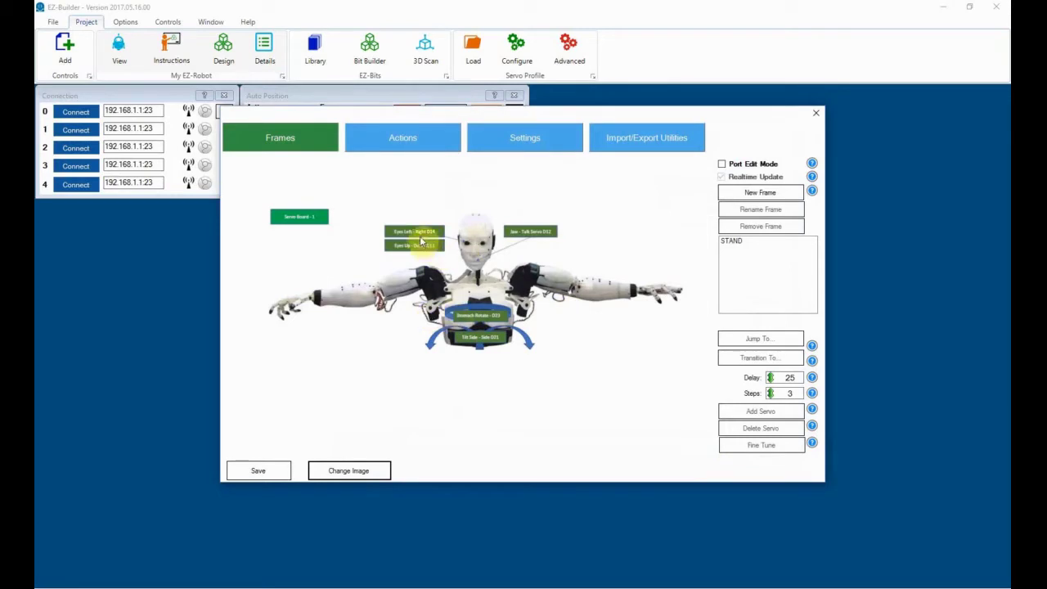
mouse_move(516, 243)
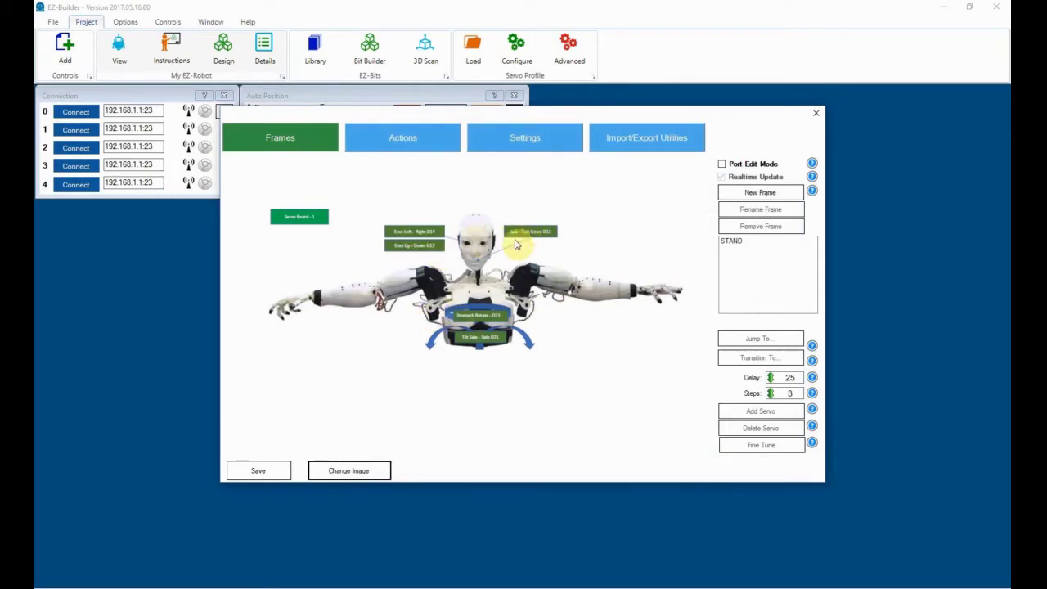
mouse_move(515, 340)
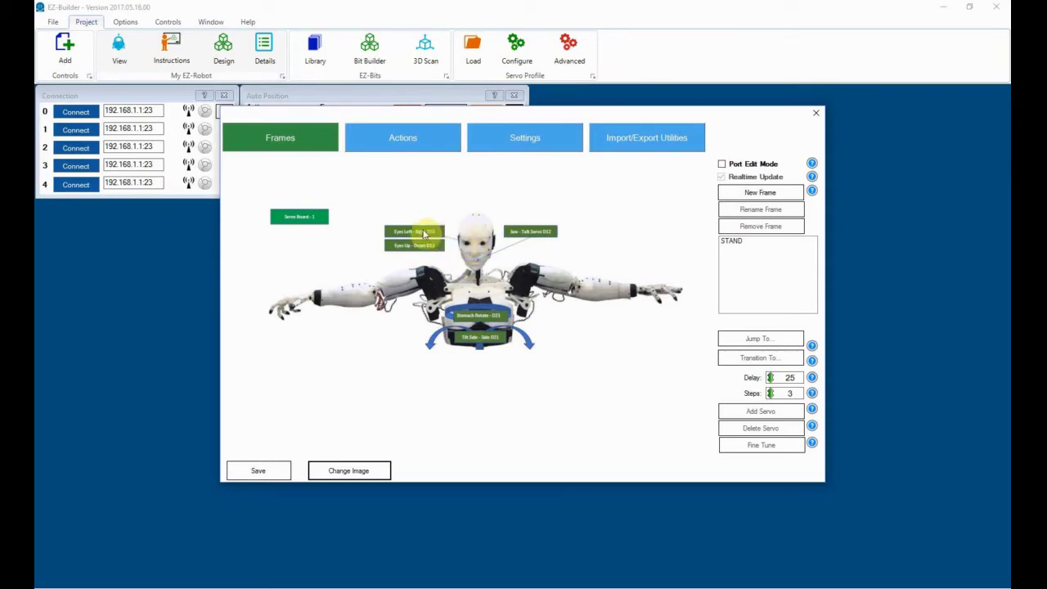
mouse_move(583, 360)
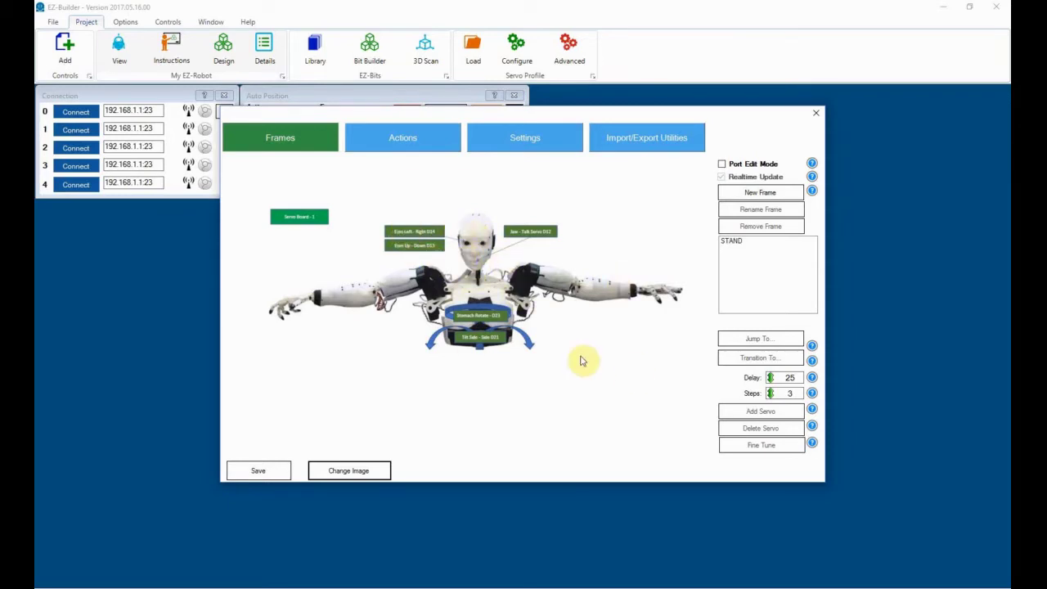
mouse_move(505, 266)
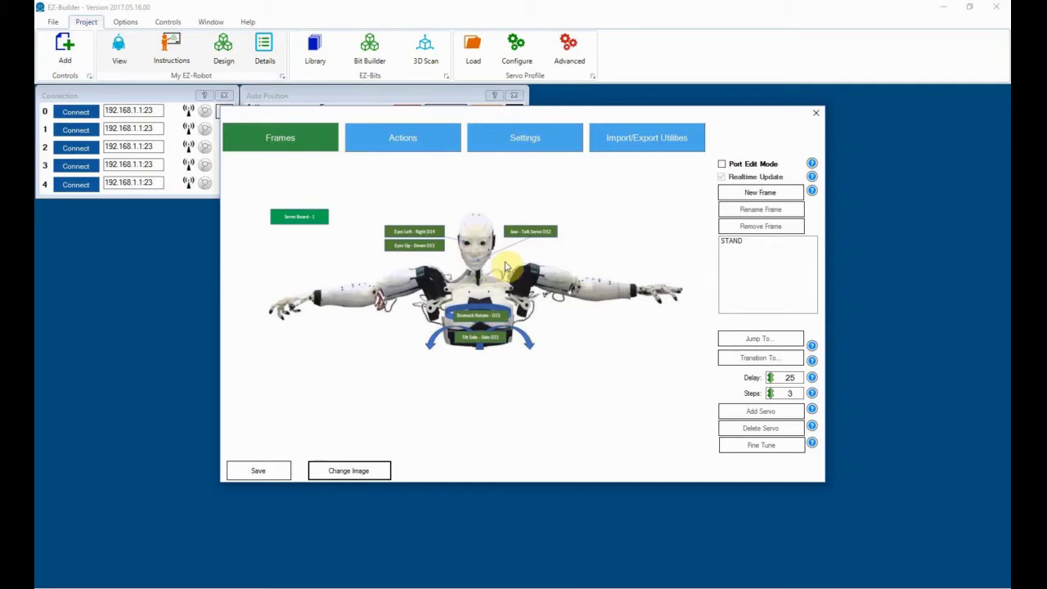
mouse_move(797, 272)
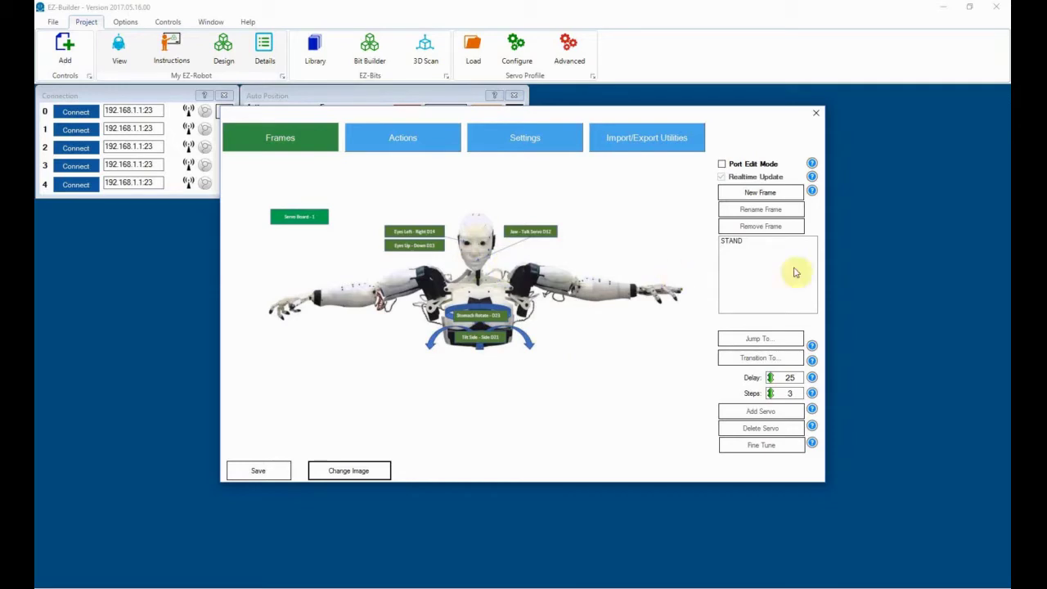
left_click(730, 241)
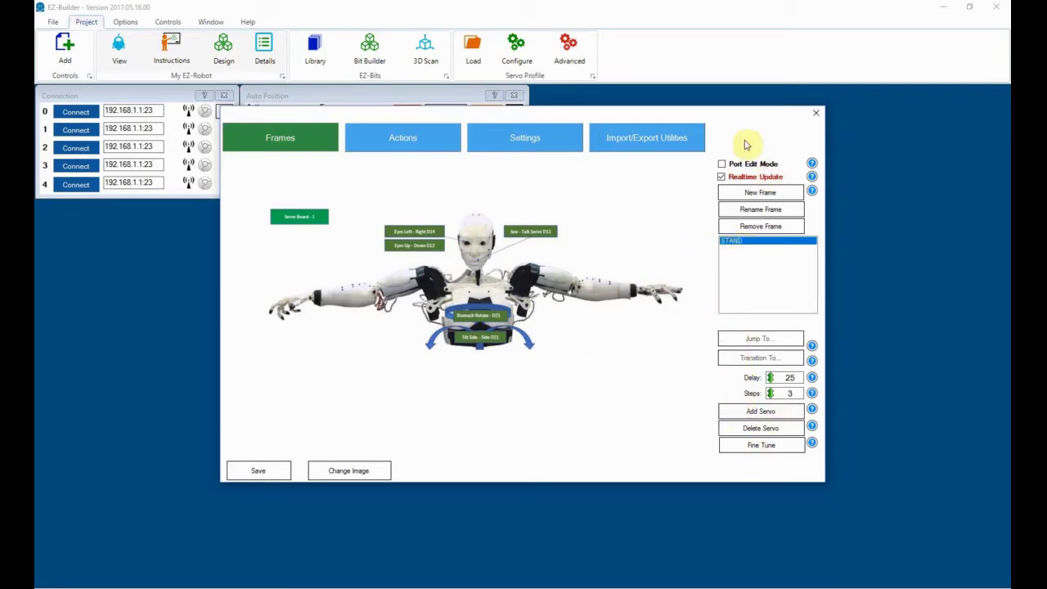
mouse_move(654, 427)
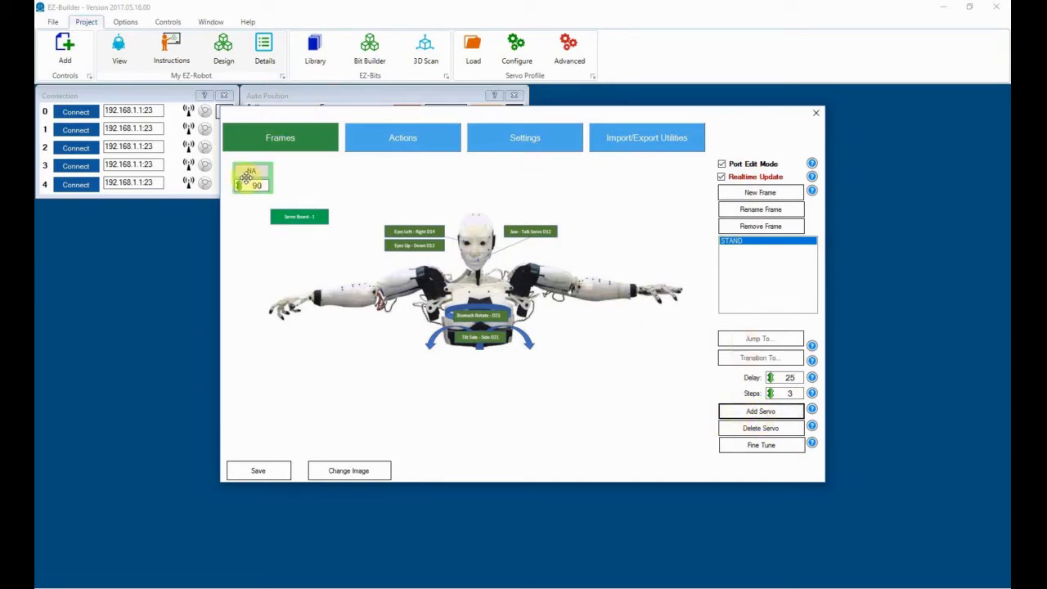
- Add servo boxes at 90 and place them over the eye, jaw, stomach and tilt labels
left_click_drag(252, 179, 401, 209)
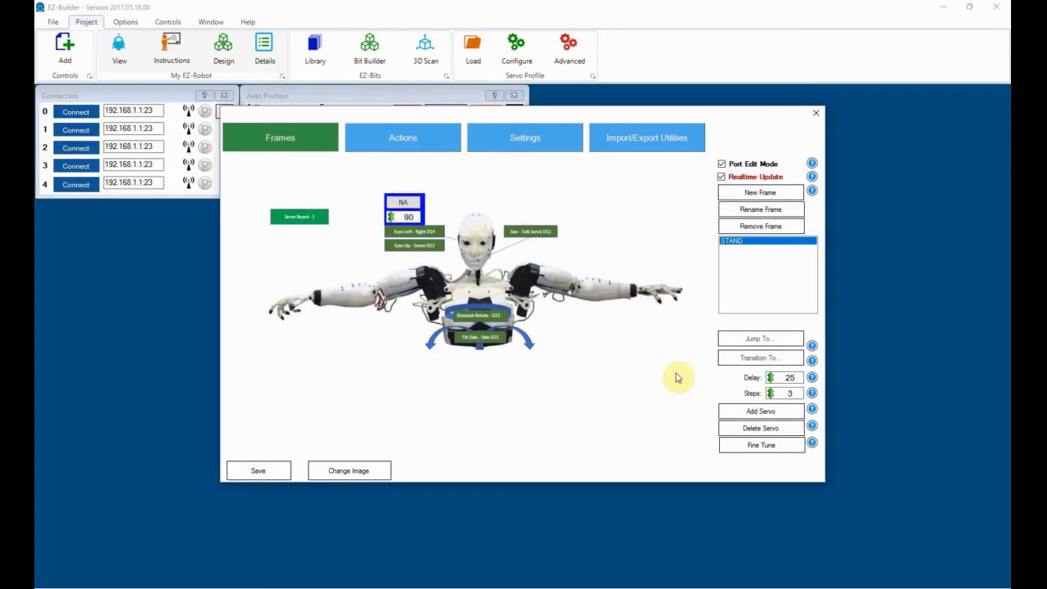
left_click(760, 411)
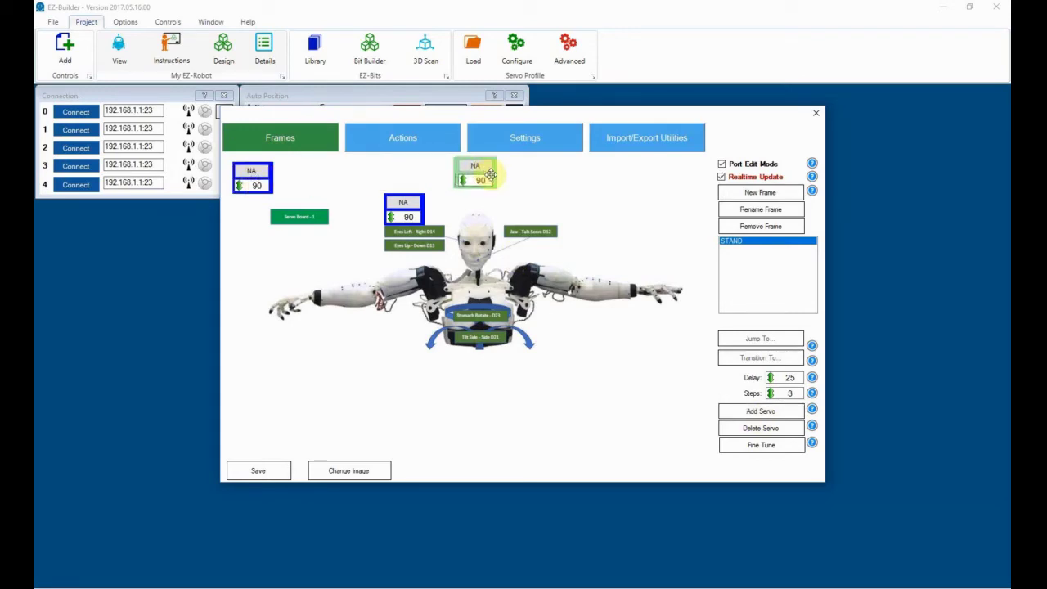
left_click_drag(478, 172, 524, 211)
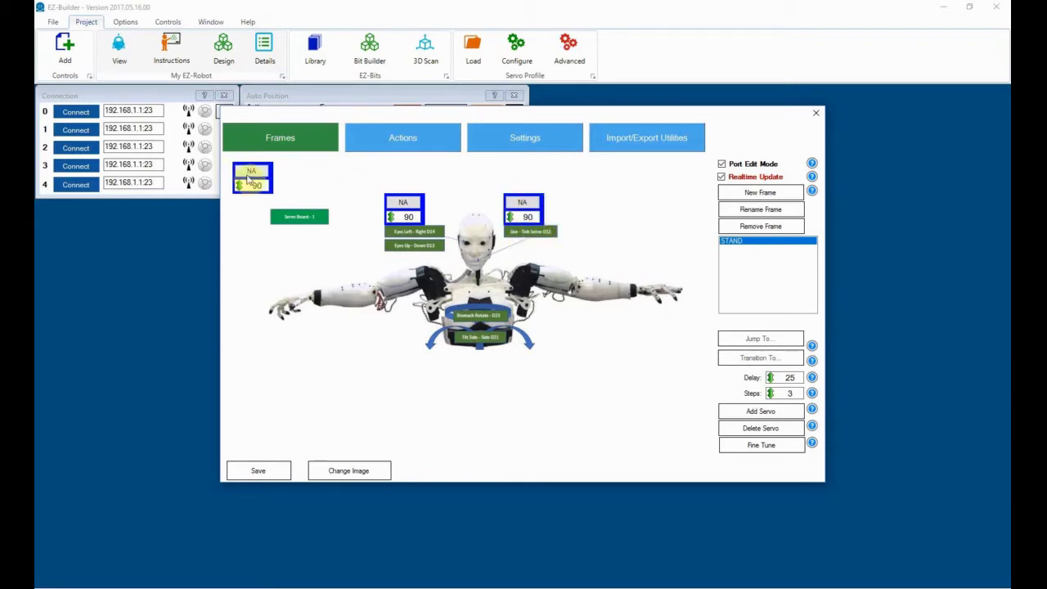
left_click_drag(252, 178, 477, 364)
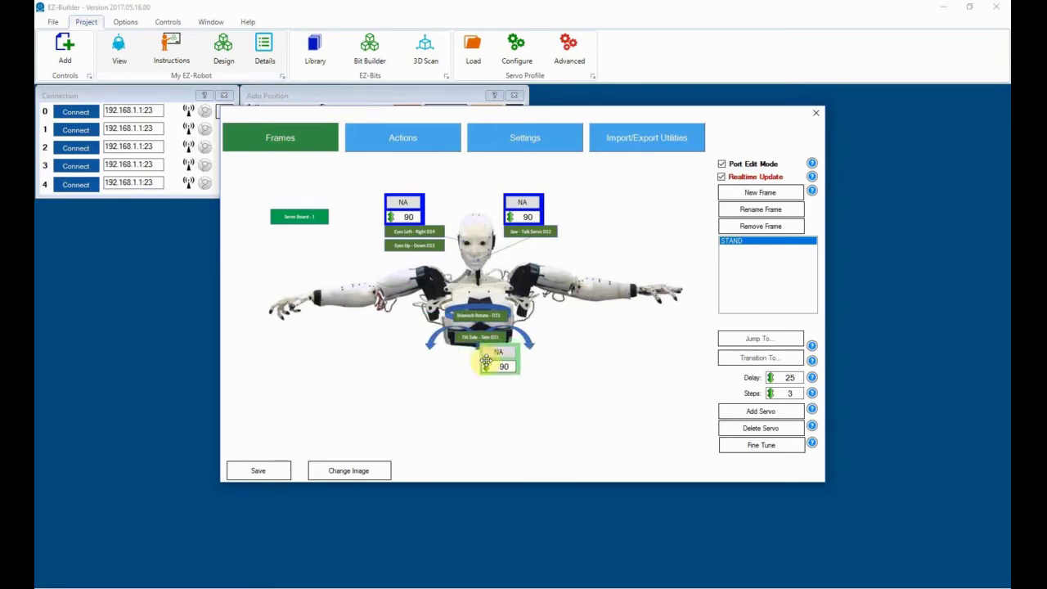
left_click(759, 410)
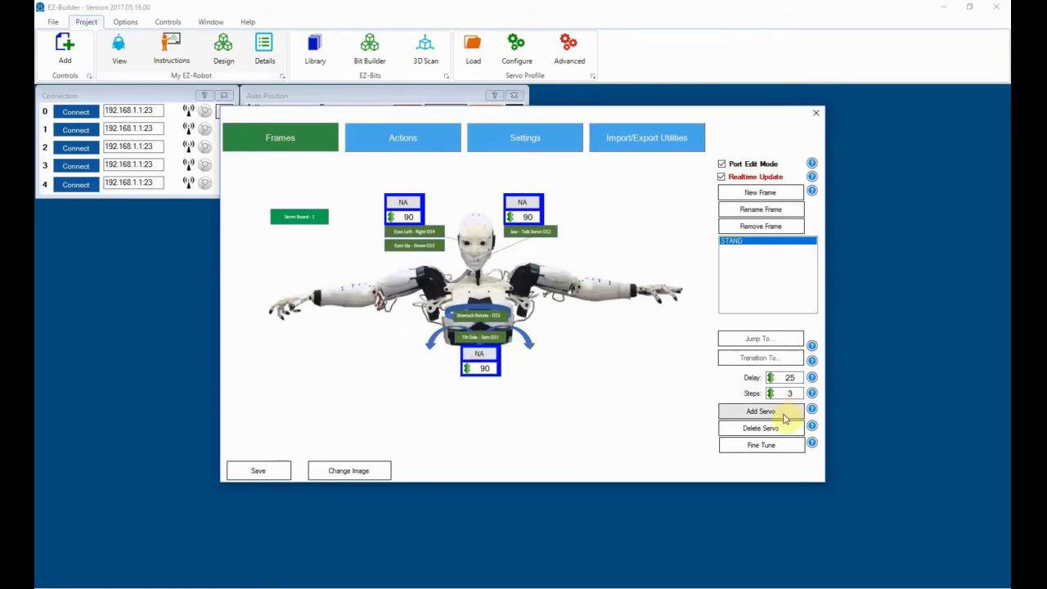
left_click(759, 410)
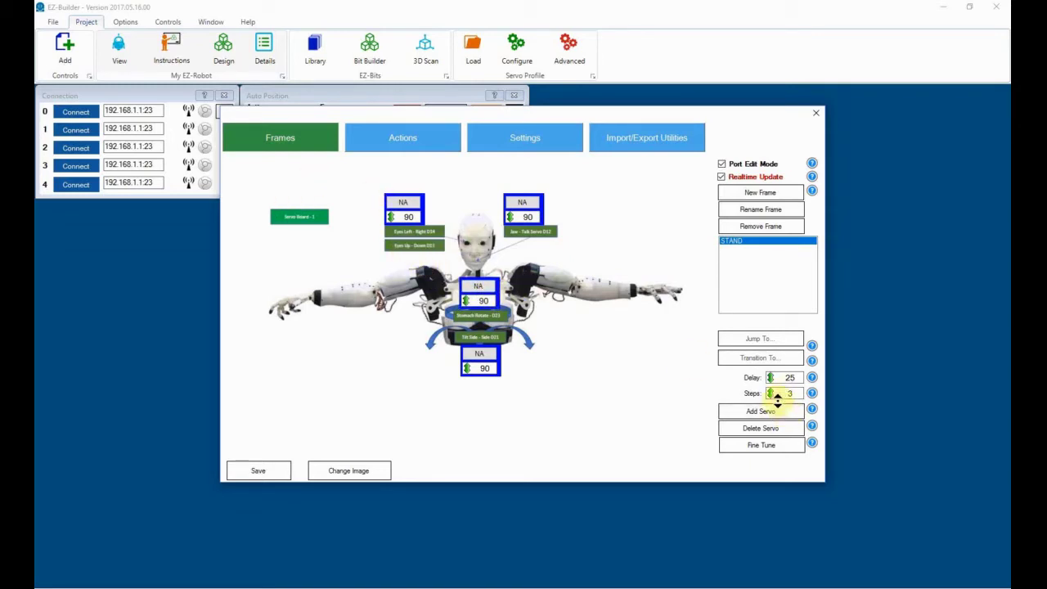
left_click(760, 410)
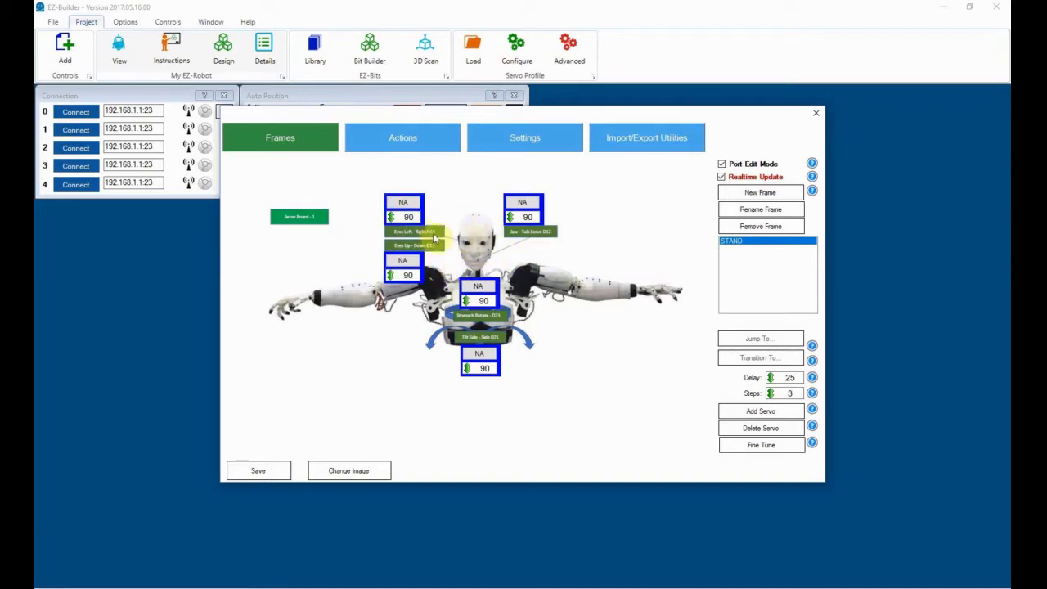
left_click(400, 217)
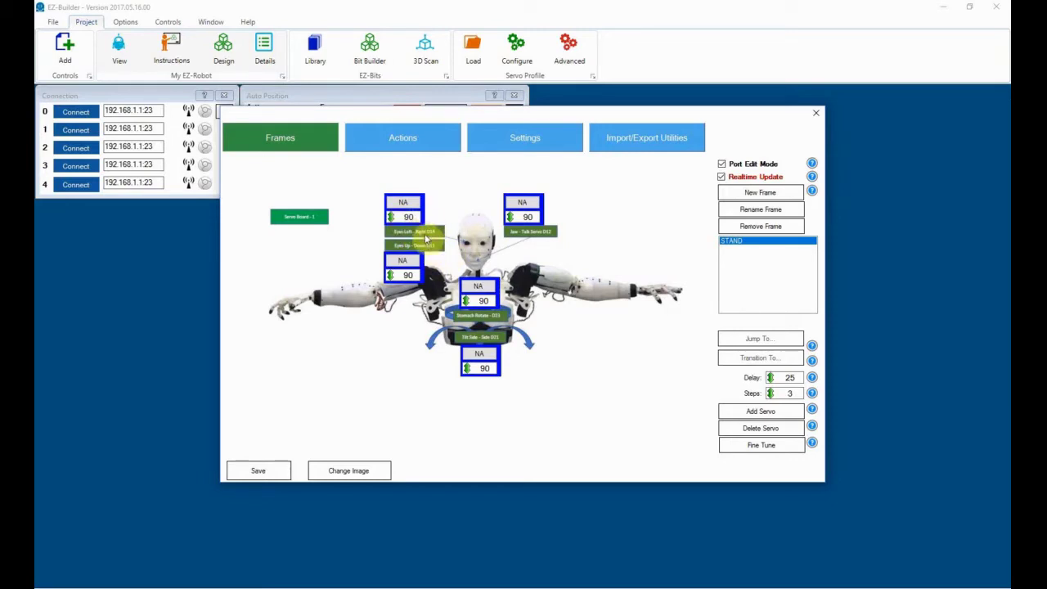
mouse_move(372, 355)
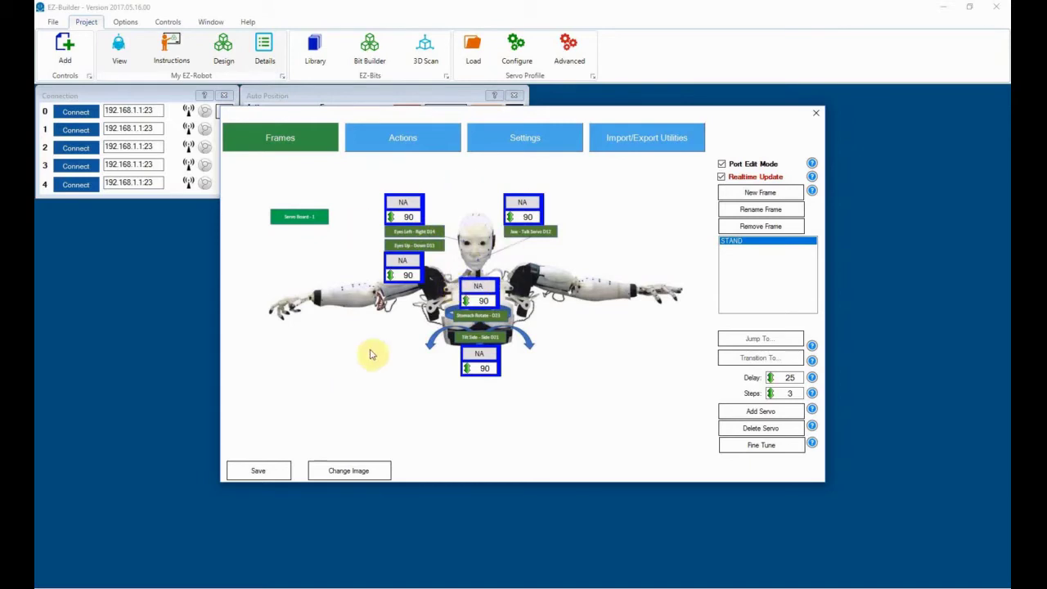
- Close the frame editor and save the Auto Position settings with Board # set to 1
left_click(815, 112)
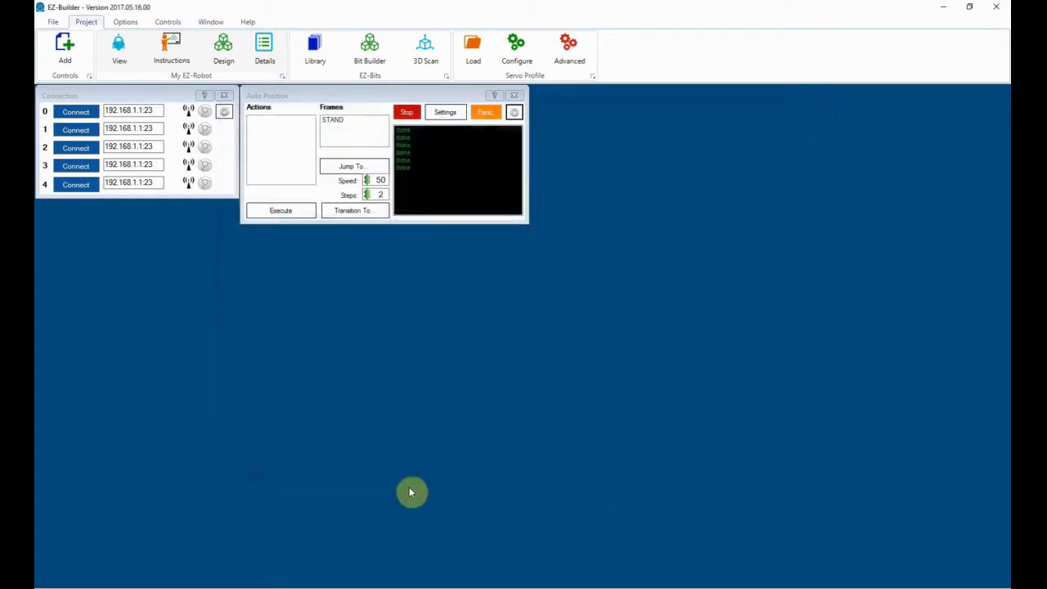
left_click(445, 112)
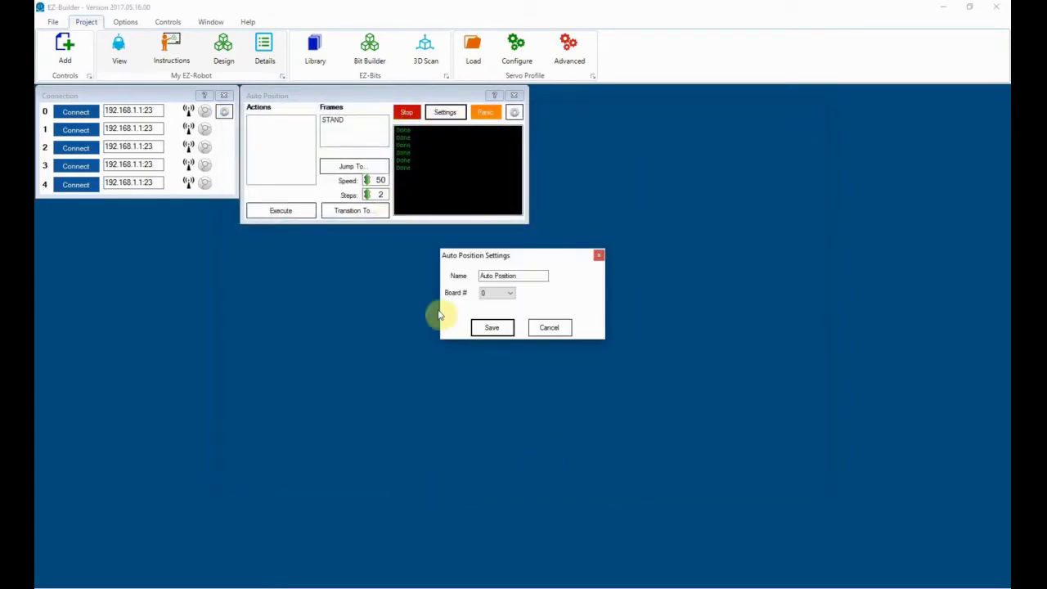
mouse_move(485, 294)
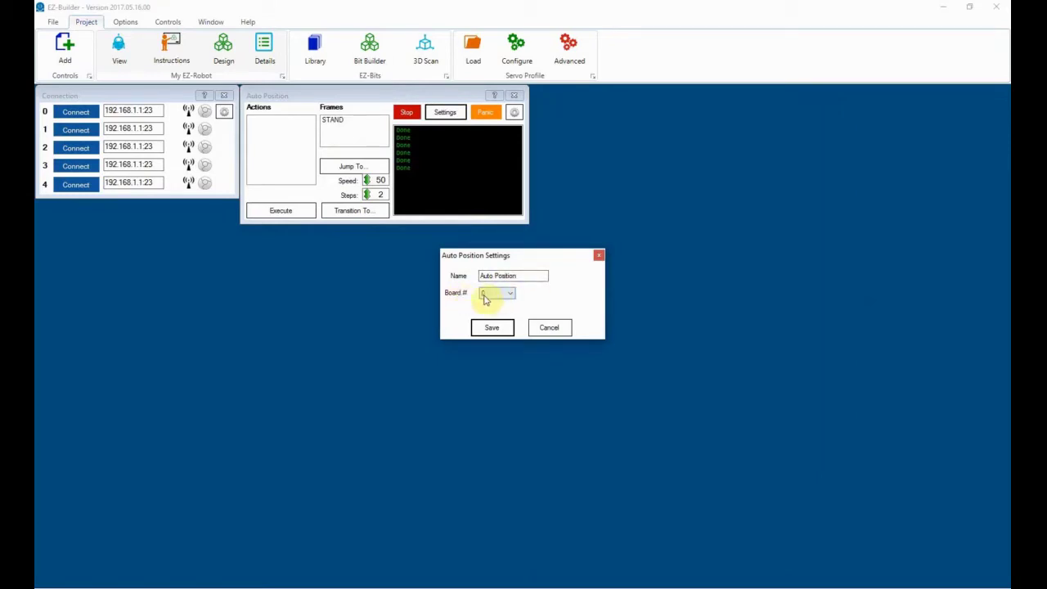
left_click(496, 293)
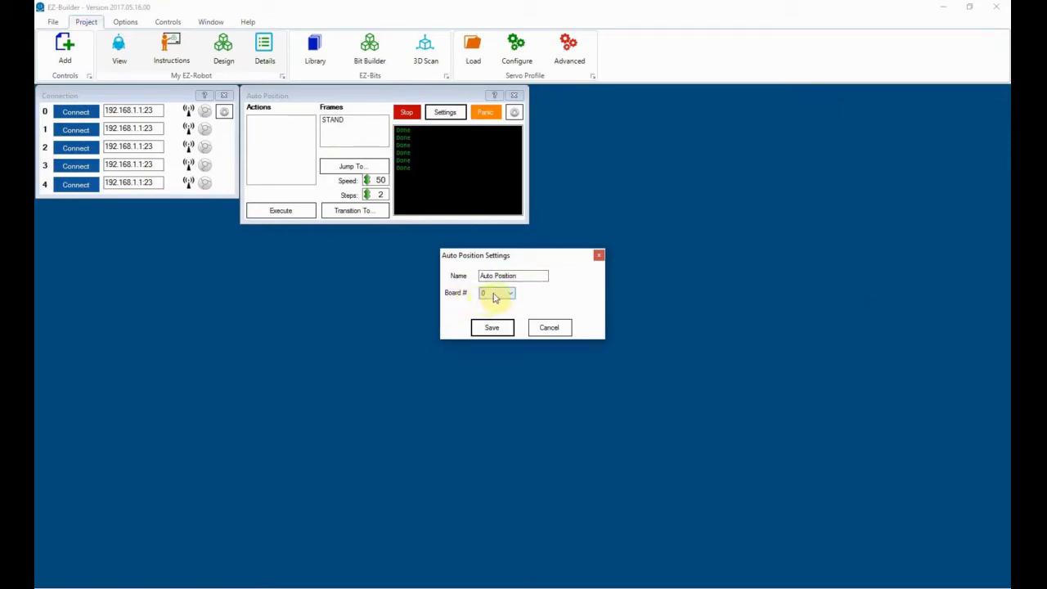
left_click(509, 292)
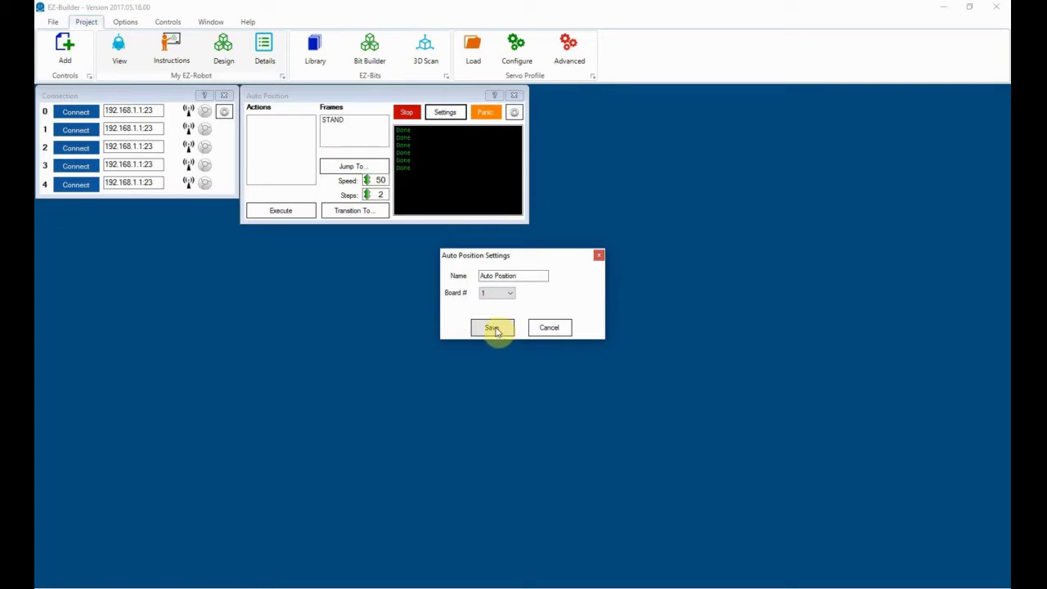
left_click(491, 328)
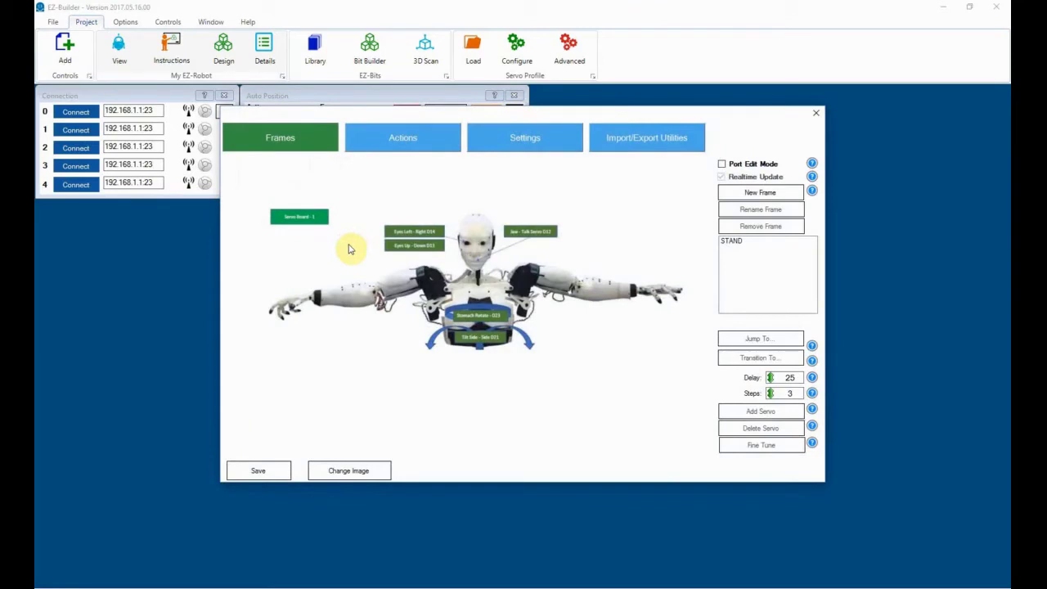
mouse_move(489, 206)
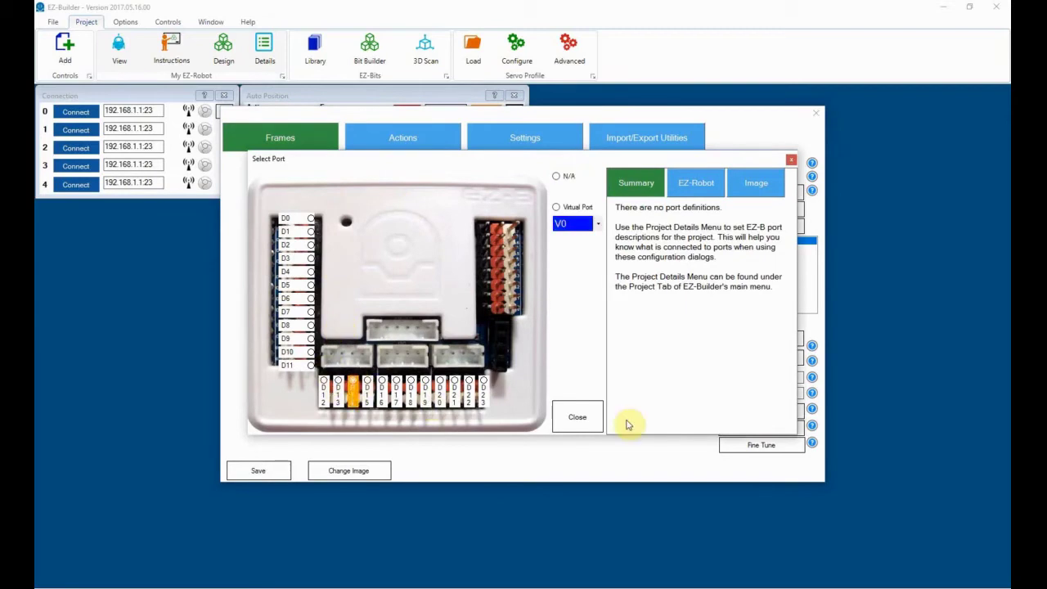
- Assign port D13 to the eyes up/down servo and a port to the stomach rotate servo
left_click(576, 416)
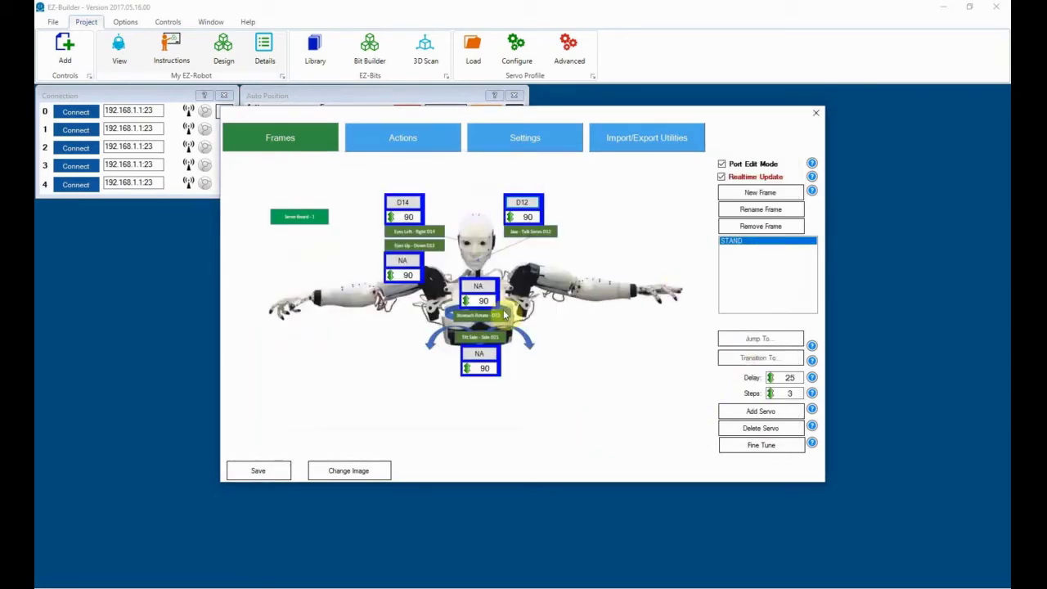
left_click(402, 263)
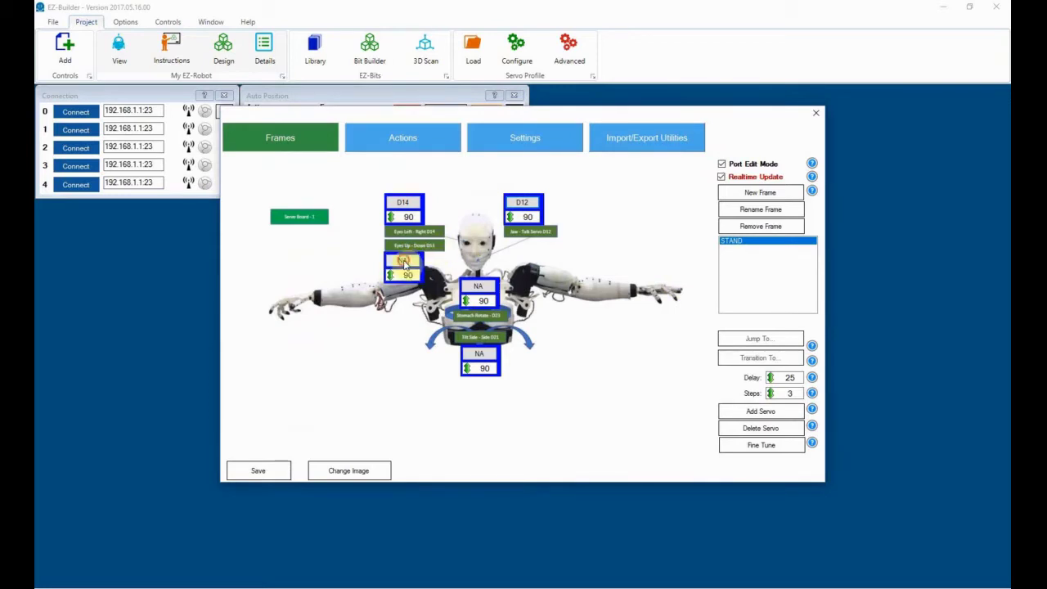
left_click(402, 268)
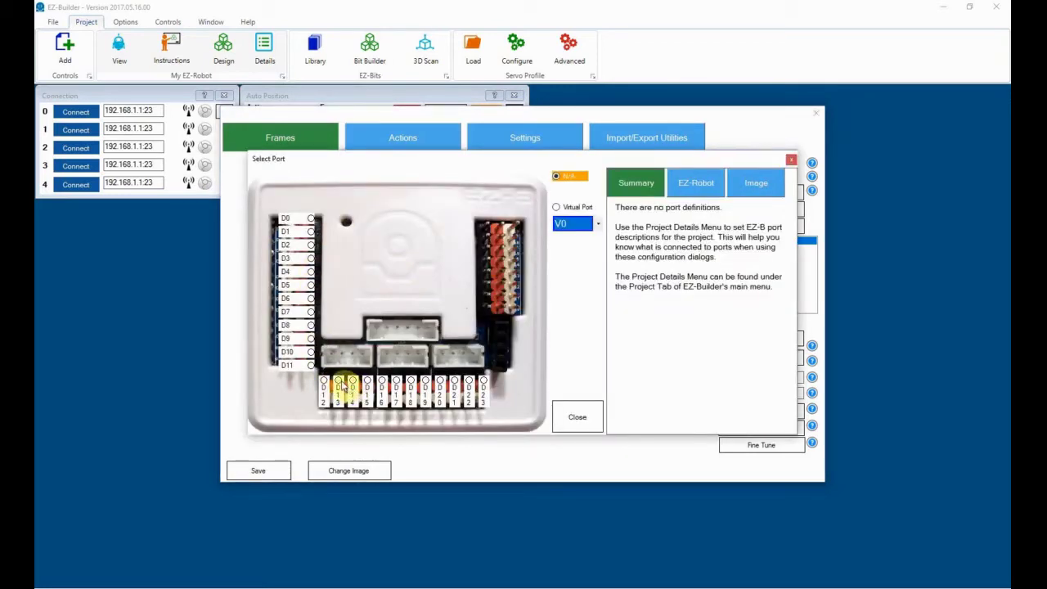
left_click(577, 417)
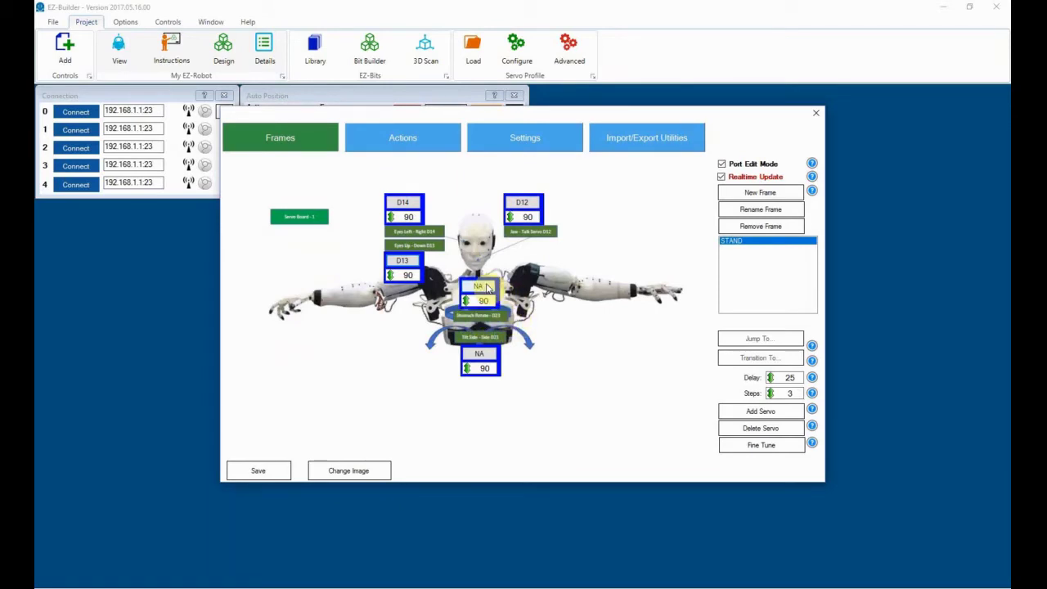
left_click(479, 293)
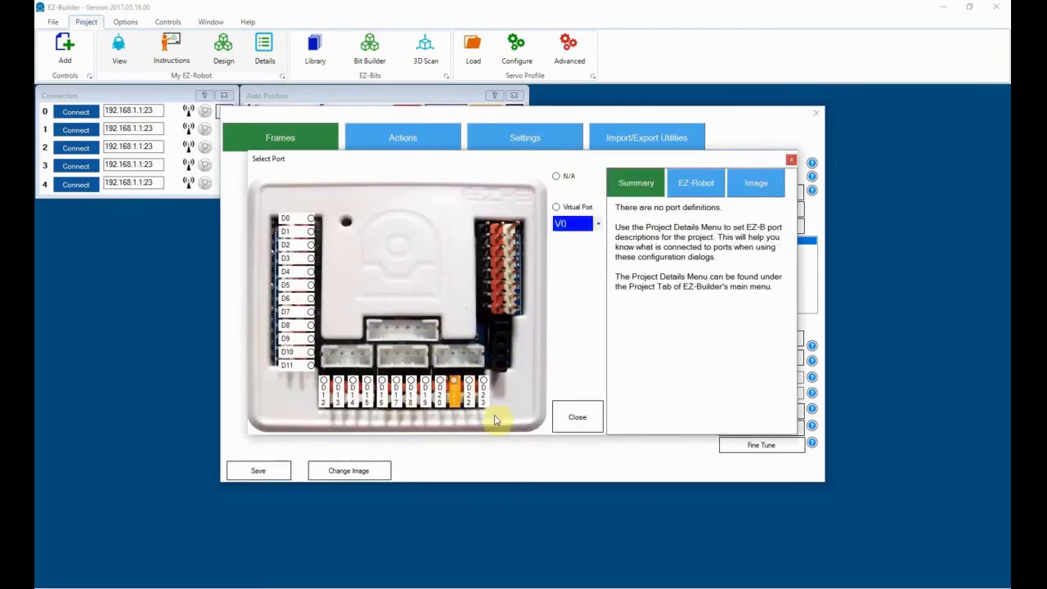
left_click(576, 416)
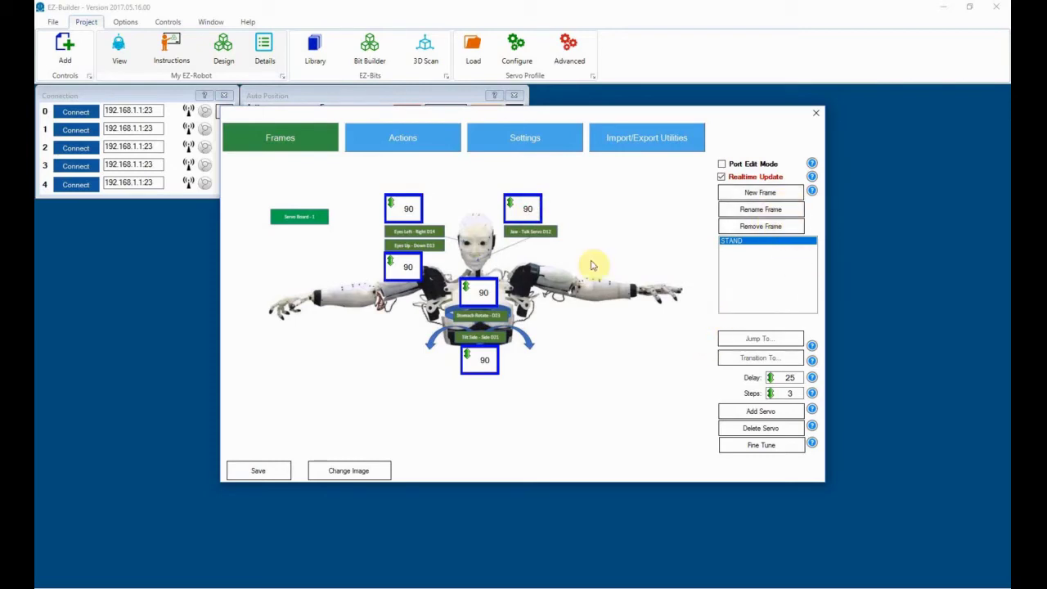
mouse_move(552, 290)
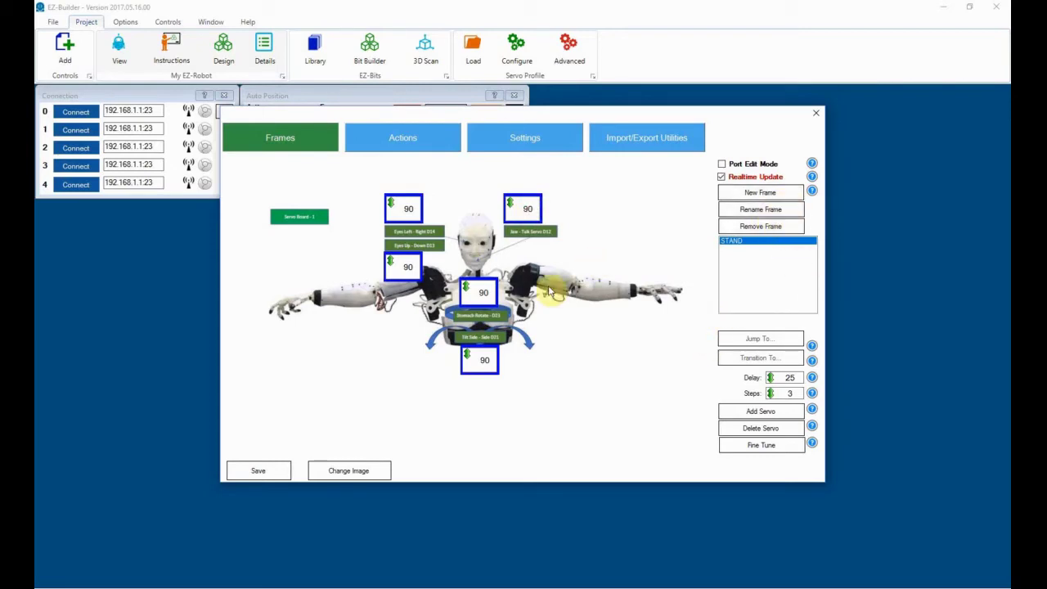
mouse_move(528, 186)
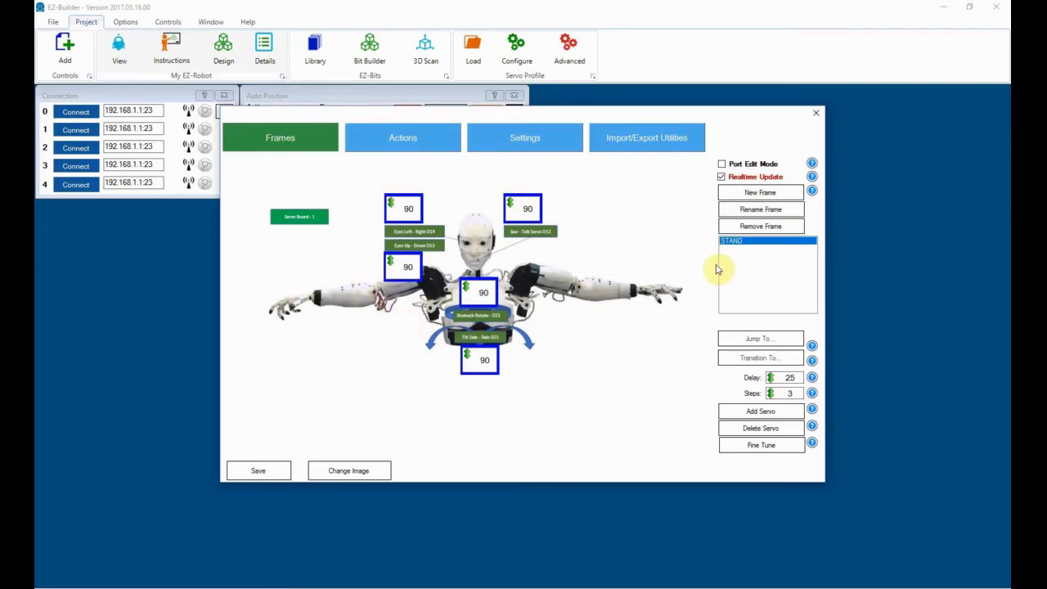
- Create new frames Eyes_Left, Eyes_Forward and Eyes_Right via New Frame
left_click(760, 192)
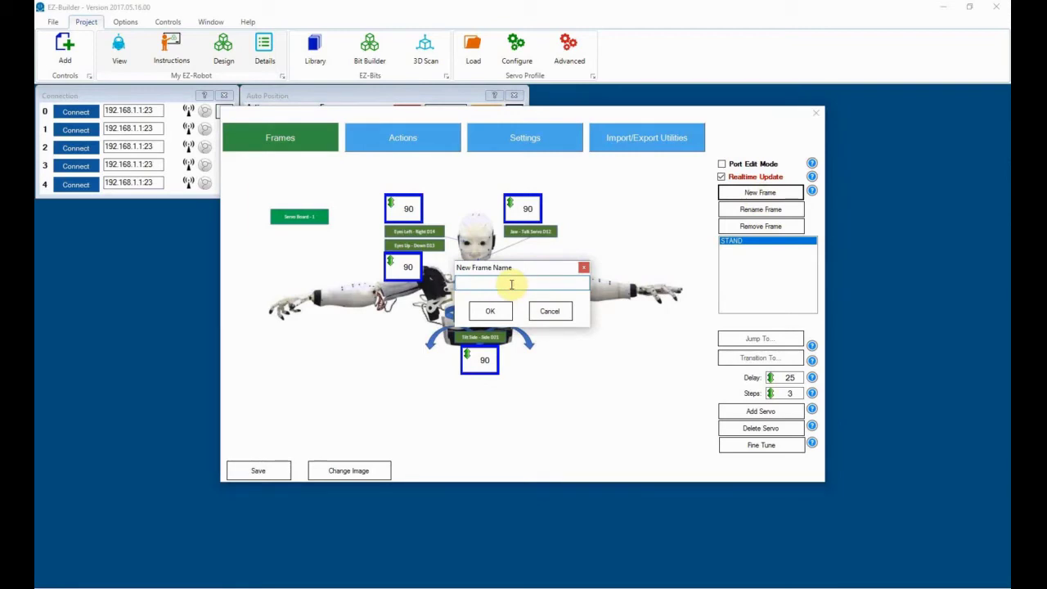
type("Ey")
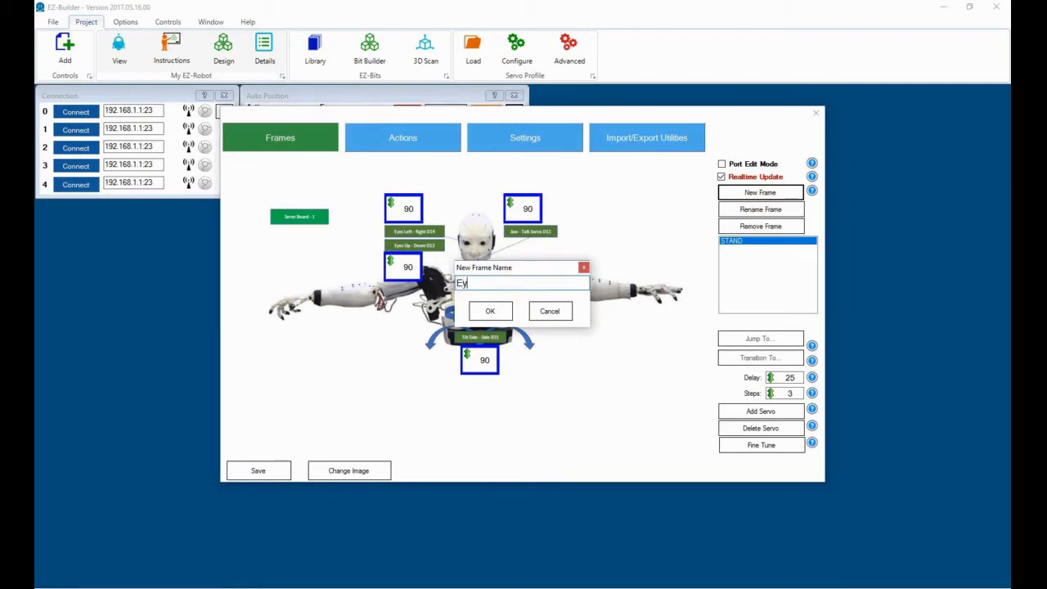
type("yes_Left")
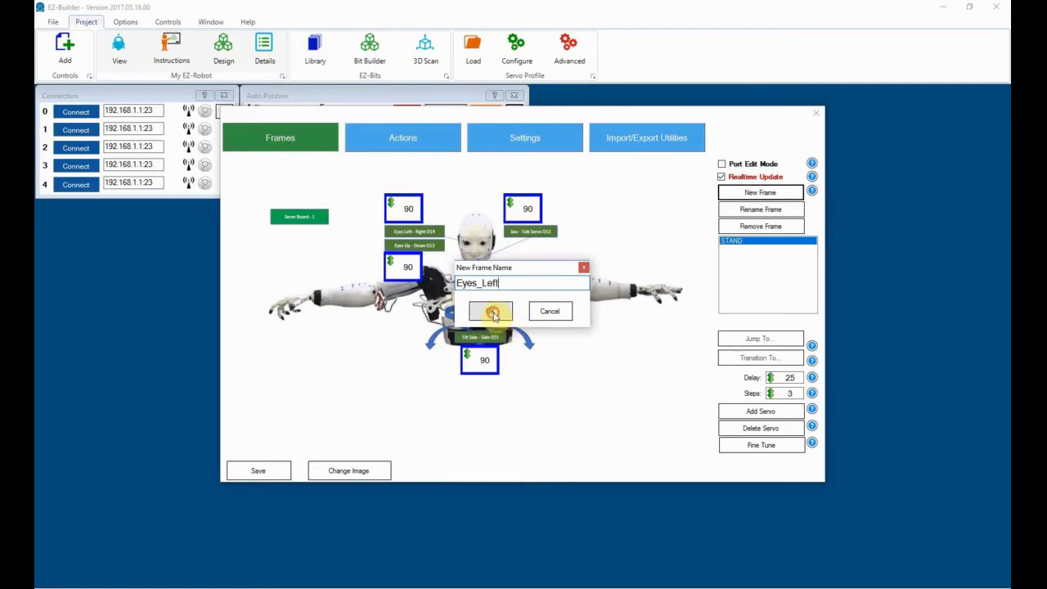
left_click(490, 311)
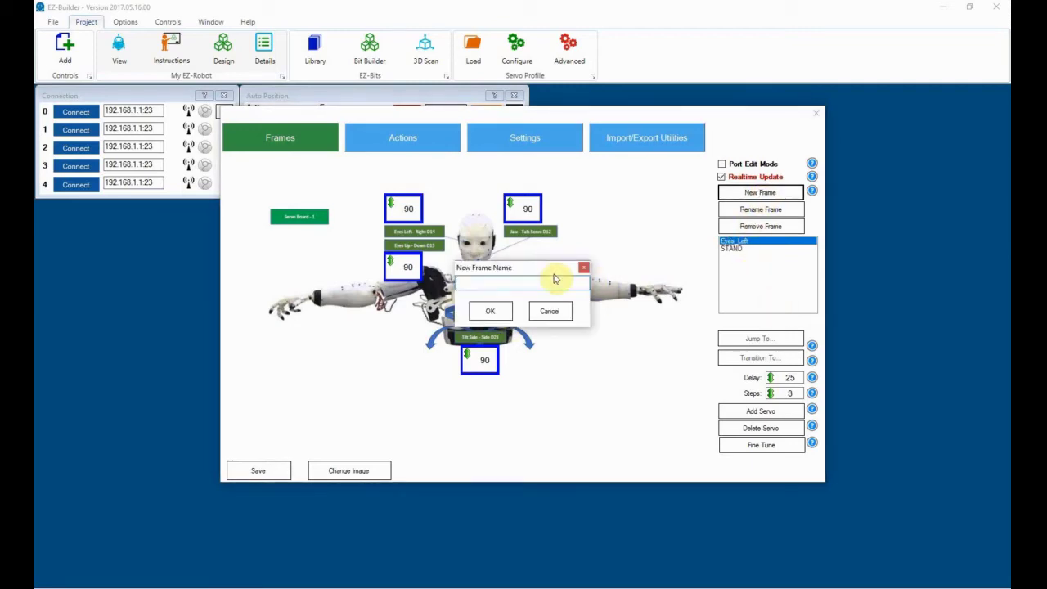
type("Eyes_Forward")
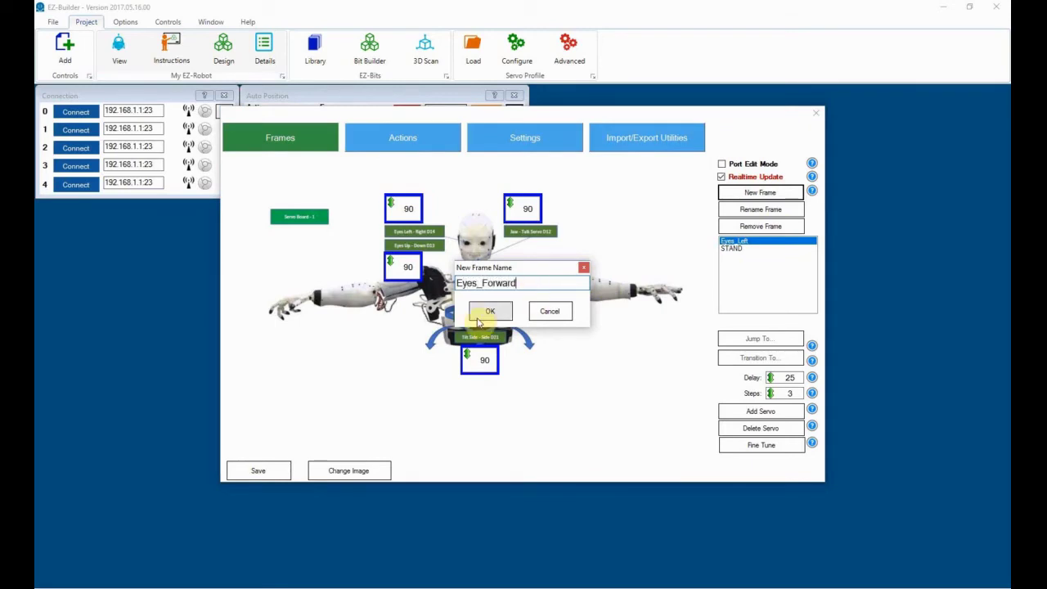
left_click(489, 311)
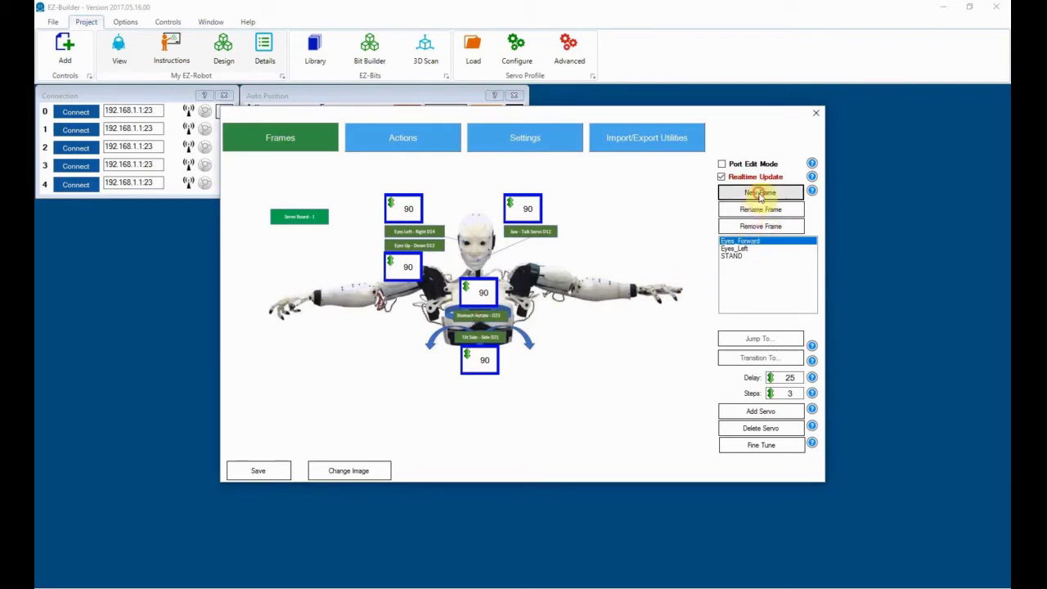
left_click(760, 192)
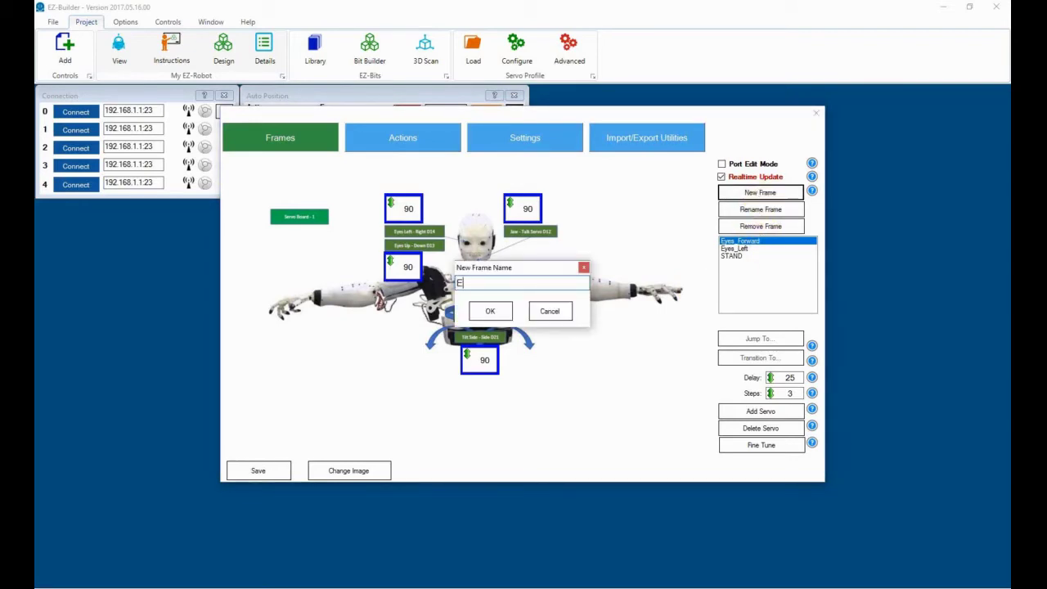
type("Eyes_Ri")
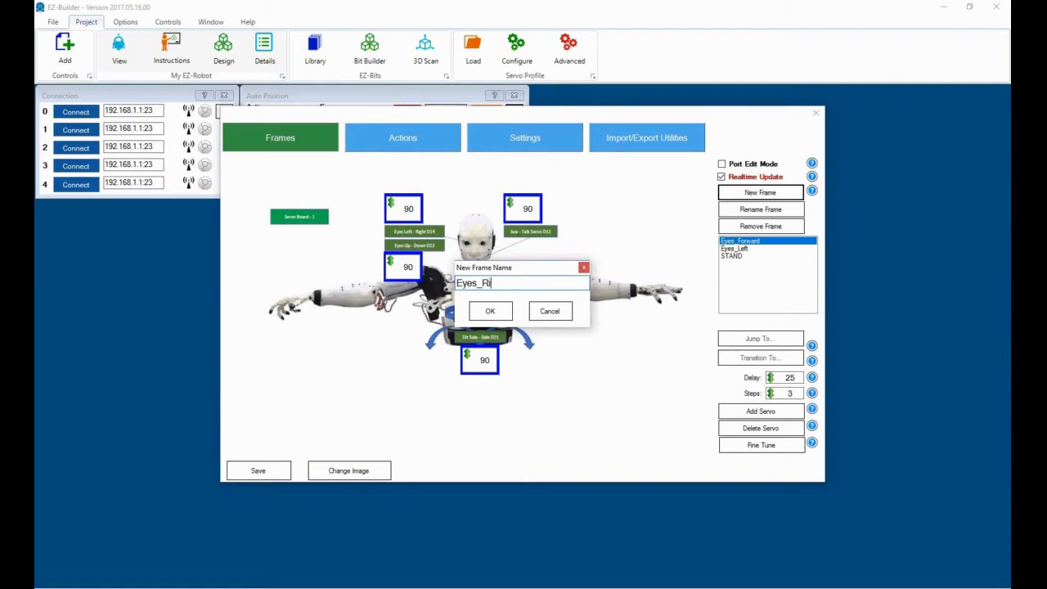
type("ght")
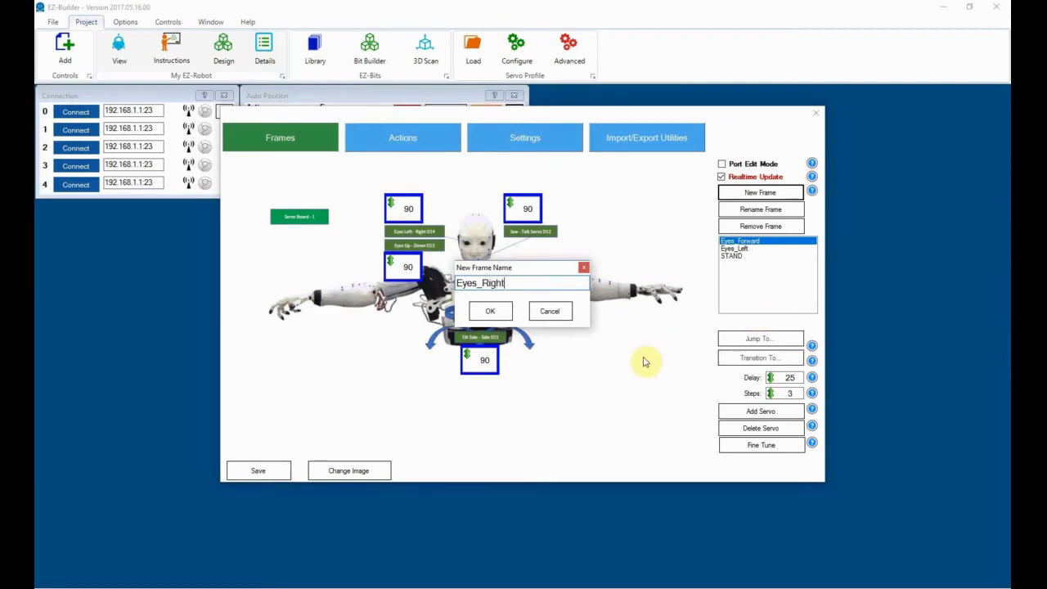
left_click(489, 311)
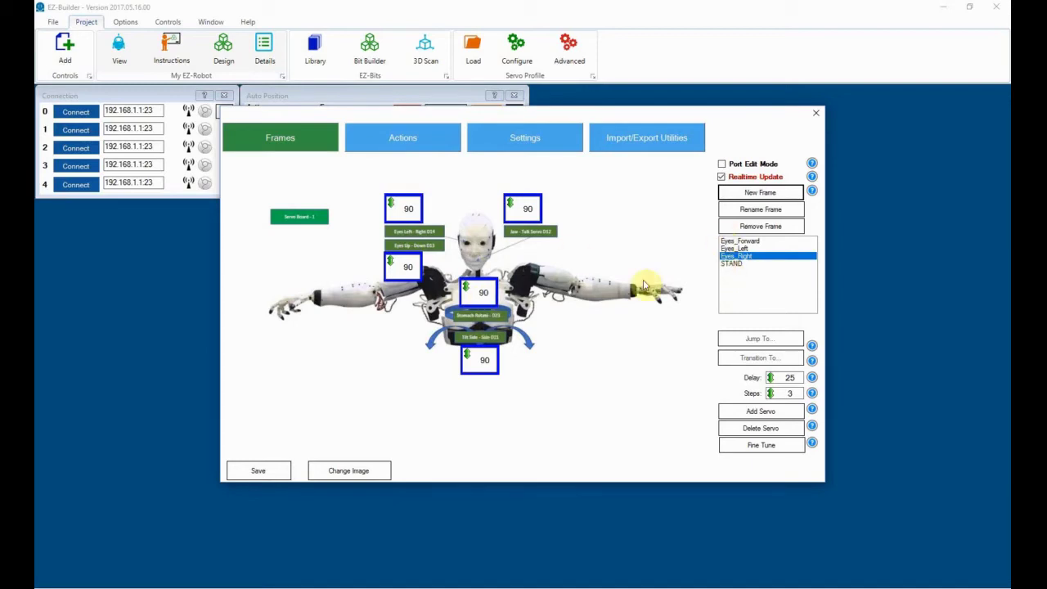
mouse_move(482, 245)
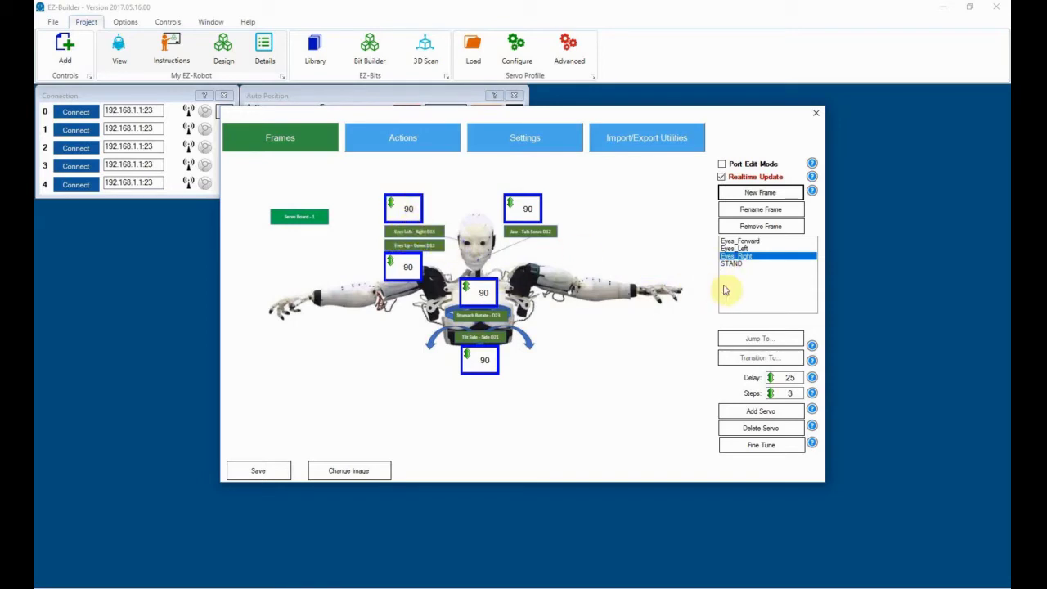
- In the Eyes_Left frame, turn the eye left-right servo to 45
left_click(734, 249)
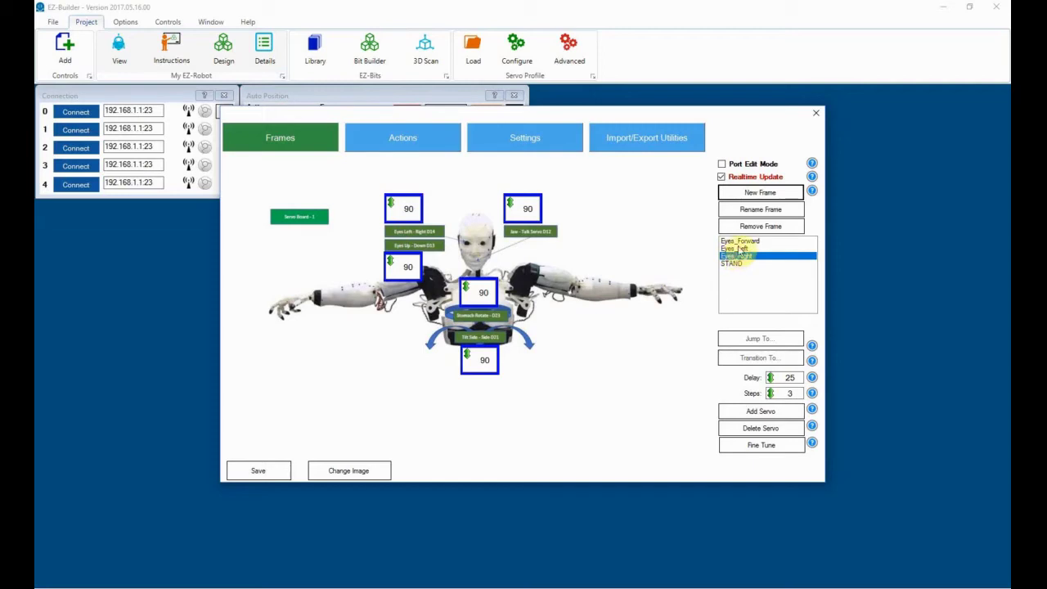
left_click(736, 255)
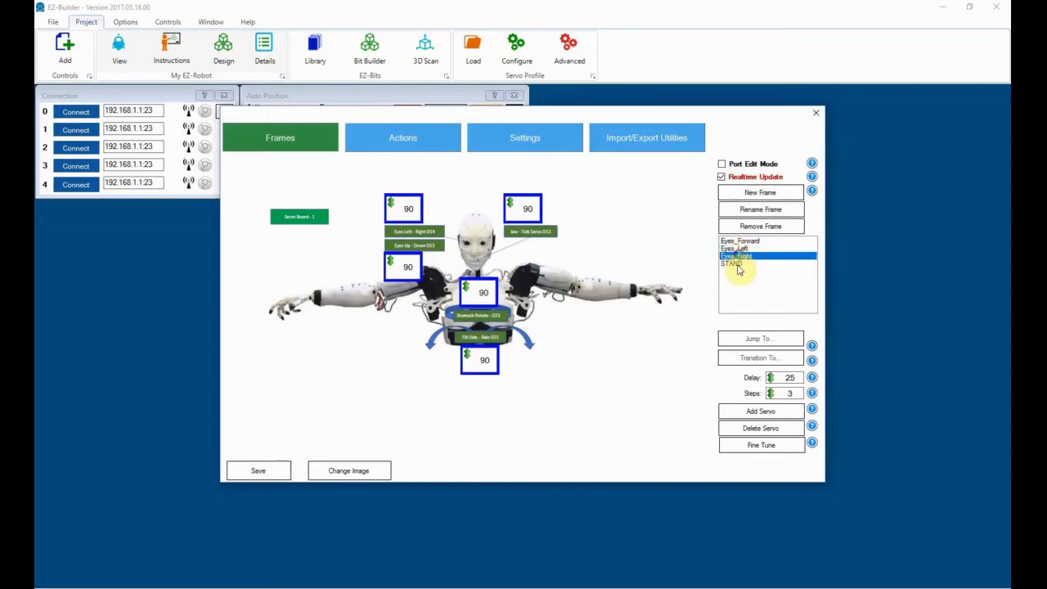
left_click(740, 240)
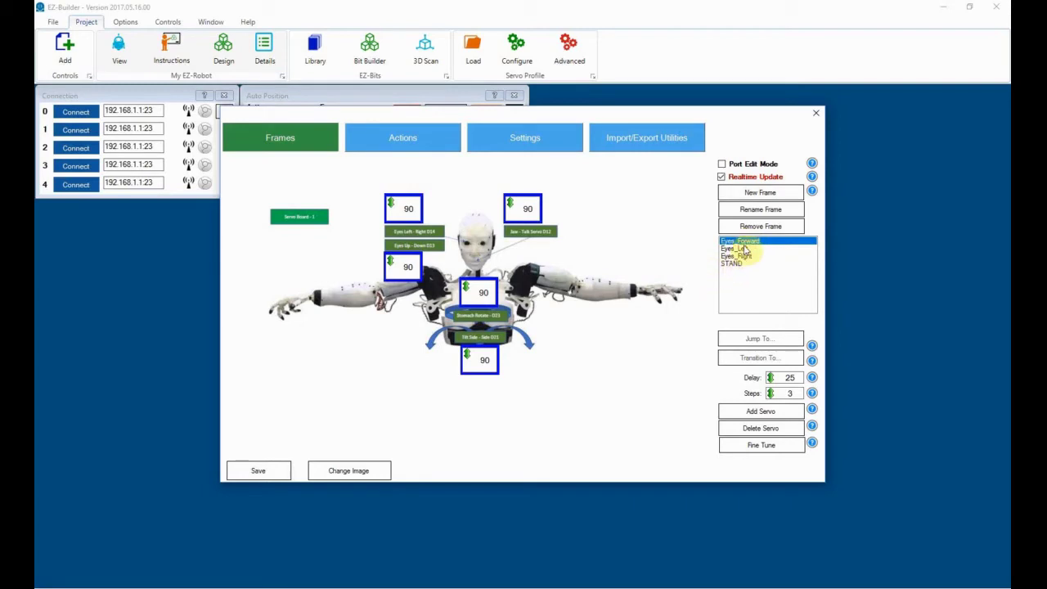
left_click(734, 247)
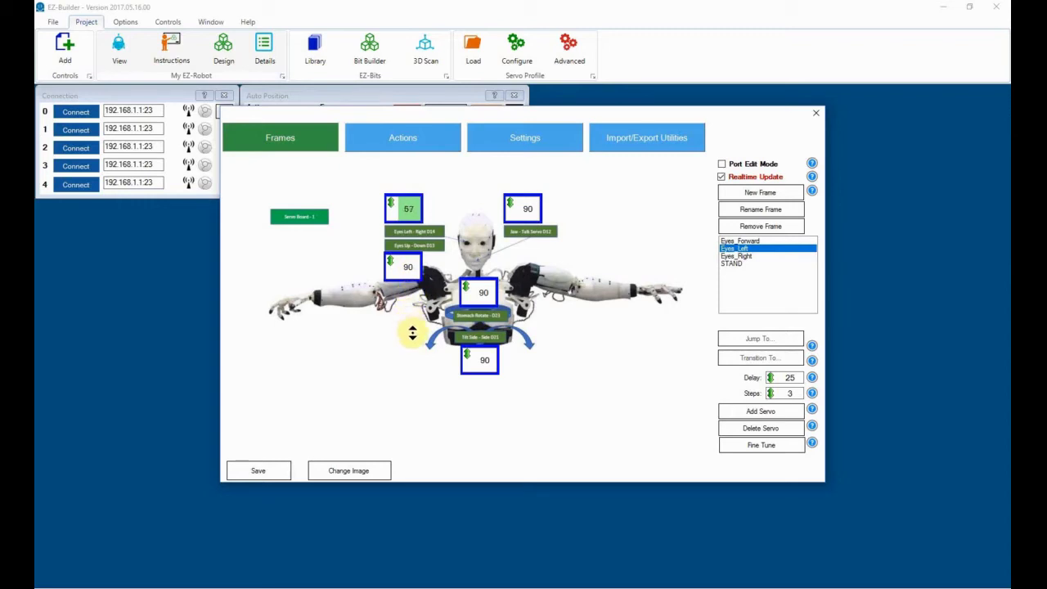
left_click_drag(413, 331, 419, 365)
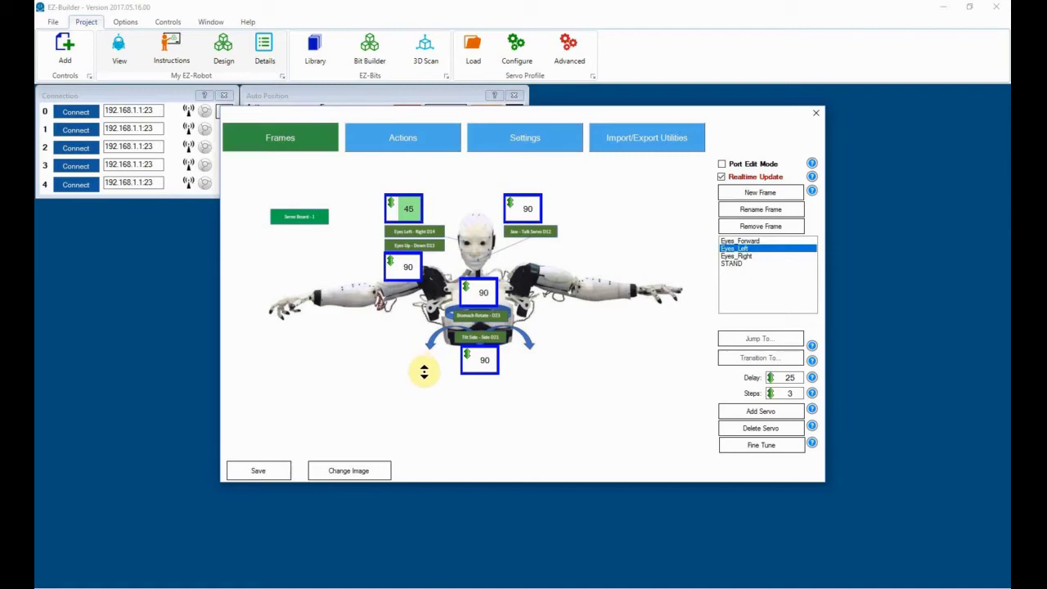
mouse_move(401, 342)
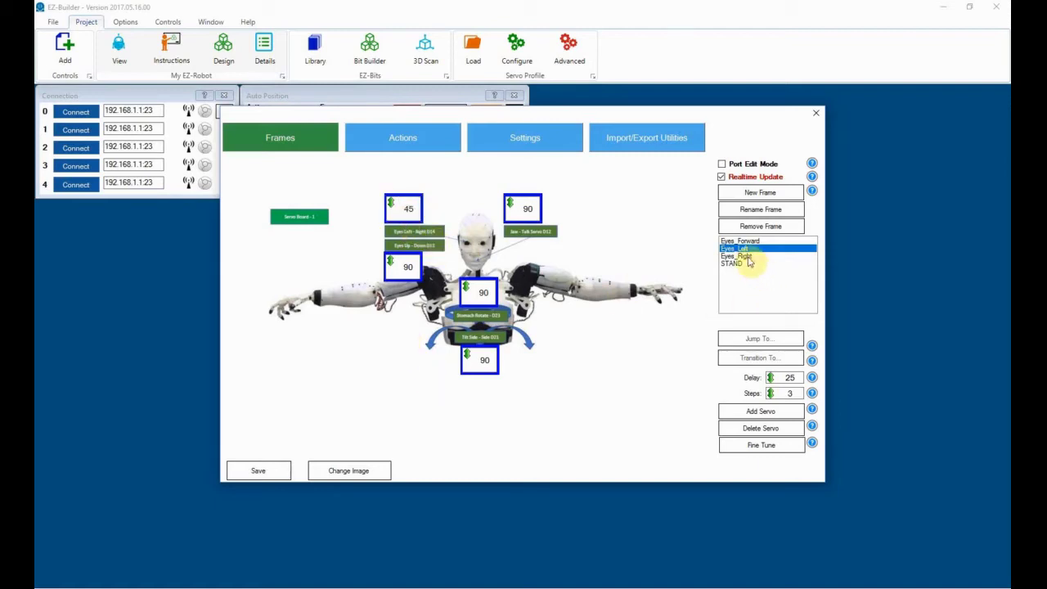
- Preview the Eyes_Right and Eyes_Forward poses, then return the robot to STAND
left_click(736, 256)
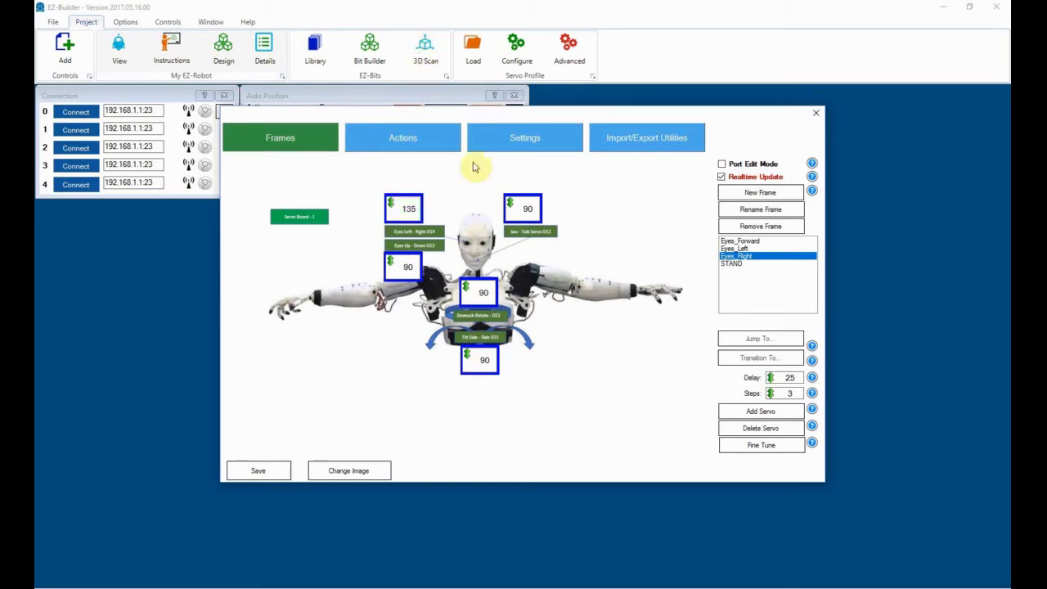
mouse_move(595, 270)
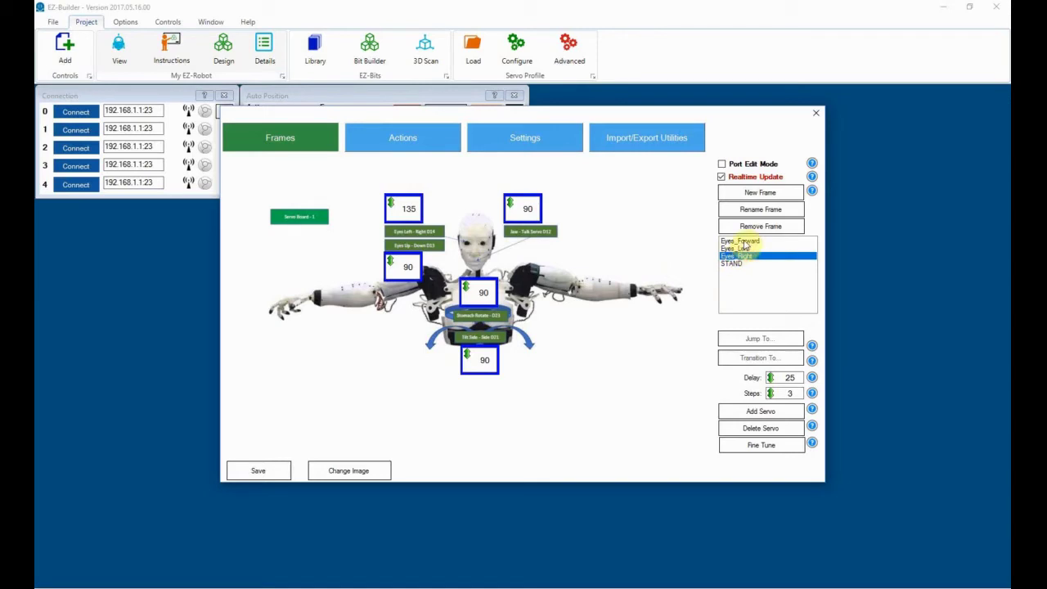
left_click(740, 240)
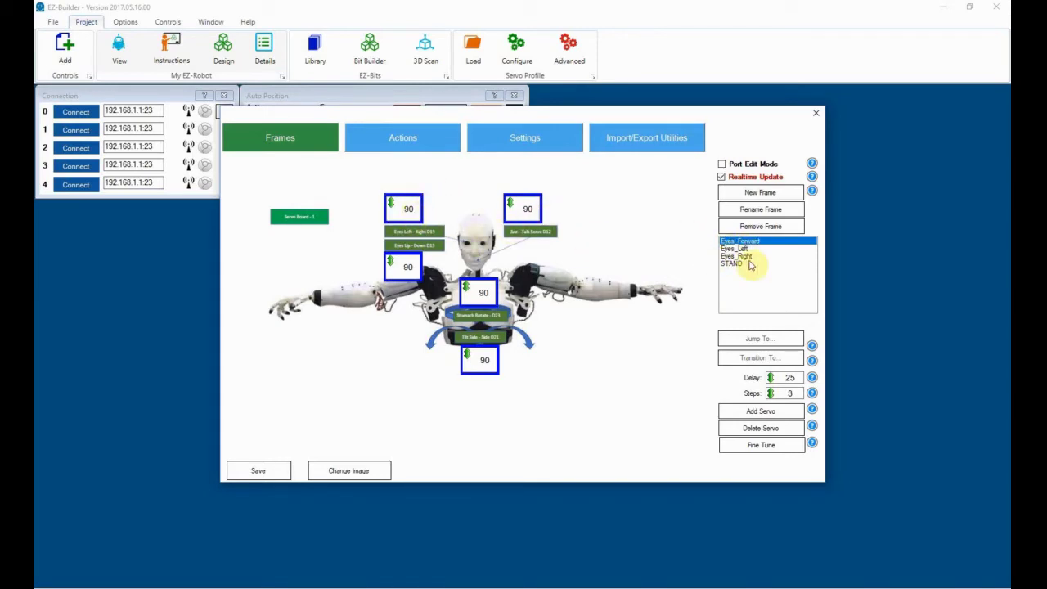
left_click(736, 249)
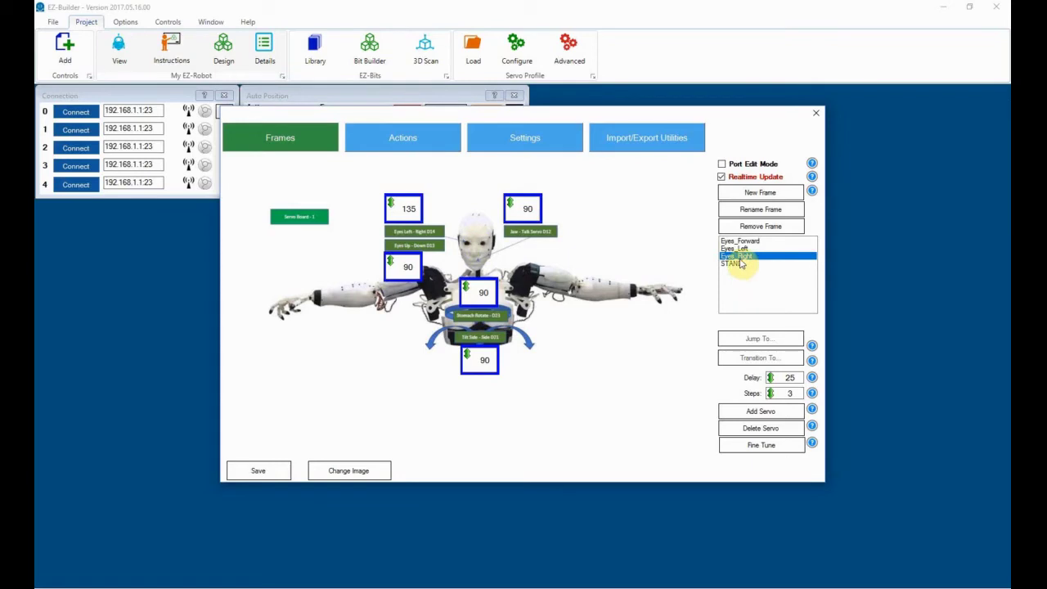
mouse_move(705, 285)
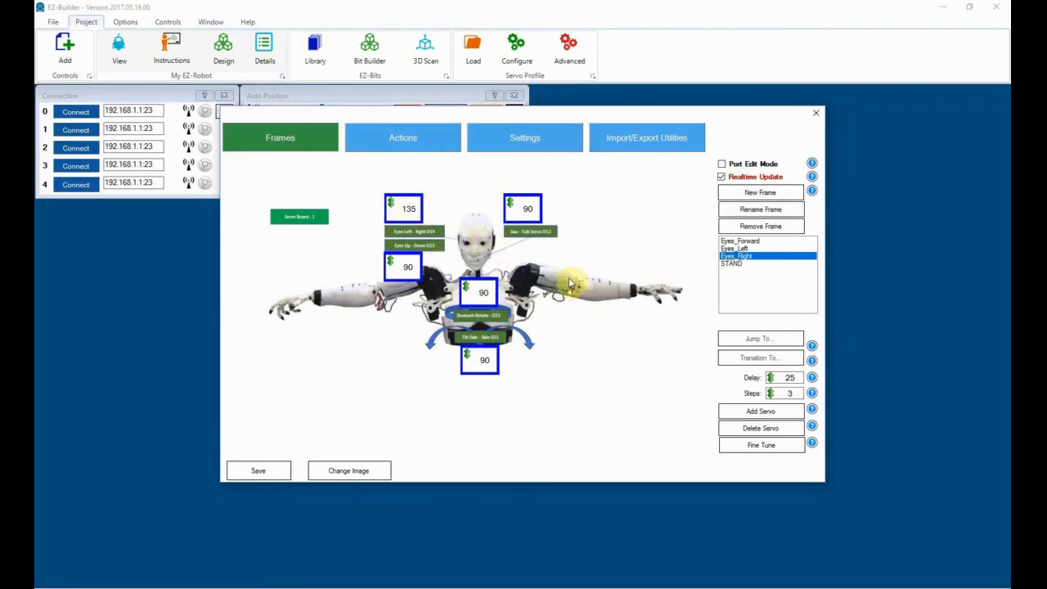
mouse_move(636, 233)
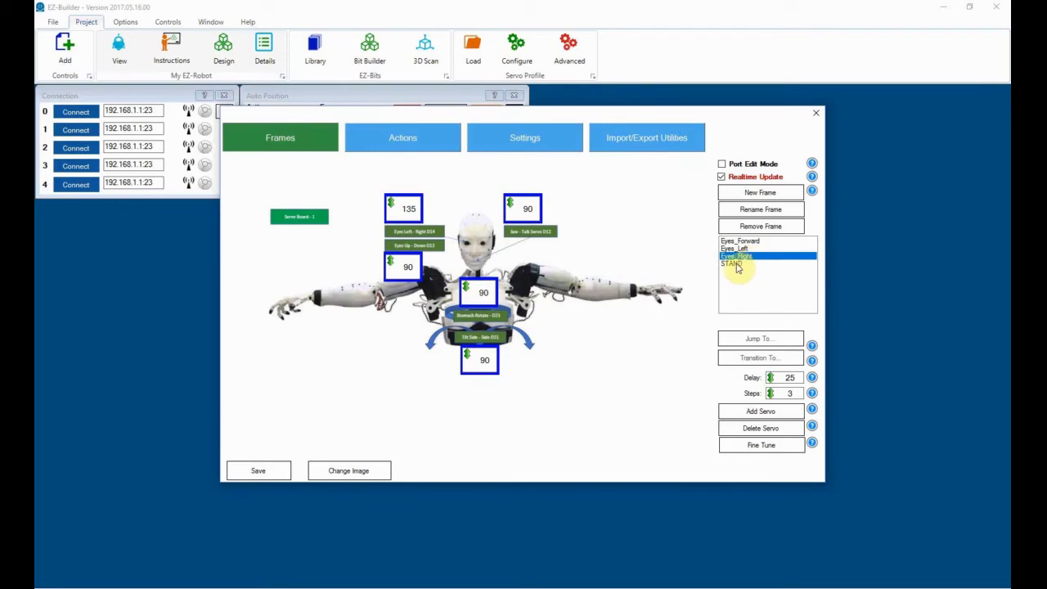
left_click(735, 263)
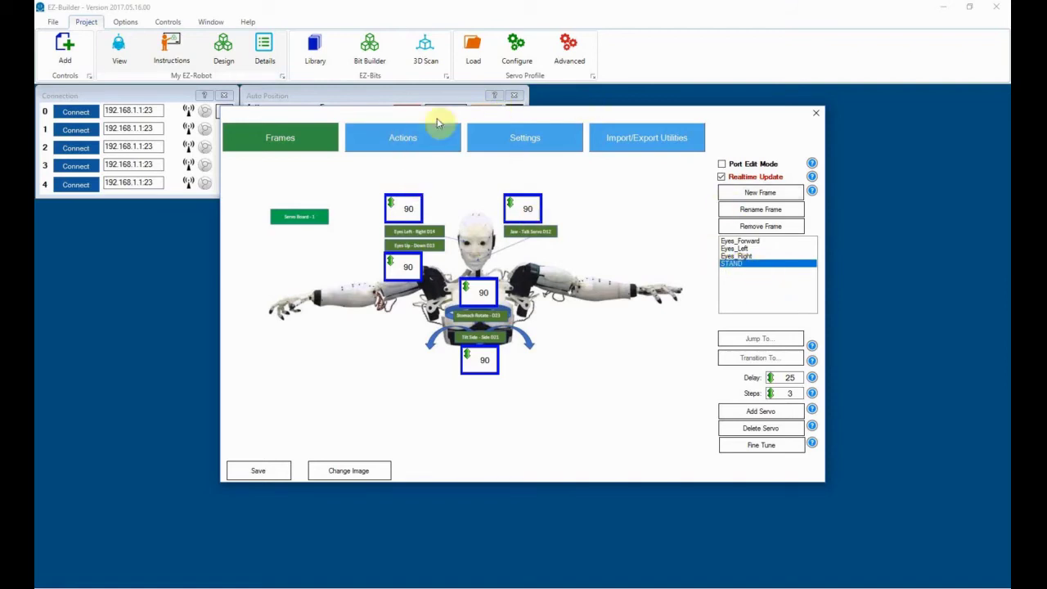
mouse_move(402, 137)
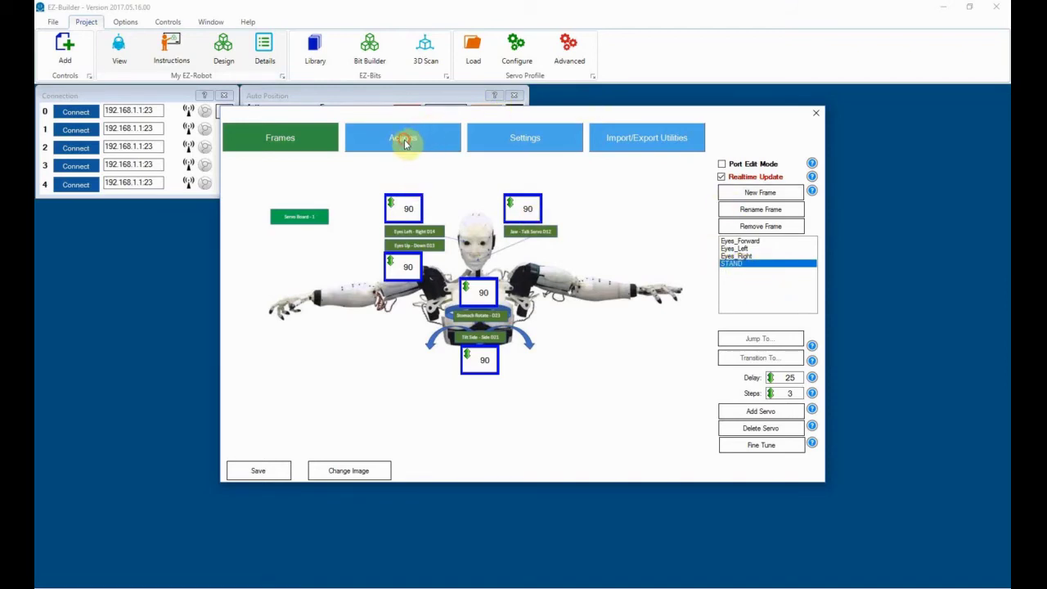
- In the Actions tab, create a new action named Eyes_Forward
left_click(402, 138)
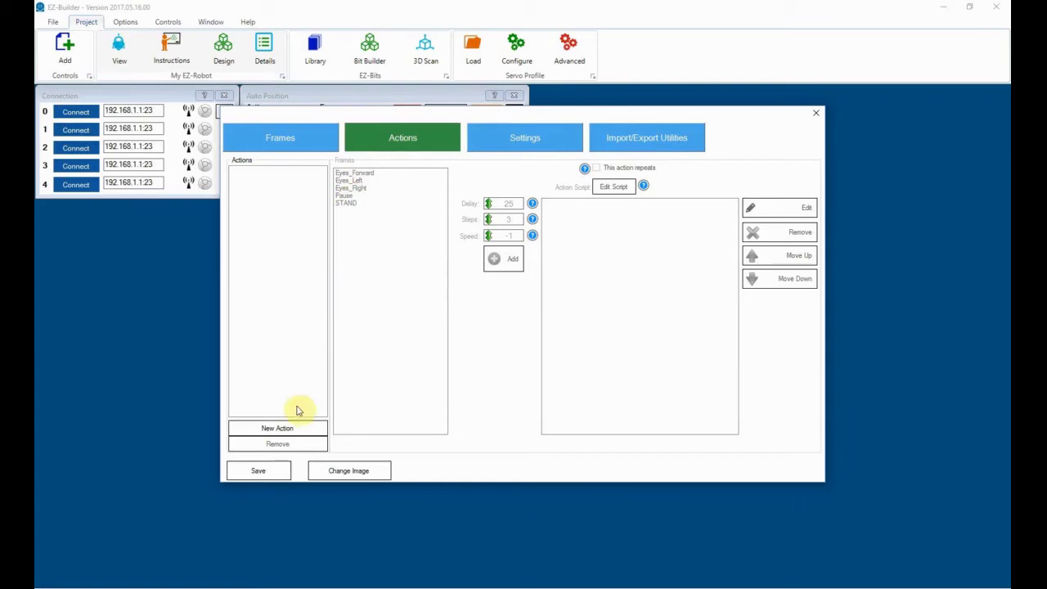
mouse_move(358, 166)
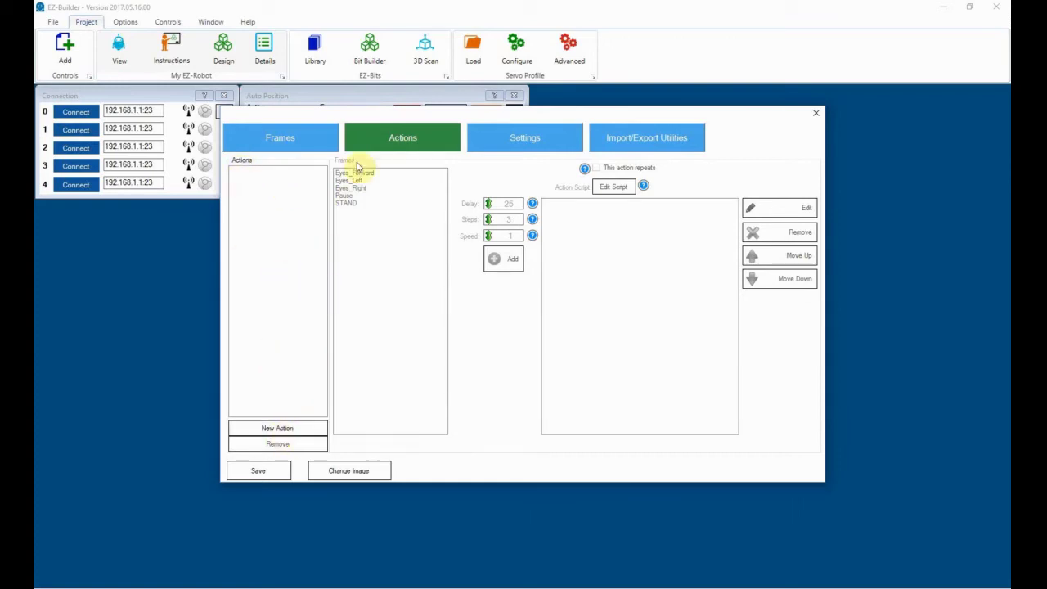
mouse_move(260, 422)
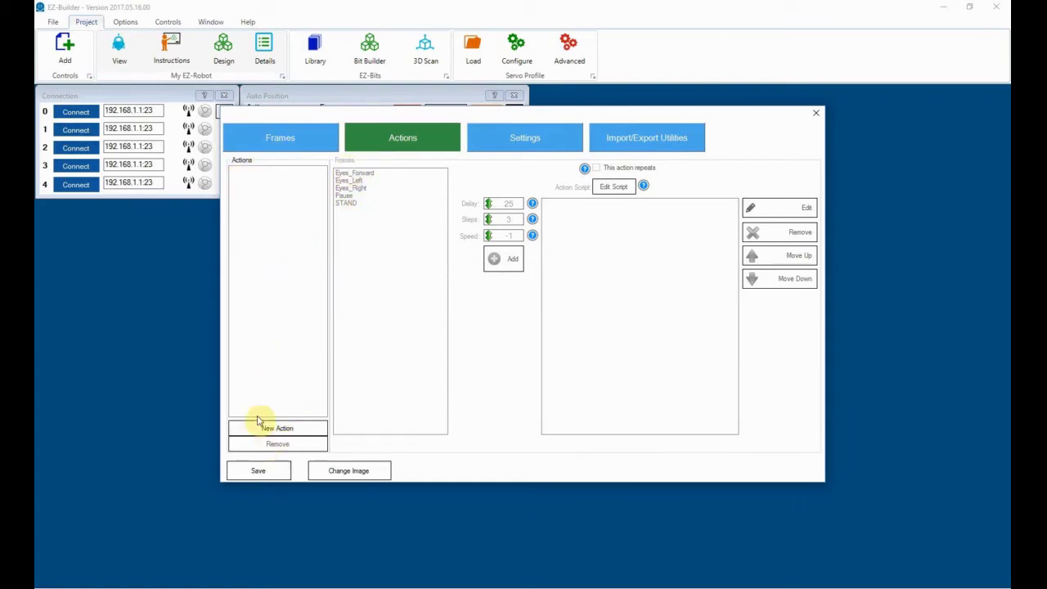
left_click(277, 428)
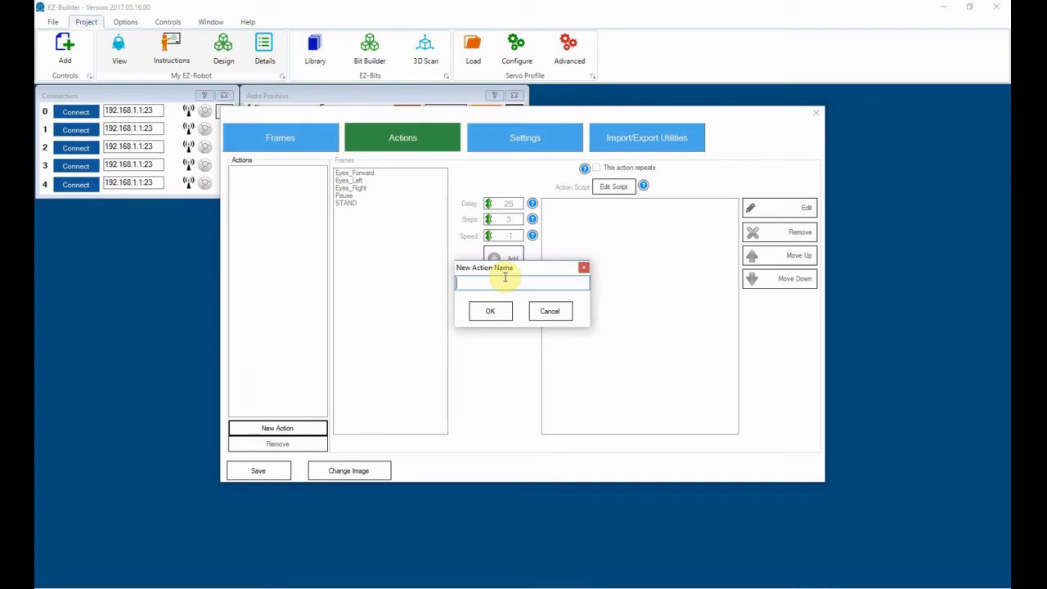
type("Eyes_Forward")
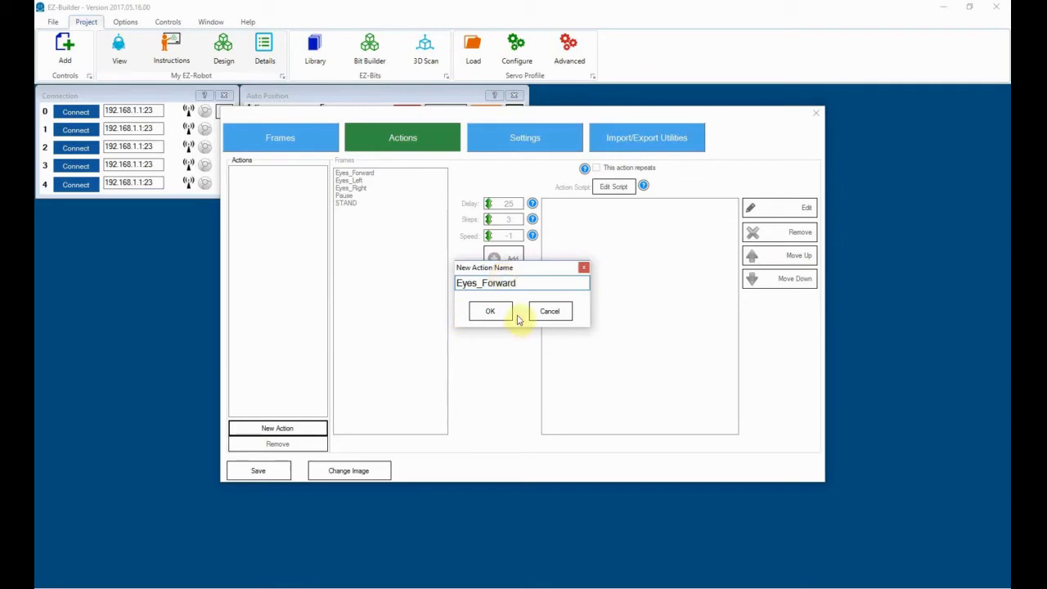
left_click(490, 310)
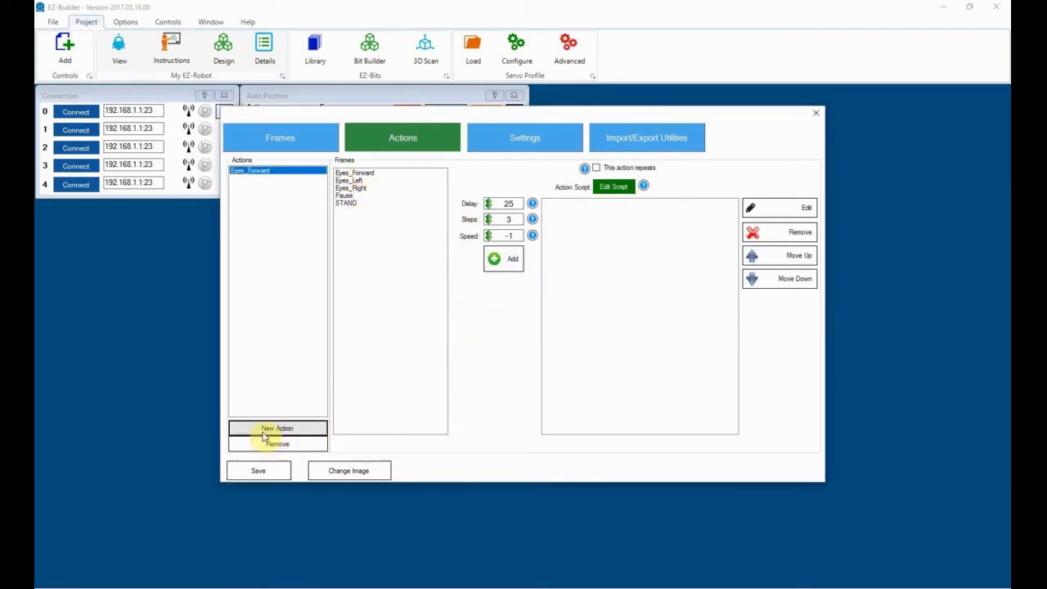
- Create two more actions named Eyes_Left and Eyes_Right
left_click(277, 427)
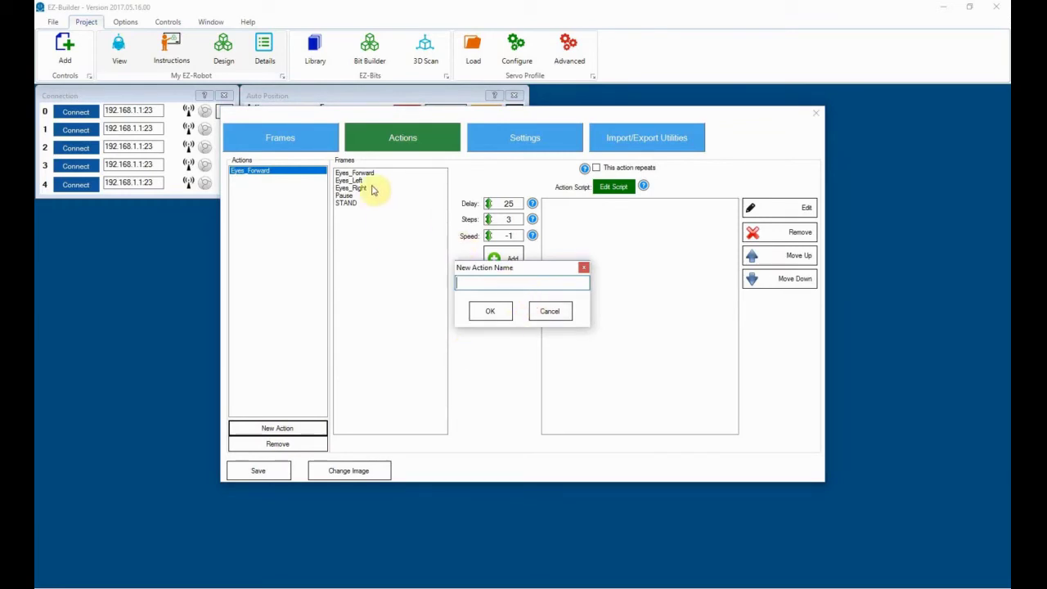
left_click(261, 170)
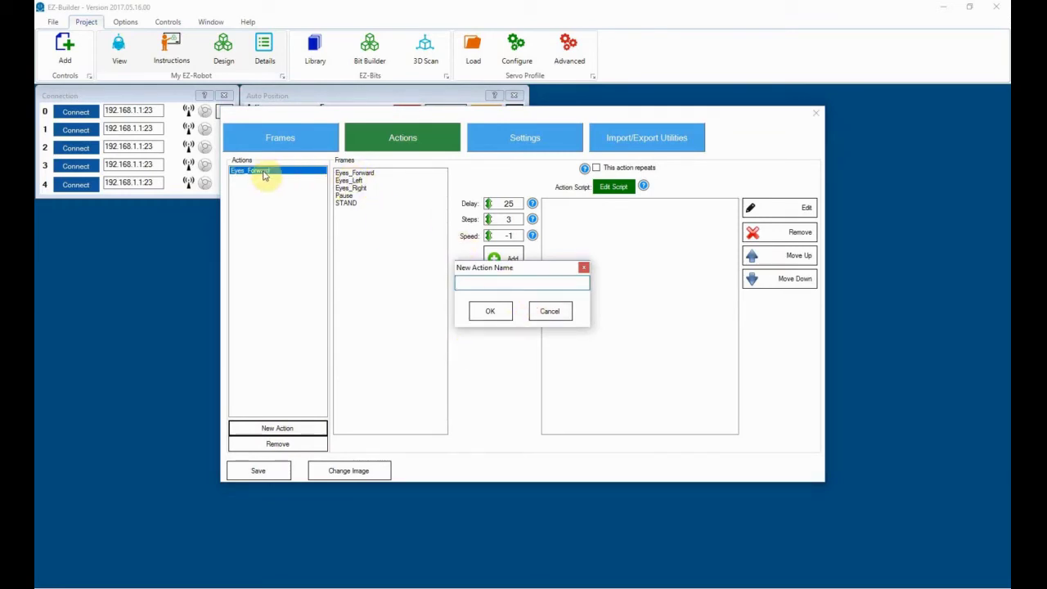
mouse_move(445, 280)
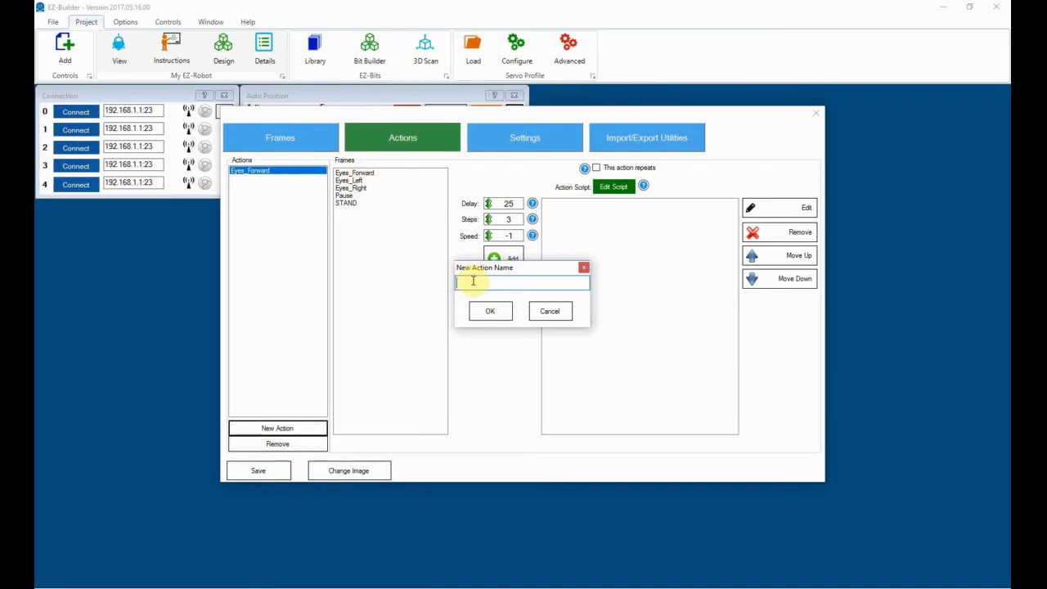
type("Eyes_Left")
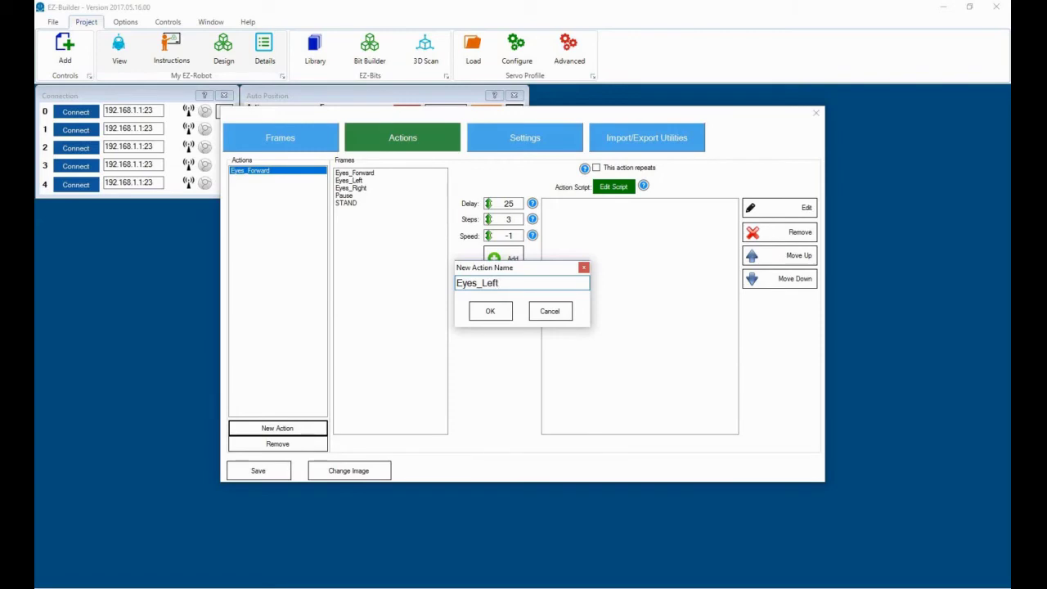
left_click(489, 311)
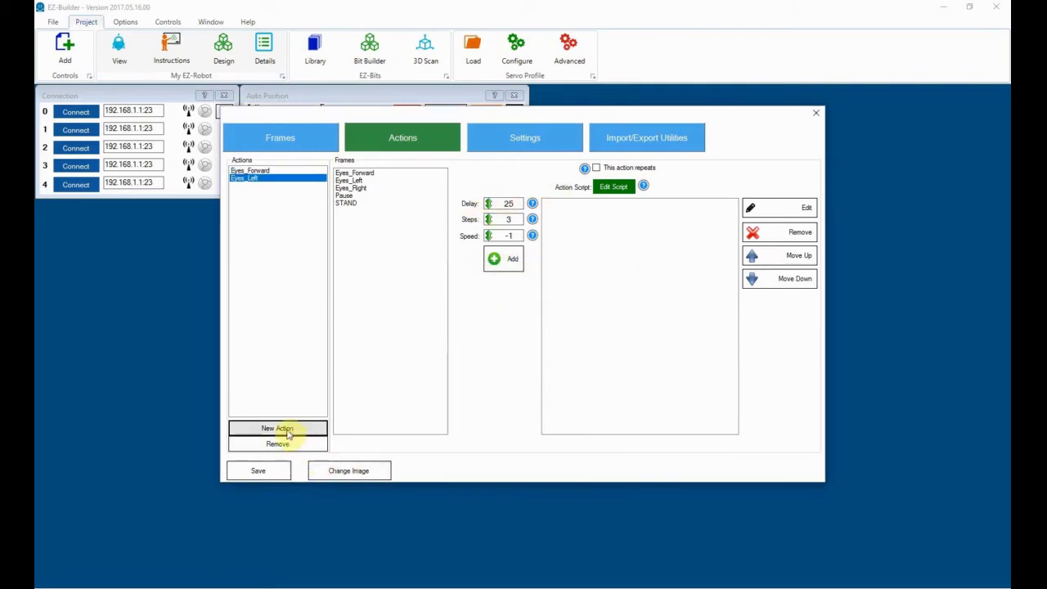
left_click(277, 427)
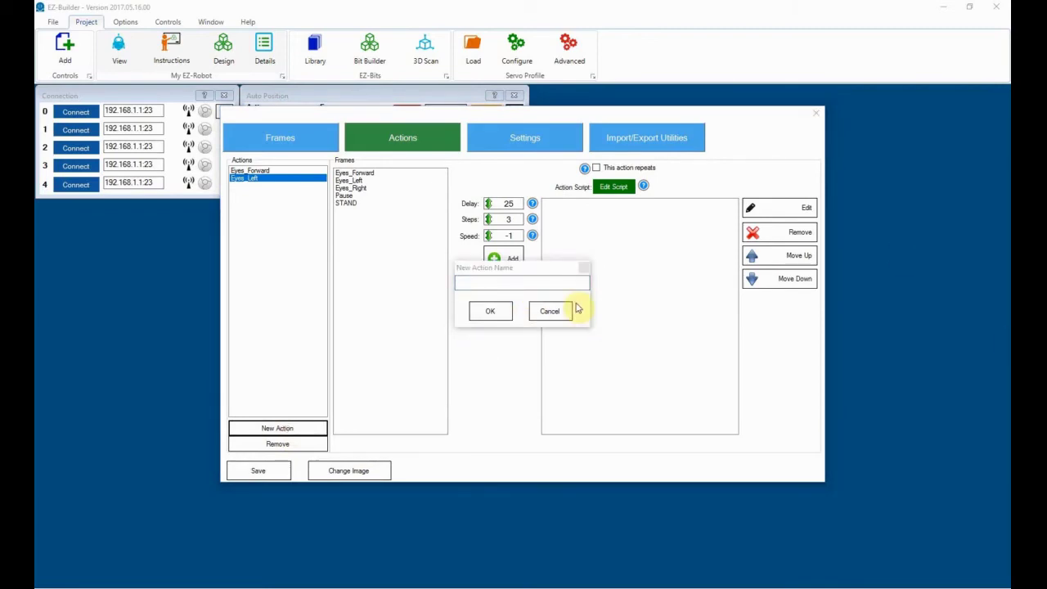
type("E")
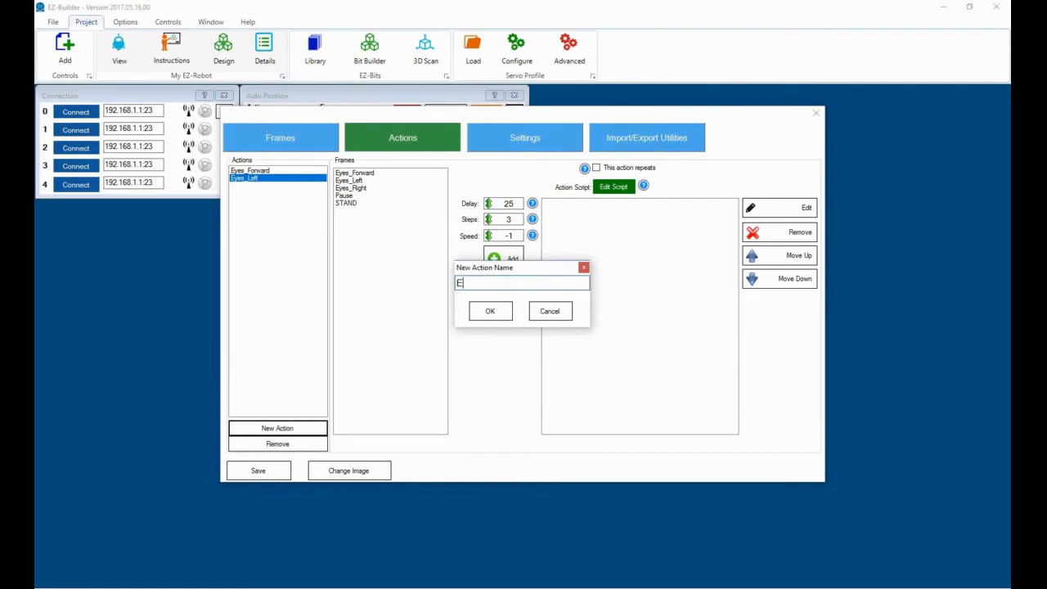
type("yes_")
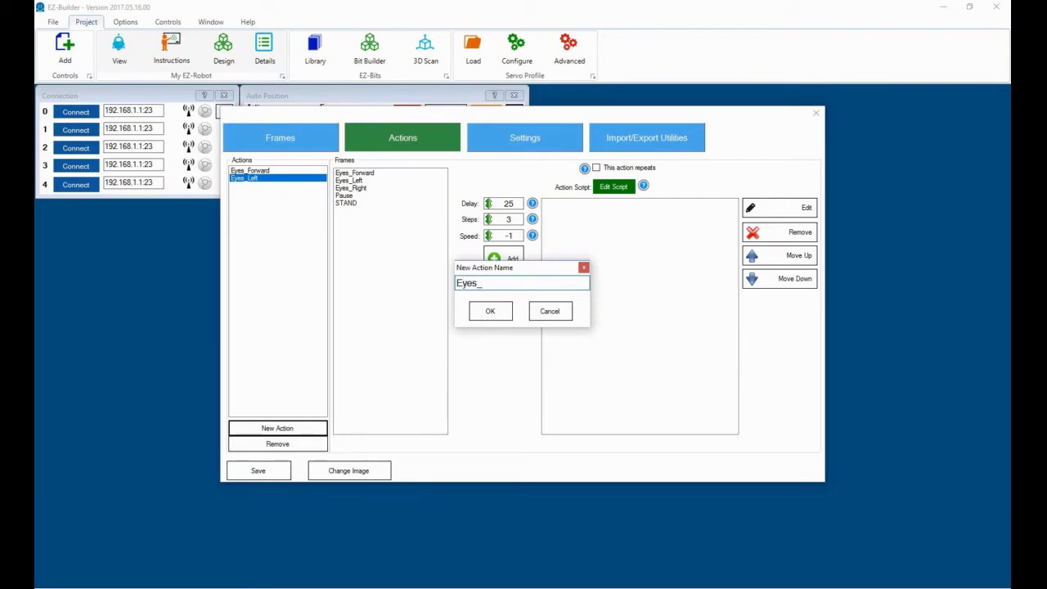
type("Right")
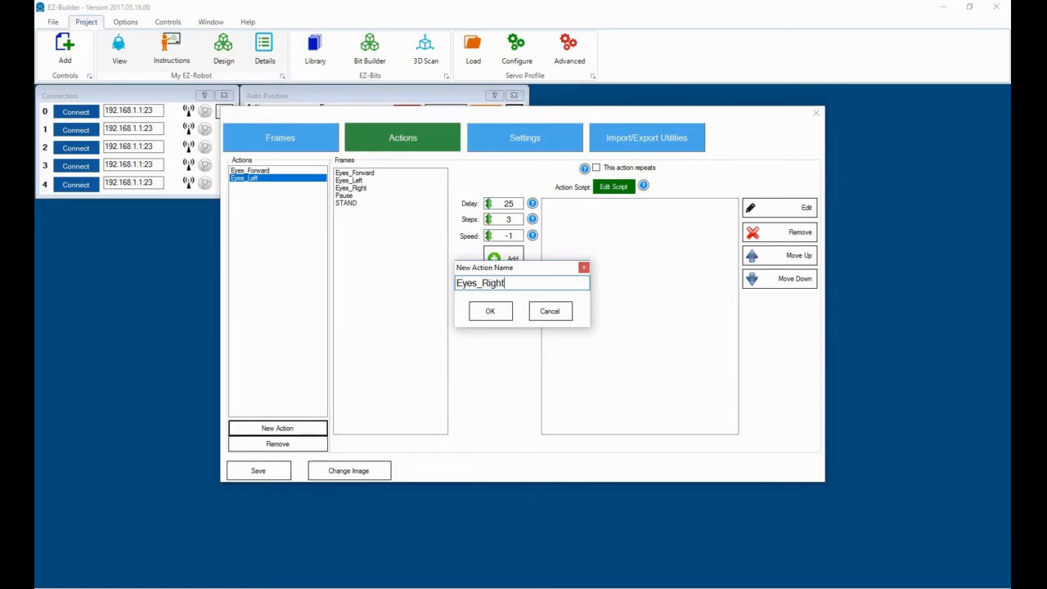
left_click(489, 311)
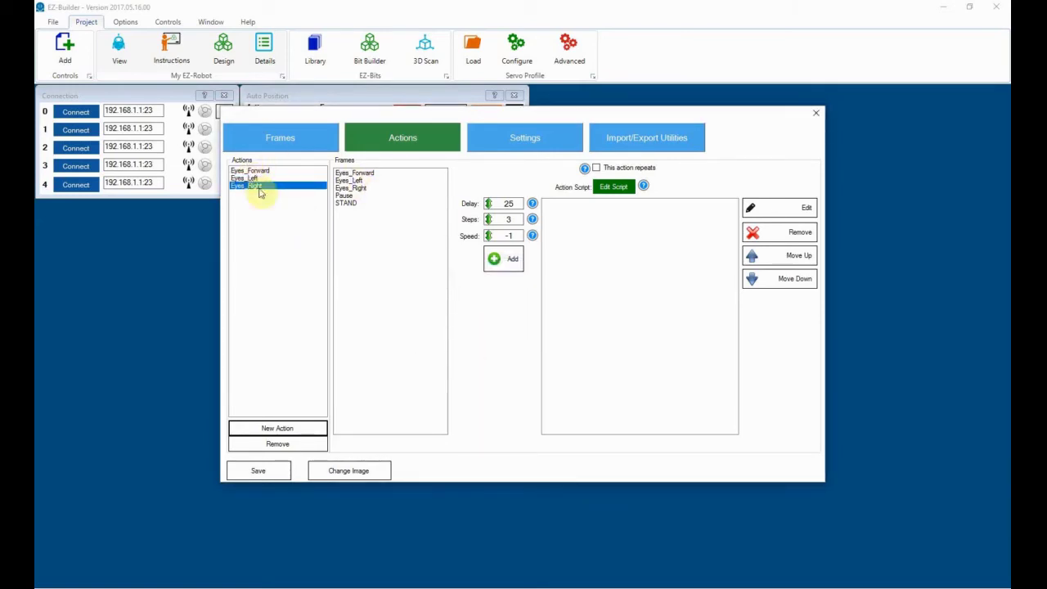
- Preview the Eyes_Forward, Eyes_Left, Eyes_Right and STAND frames, then return to the actions page
left_click(249, 170)
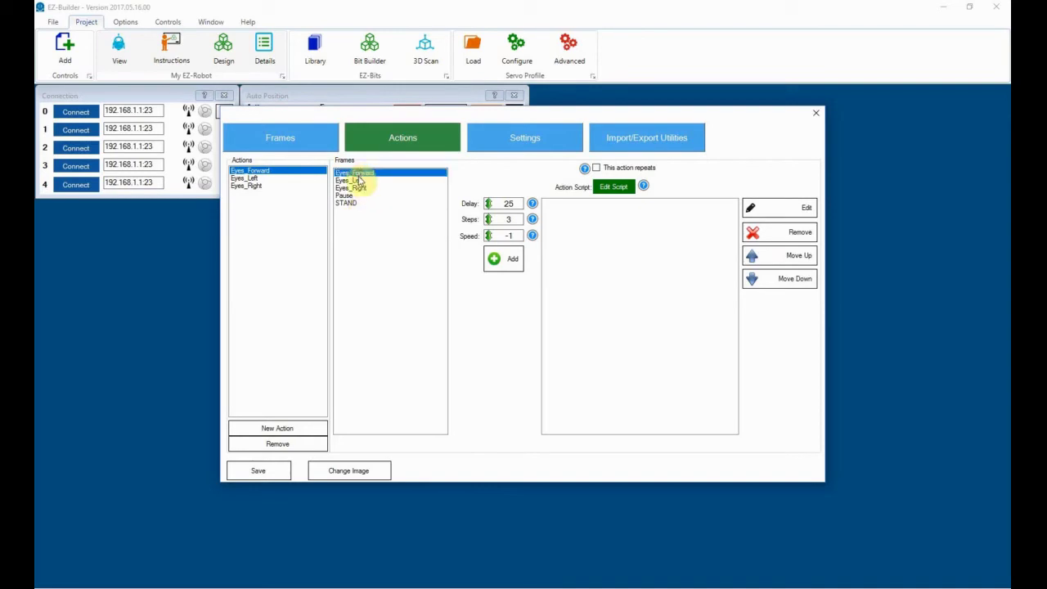
mouse_move(342, 158)
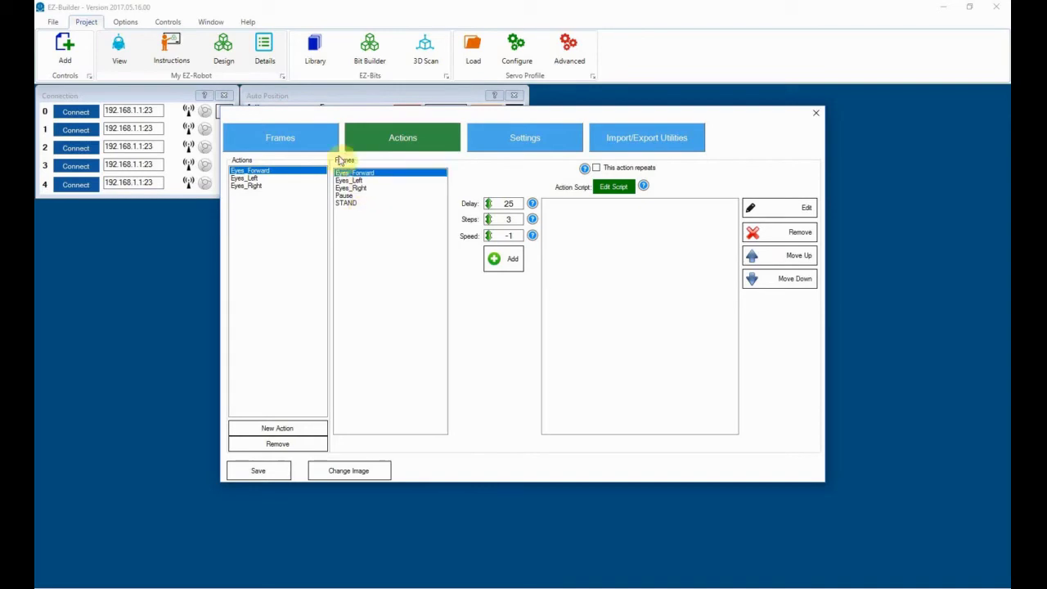
left_click(280, 137)
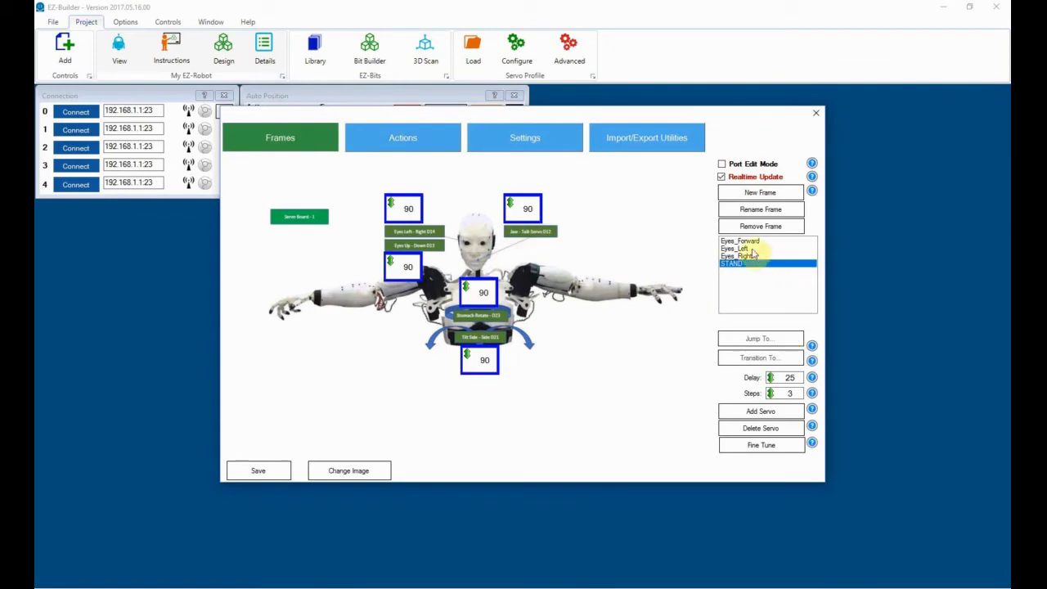
left_click(740, 240)
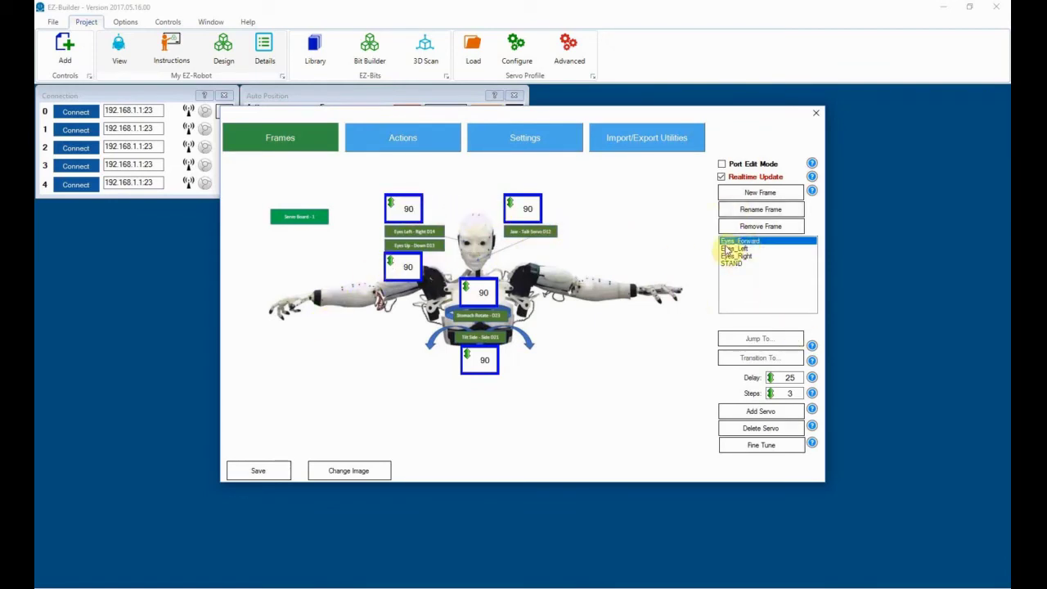
left_click(739, 248)
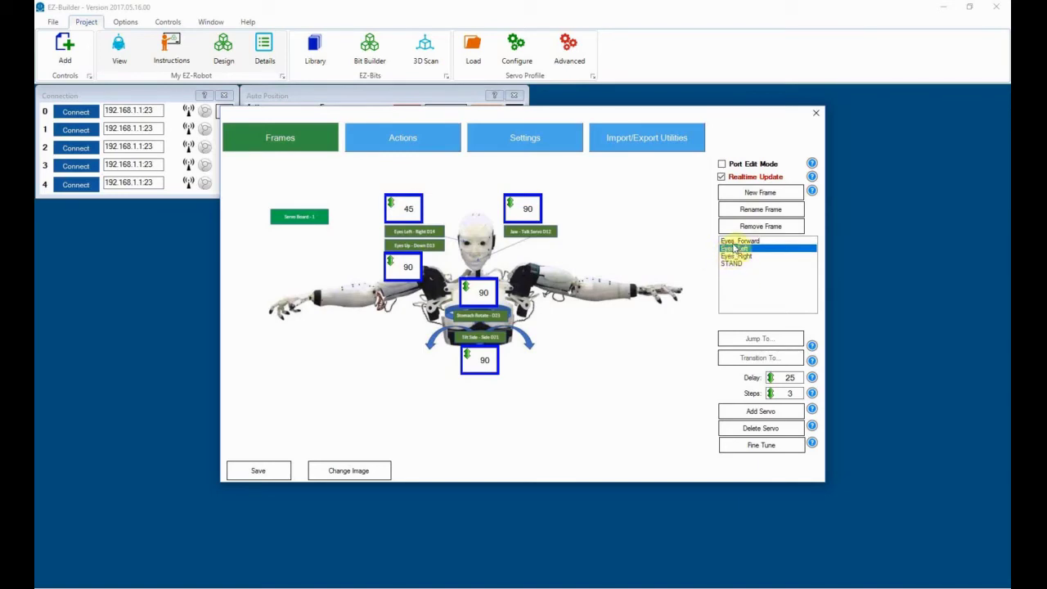
left_click(740, 241)
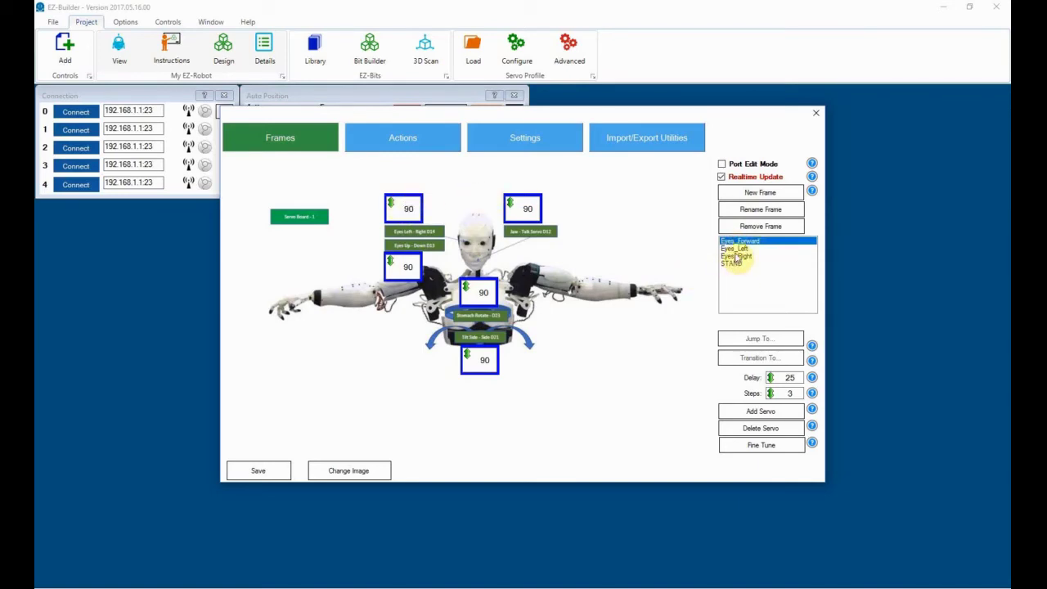
left_click(740, 263)
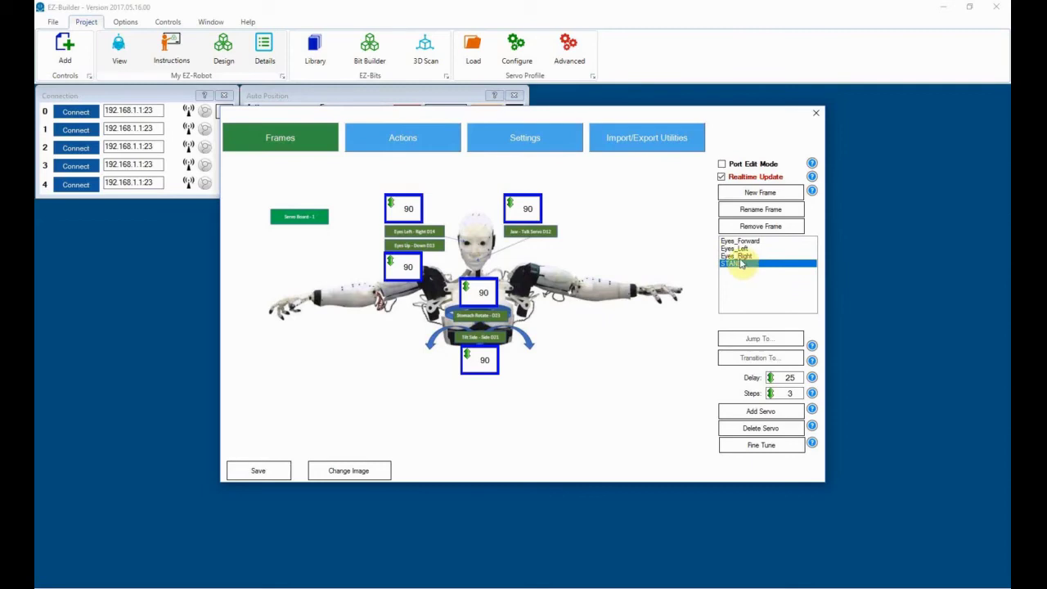
left_click(736, 256)
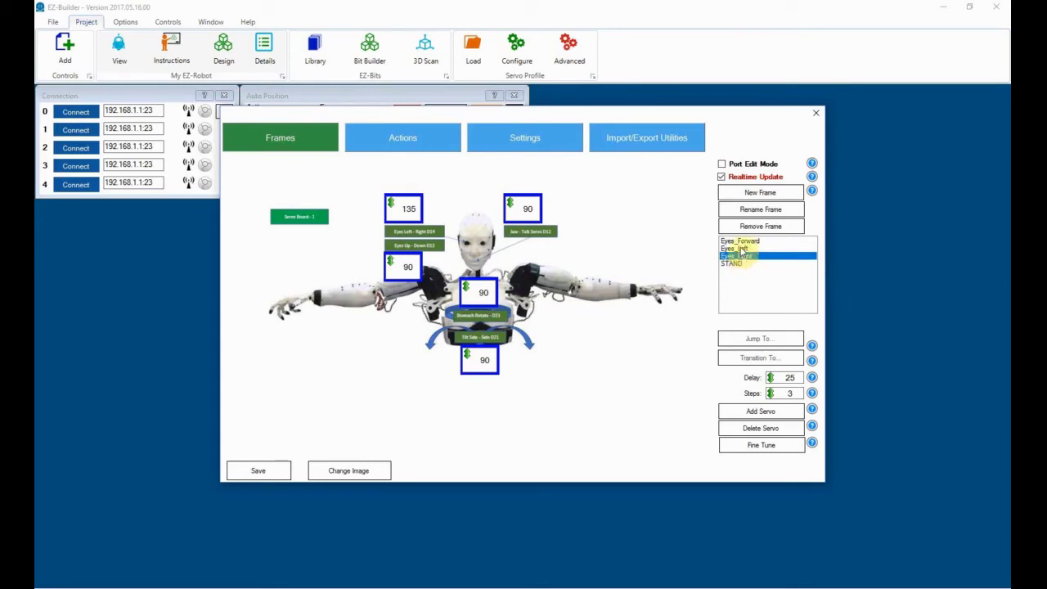
left_click(734, 248)
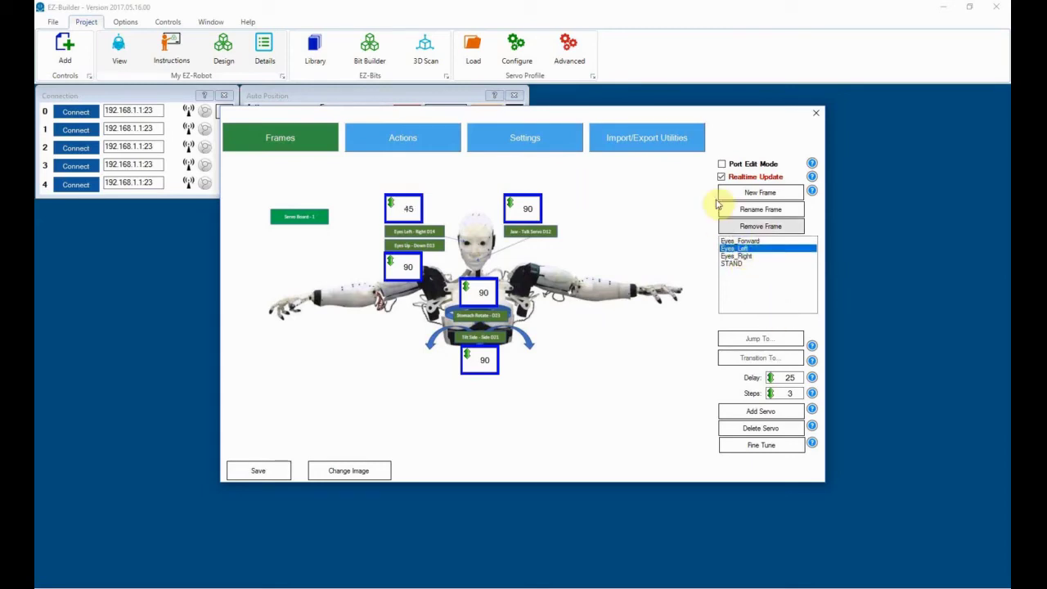
left_click(401, 136)
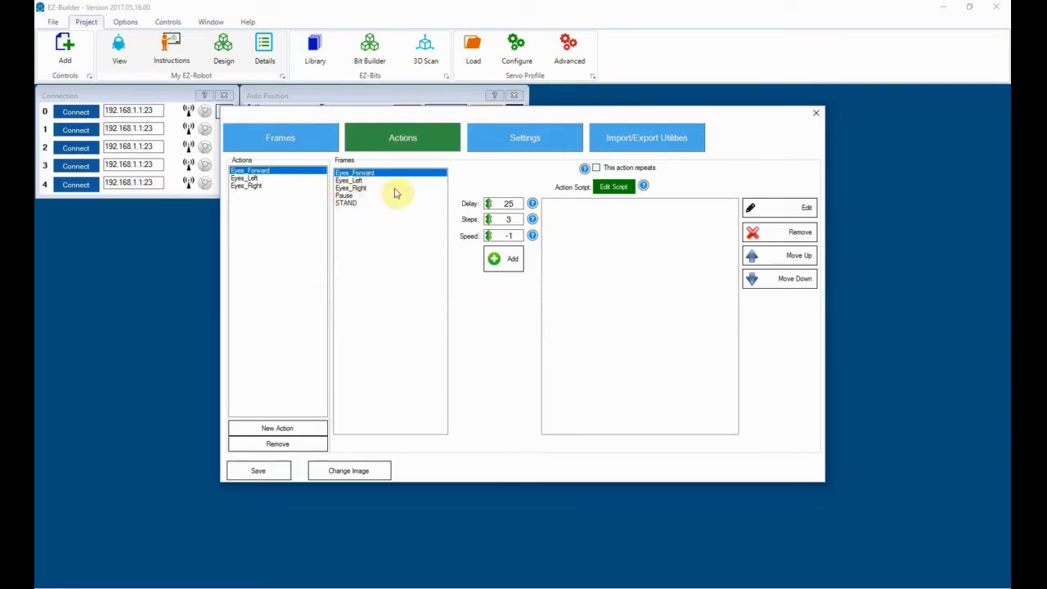
- Add the matching eye frame to the Eyes_Forward and Eyes_Left actions and verify each action's steps
left_click(503, 259)
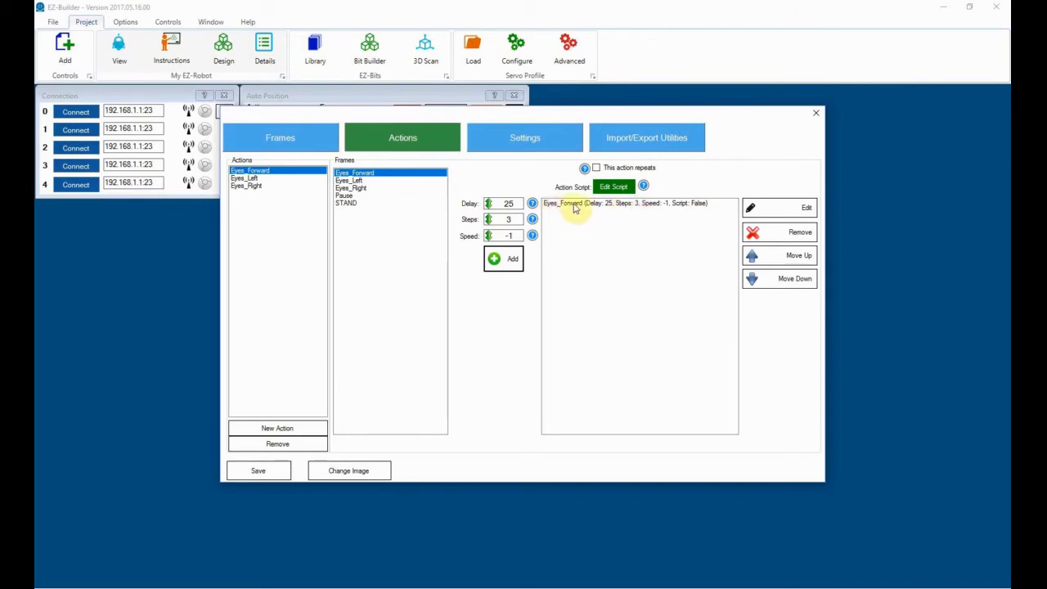
mouse_move(597, 210)
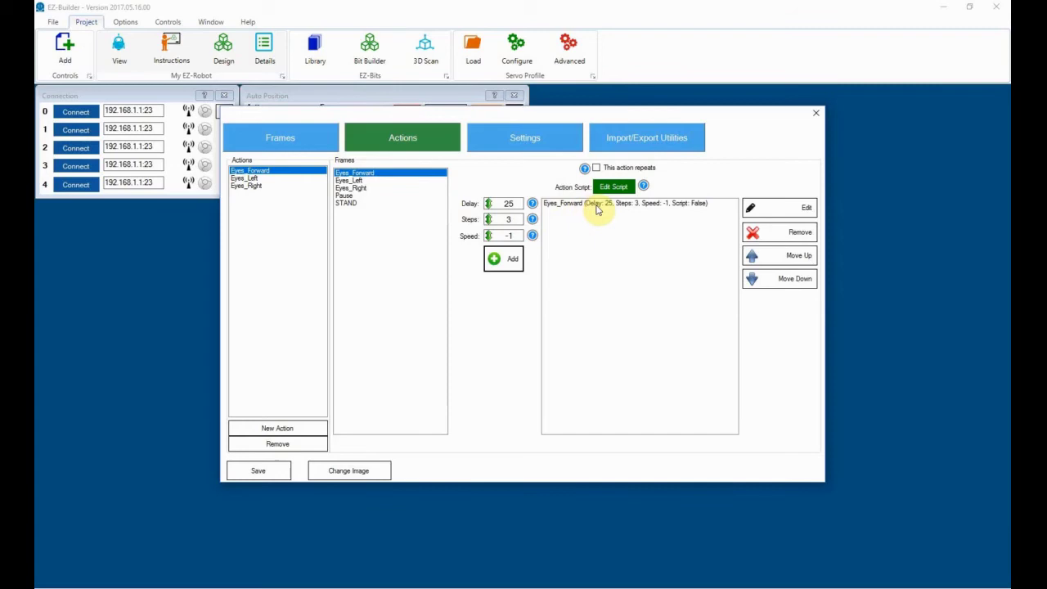
mouse_move(532, 203)
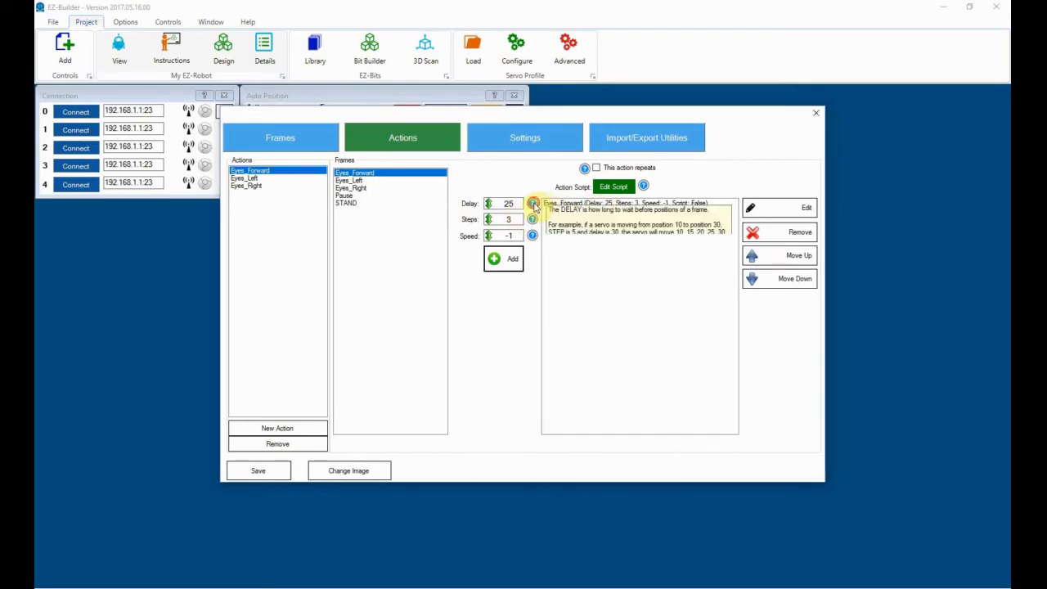
mouse_move(532, 203)
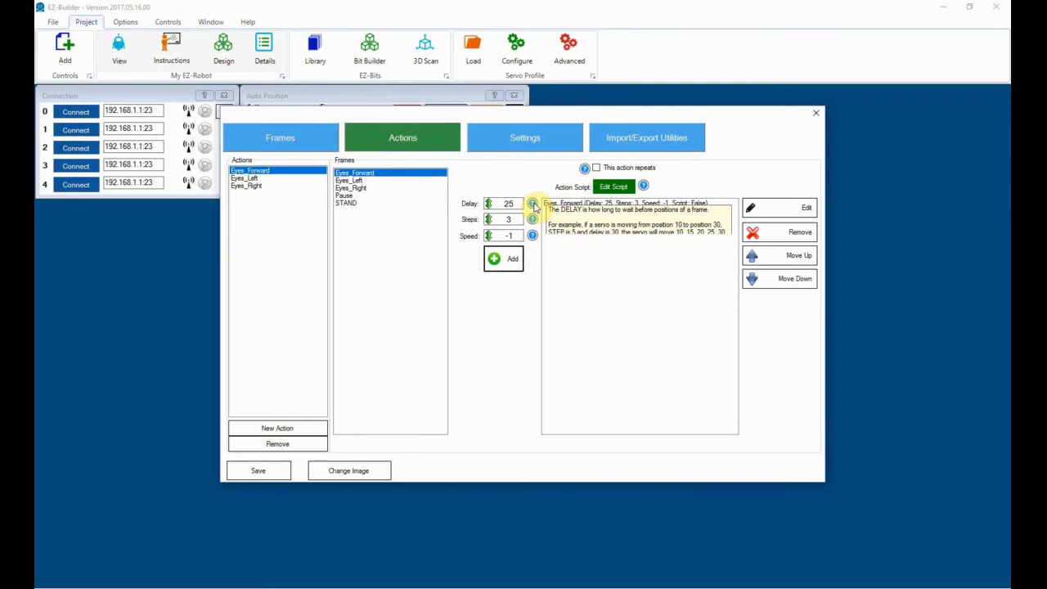
mouse_move(532, 219)
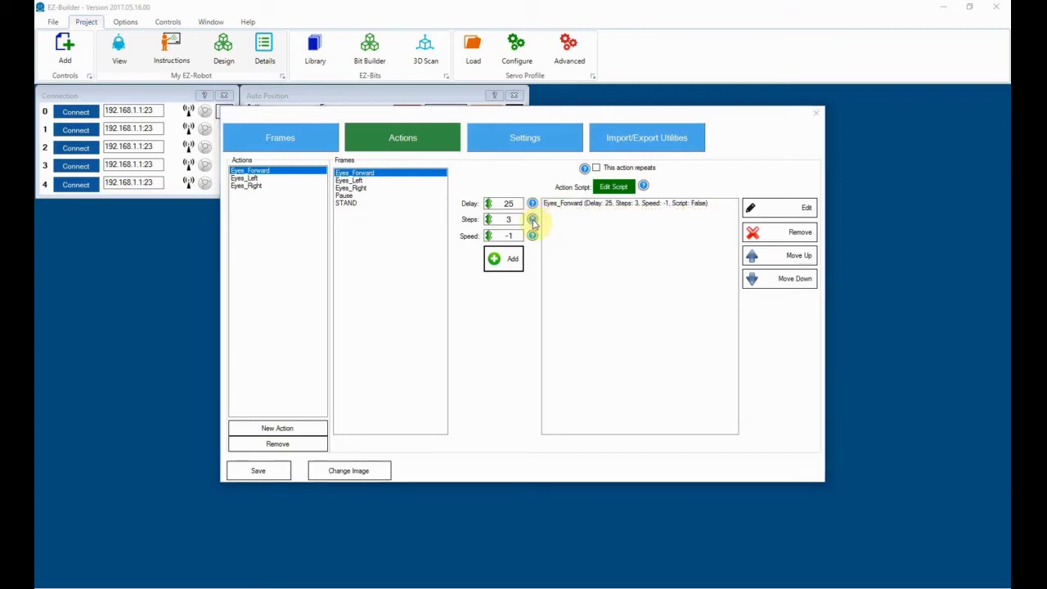
mouse_move(532, 223)
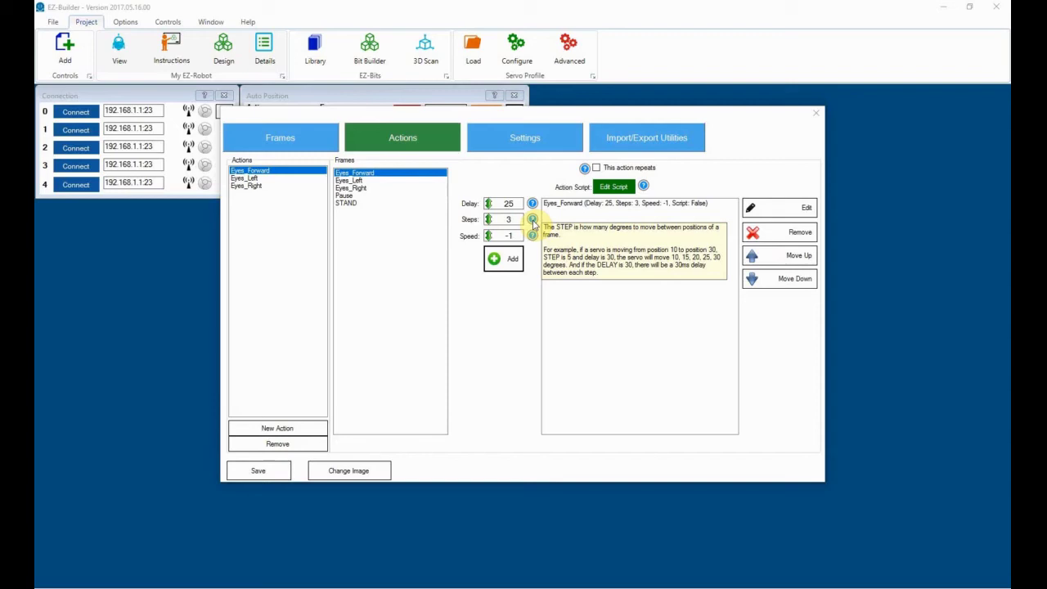
mouse_move(532, 236)
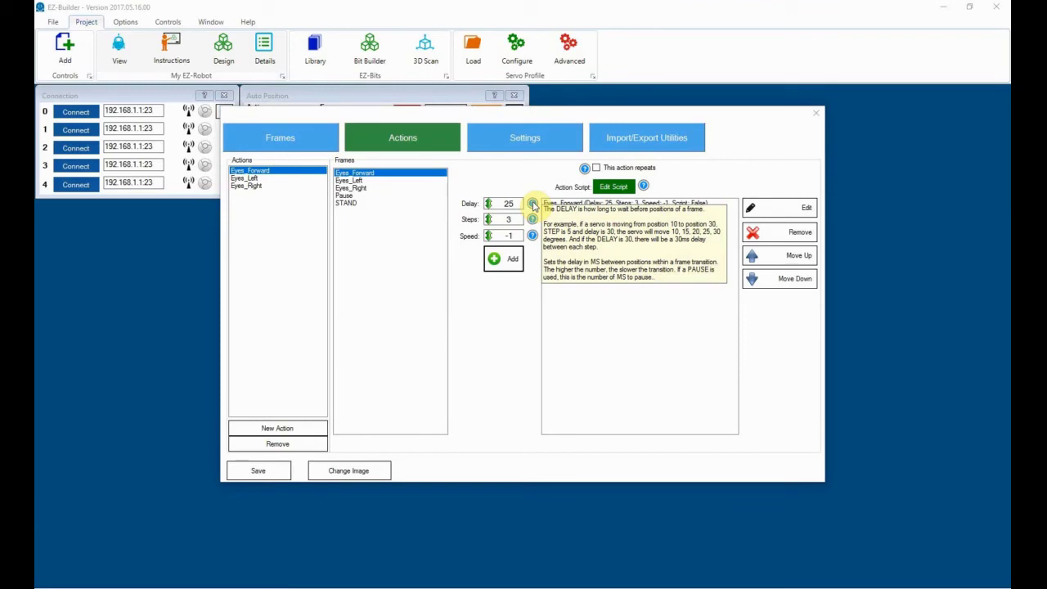
mouse_move(622, 208)
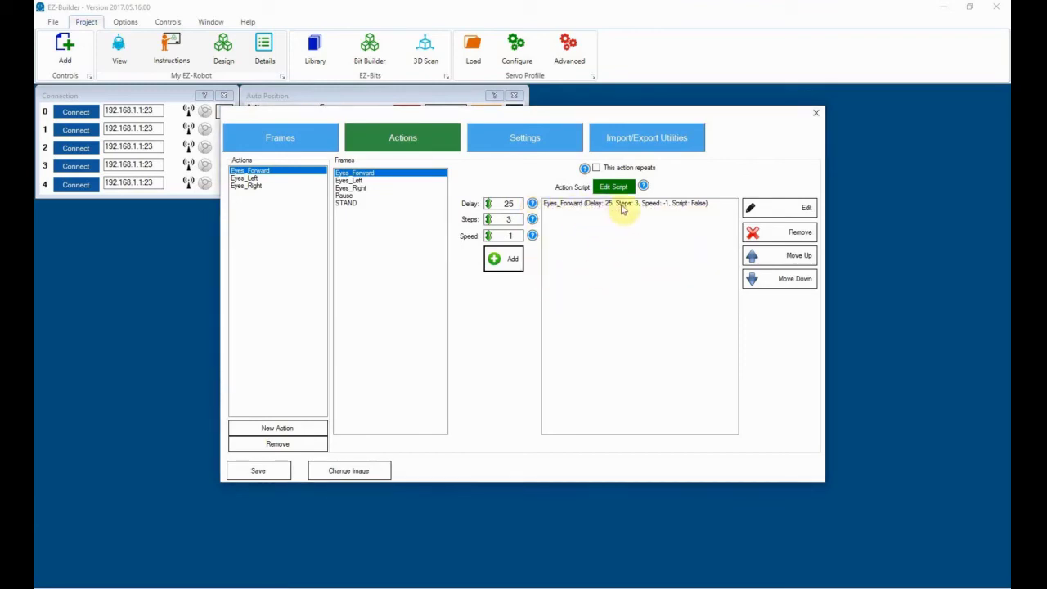
mouse_move(596, 209)
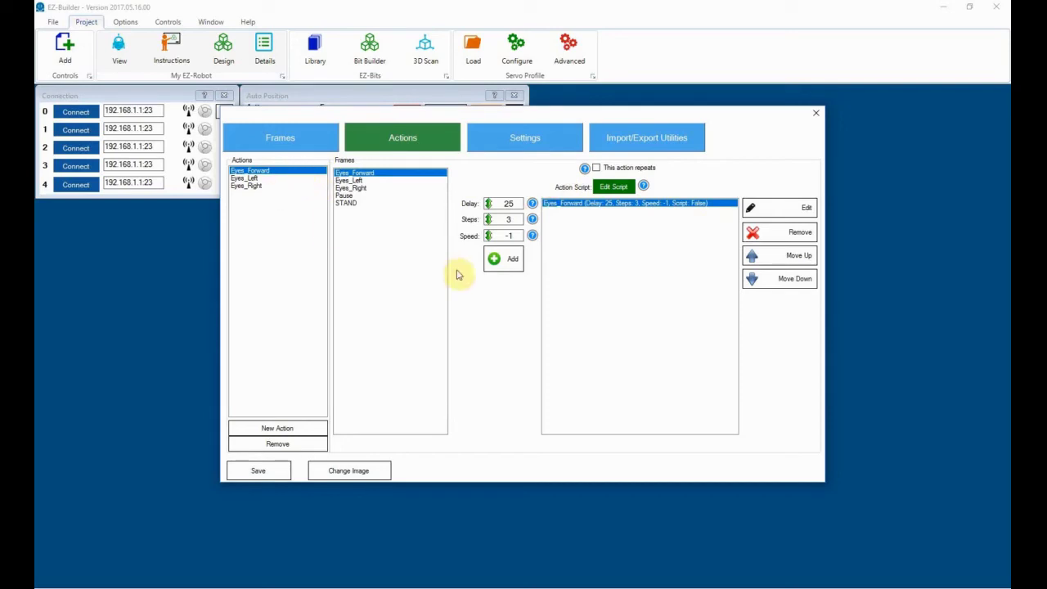
left_click(245, 178)
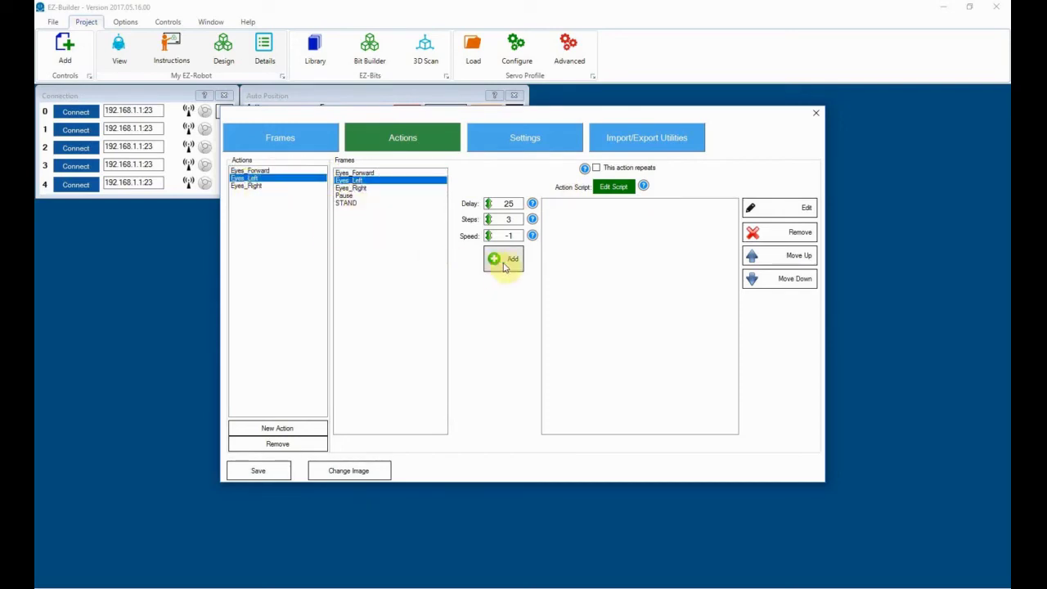
left_click(246, 185)
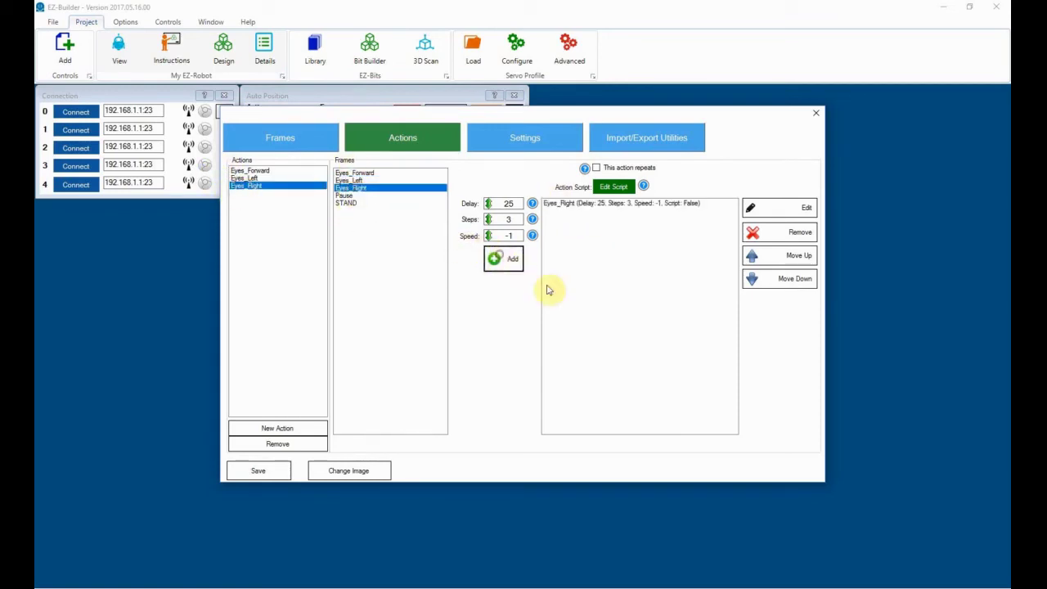
left_click(250, 170)
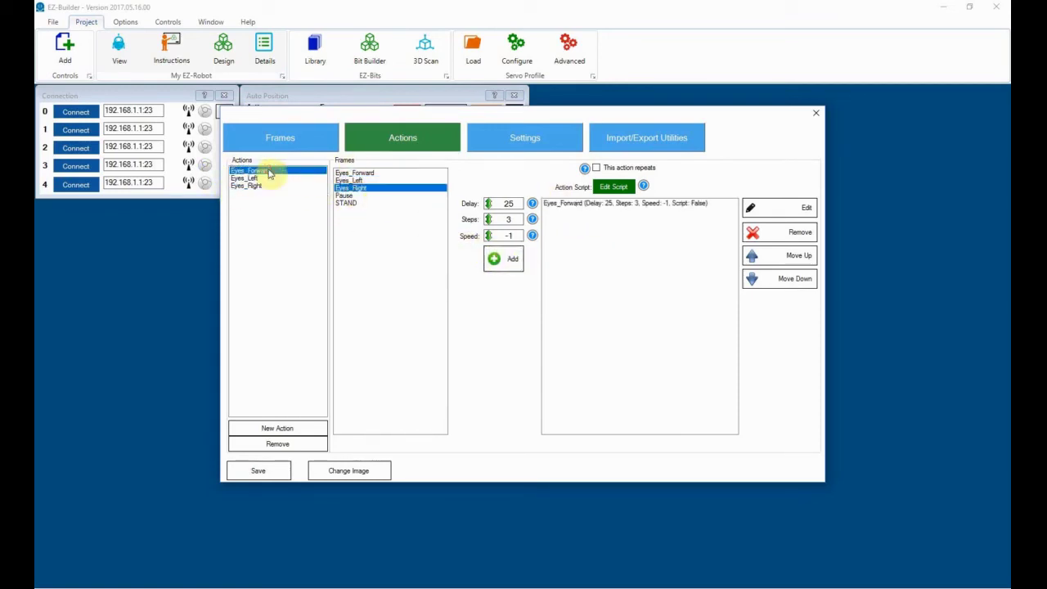
left_click(245, 177)
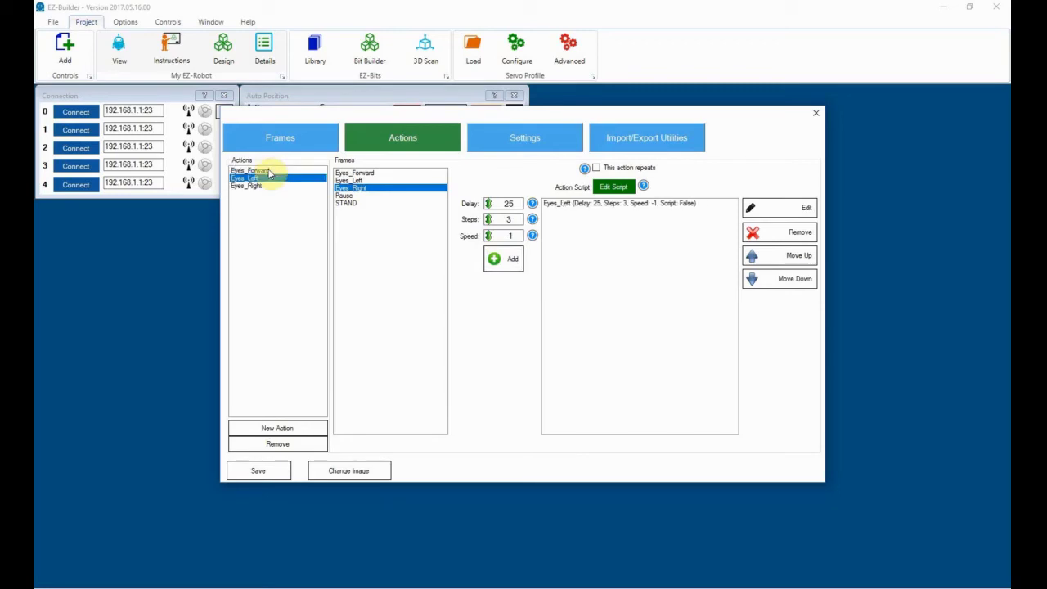
left_click(251, 170)
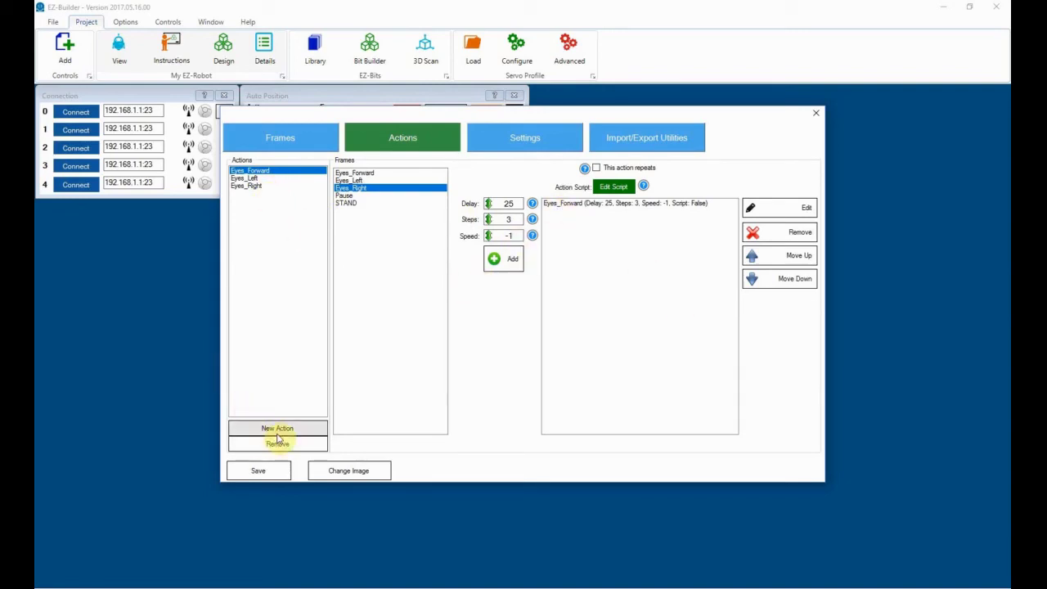
- Create a new action named Eyes_Look_Around
left_click(277, 427)
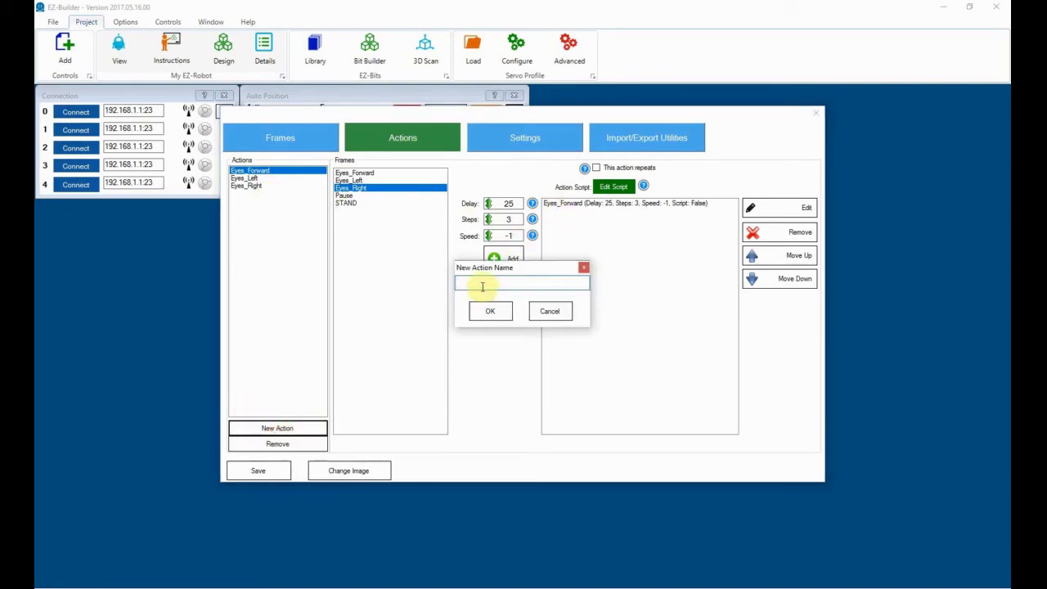
type("E")
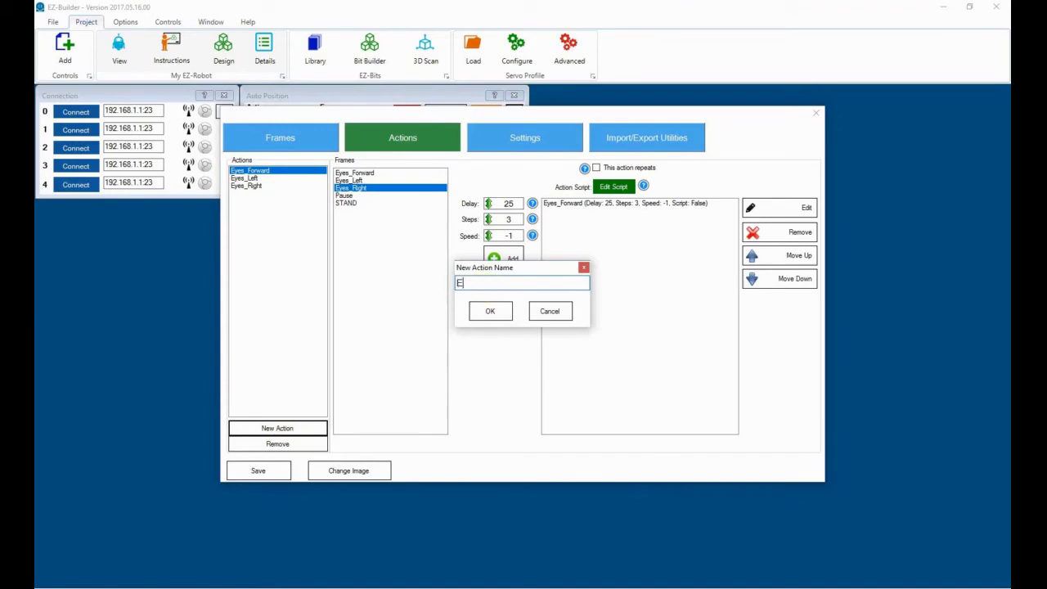
type("yes")
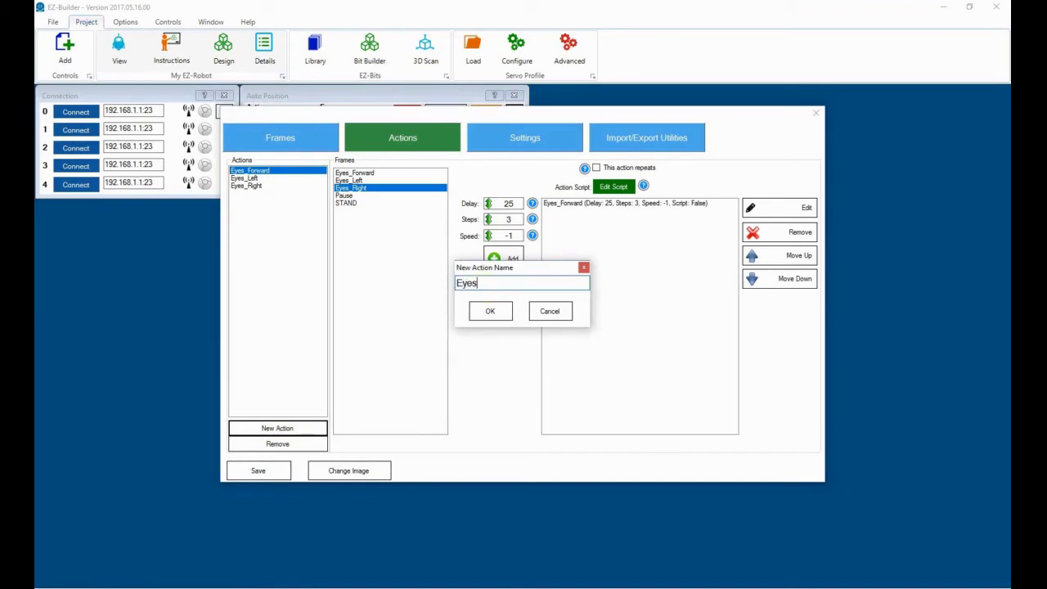
type("_Look")
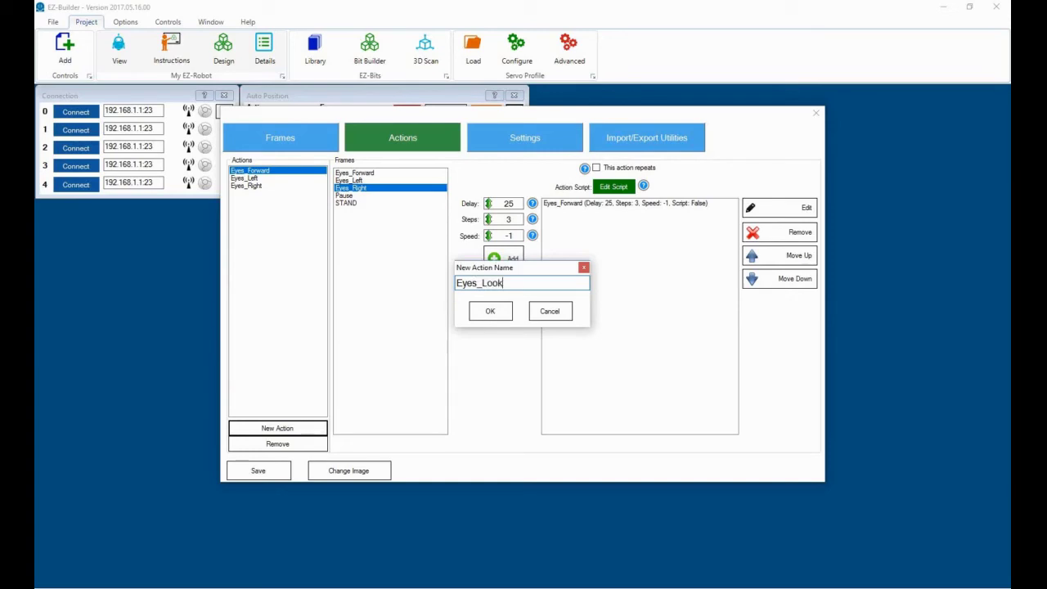
type("_Around")
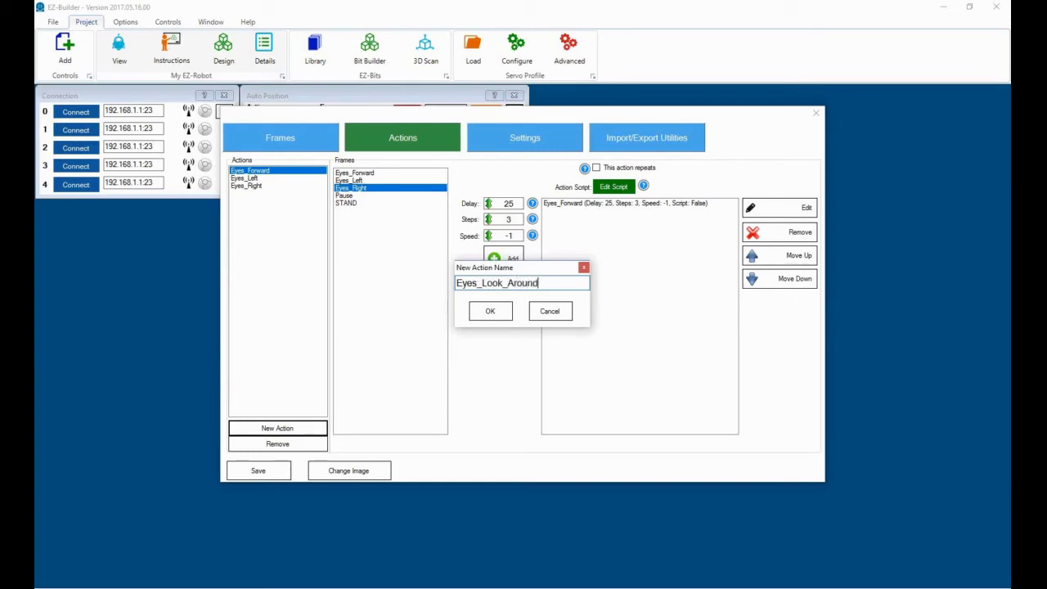
left_click(489, 311)
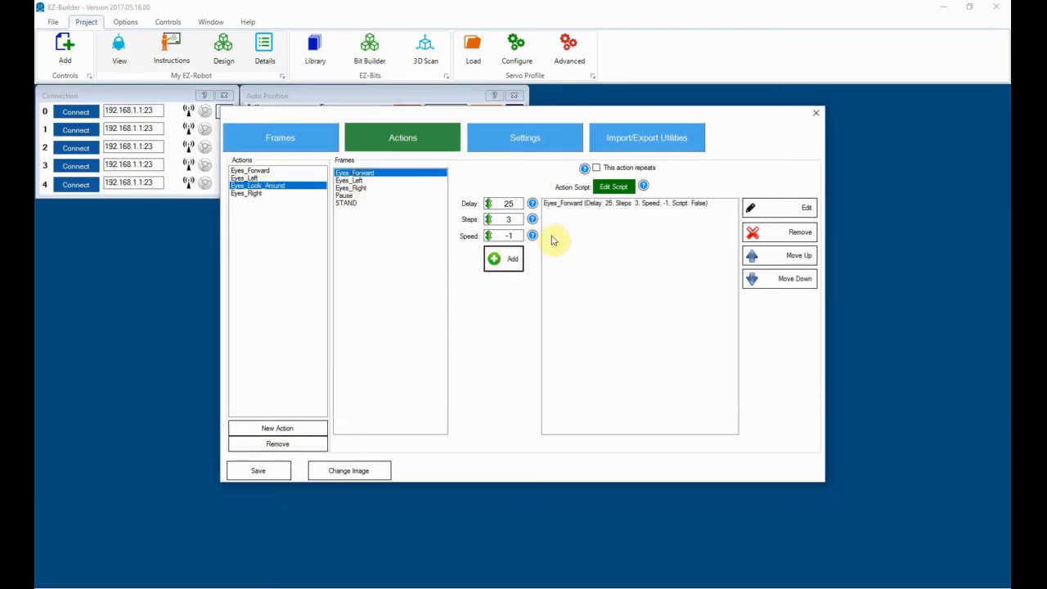
- Append Eyes_Left and pause steps to Eyes_Look_Around, moving a pause up to follow Eyes_Forward
left_click(350, 180)
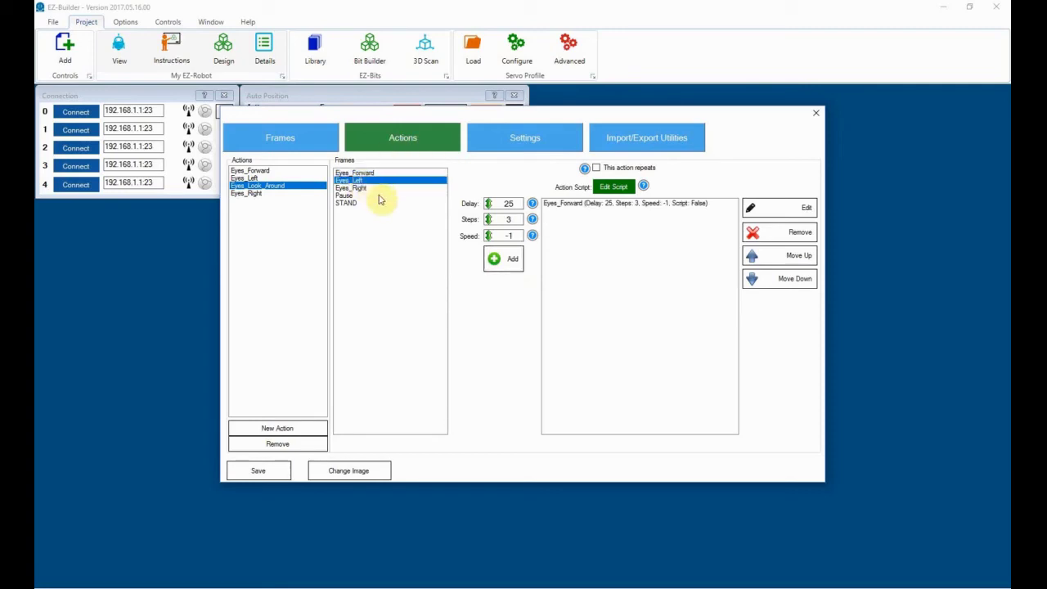
left_click(503, 259)
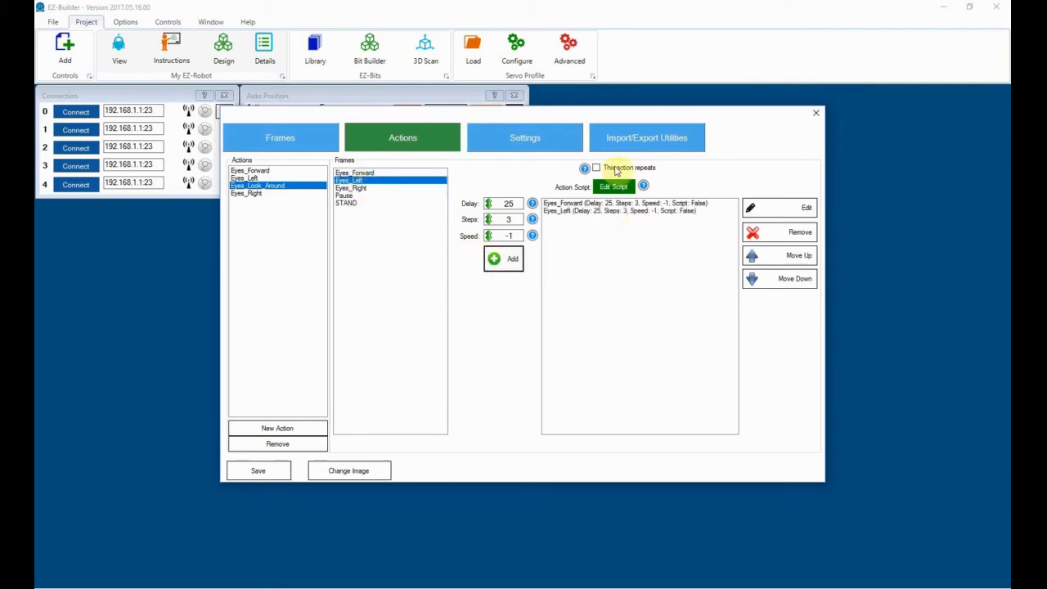
mouse_move(578, 229)
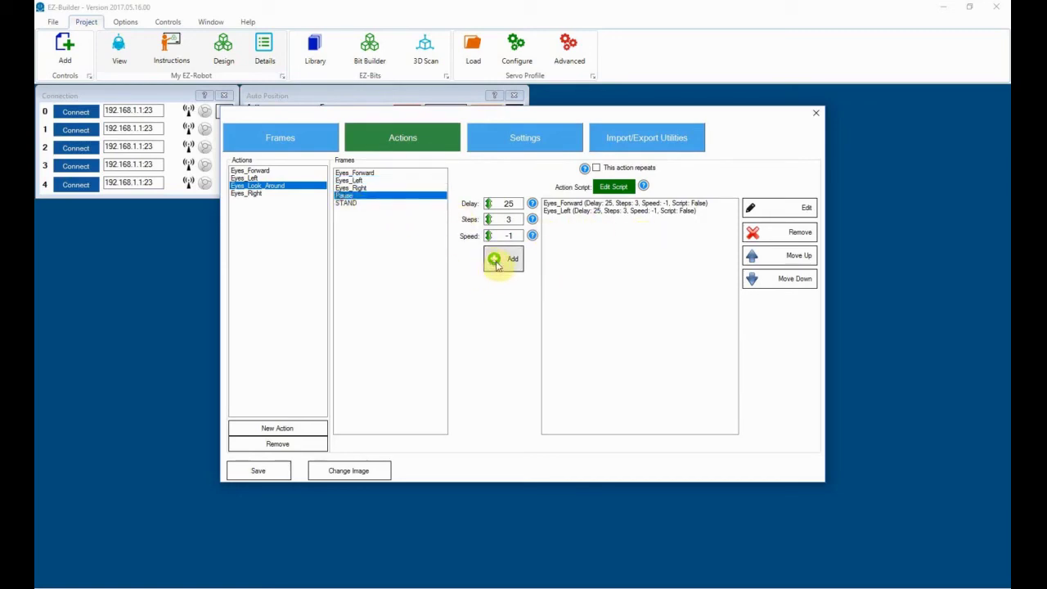
left_click(512, 258)
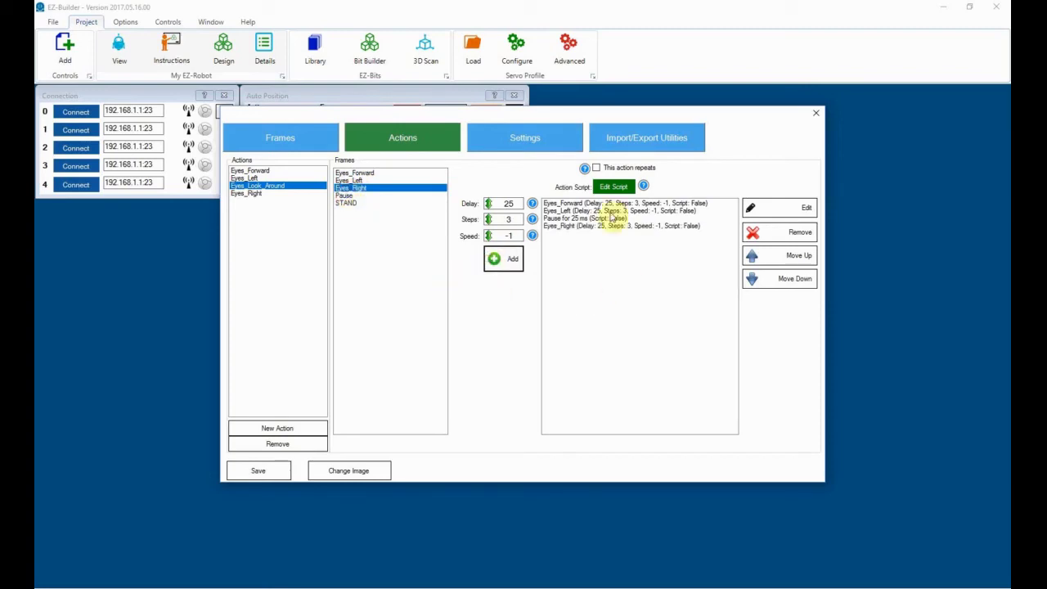
left_click(503, 258)
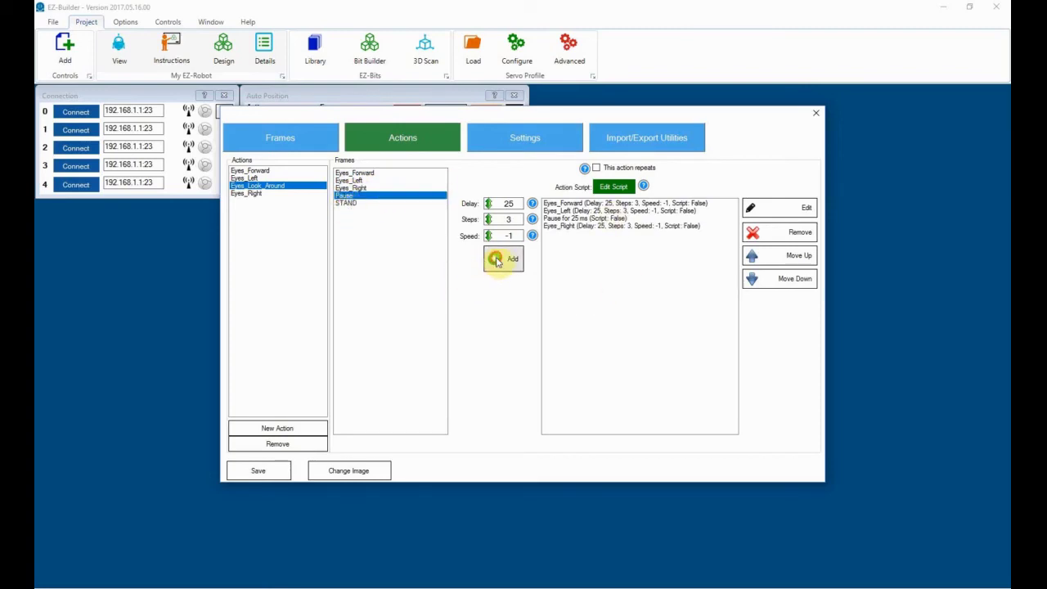
left_click(502, 258)
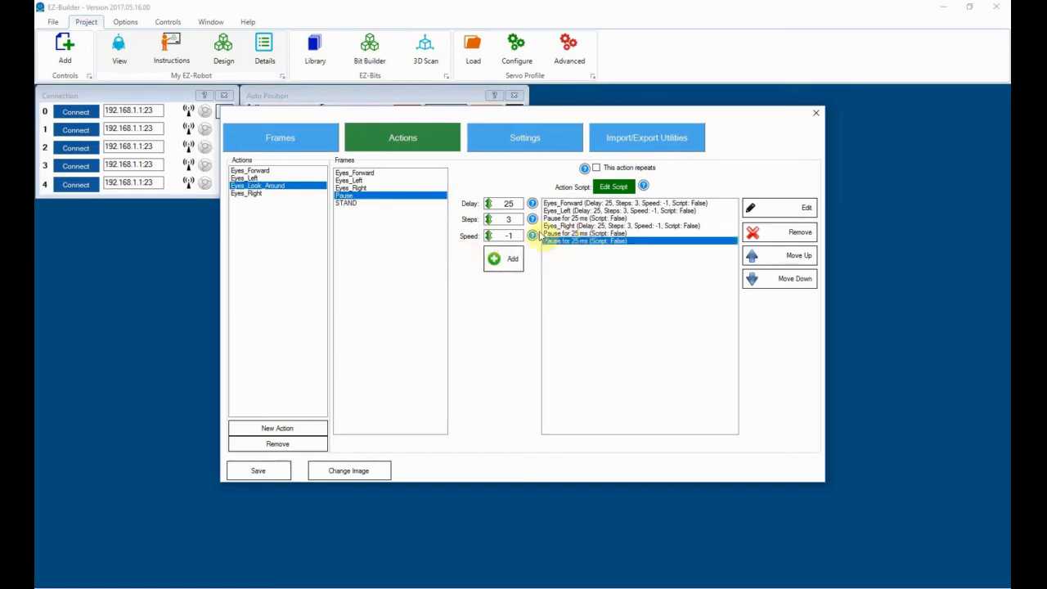
left_click(777, 254)
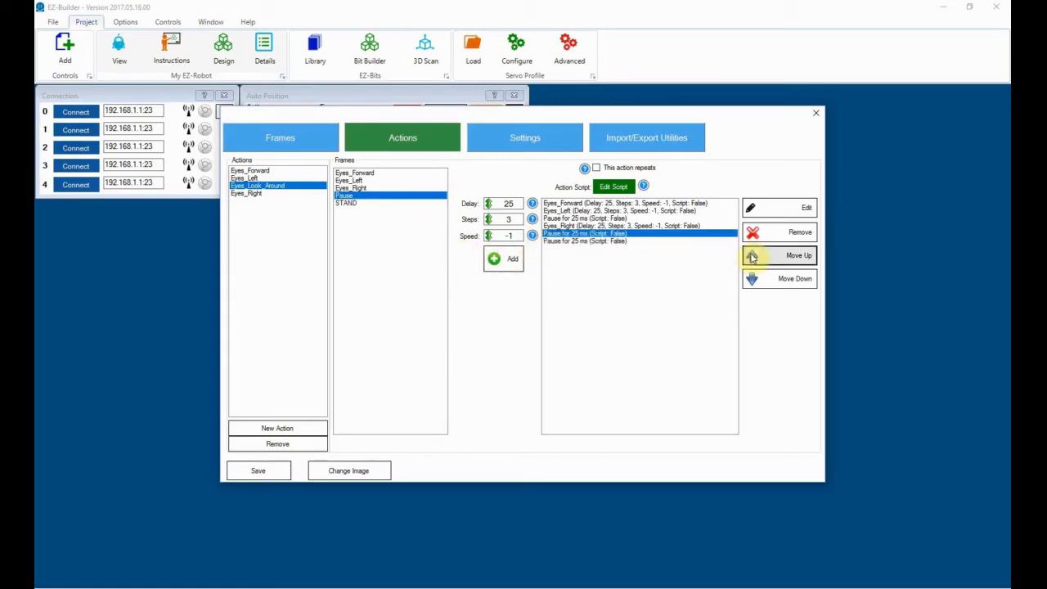
left_click(778, 255)
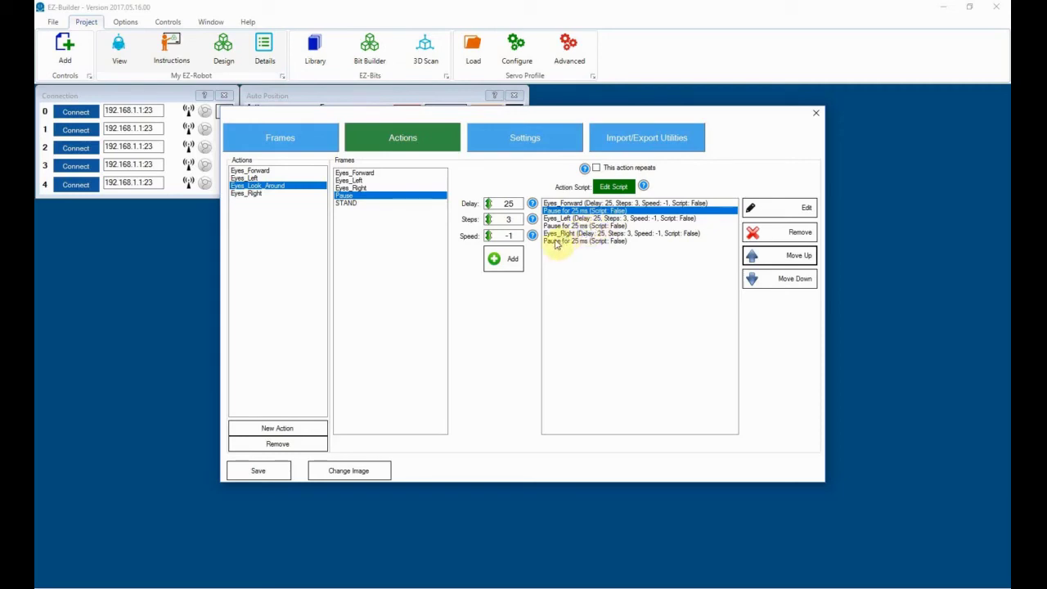
mouse_move(613, 186)
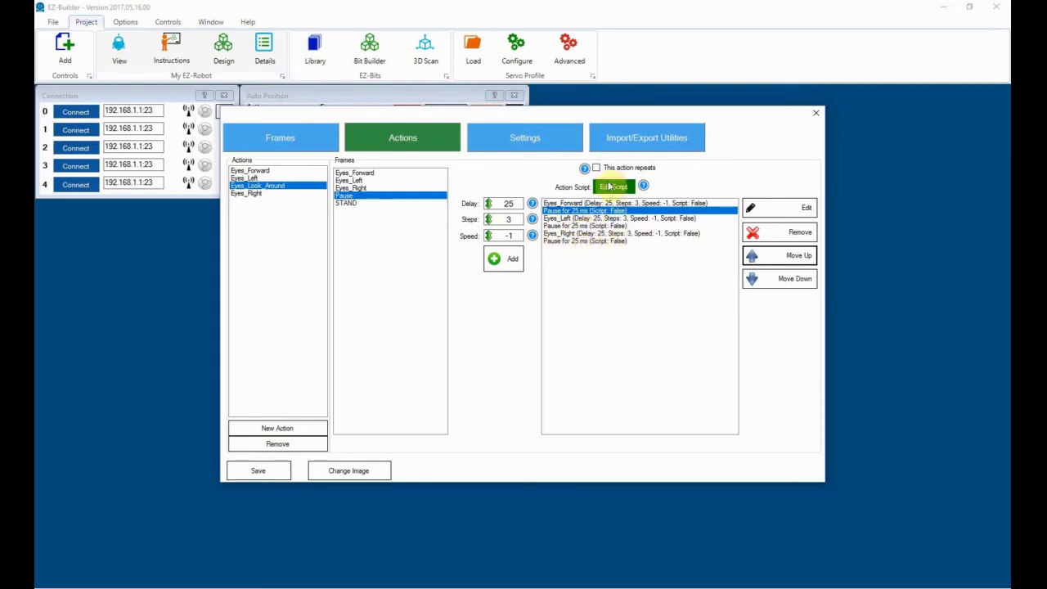
- Set Eyes_Look_Around to repeat and lengthen the first pause to 505 ms
left_click(596, 168)
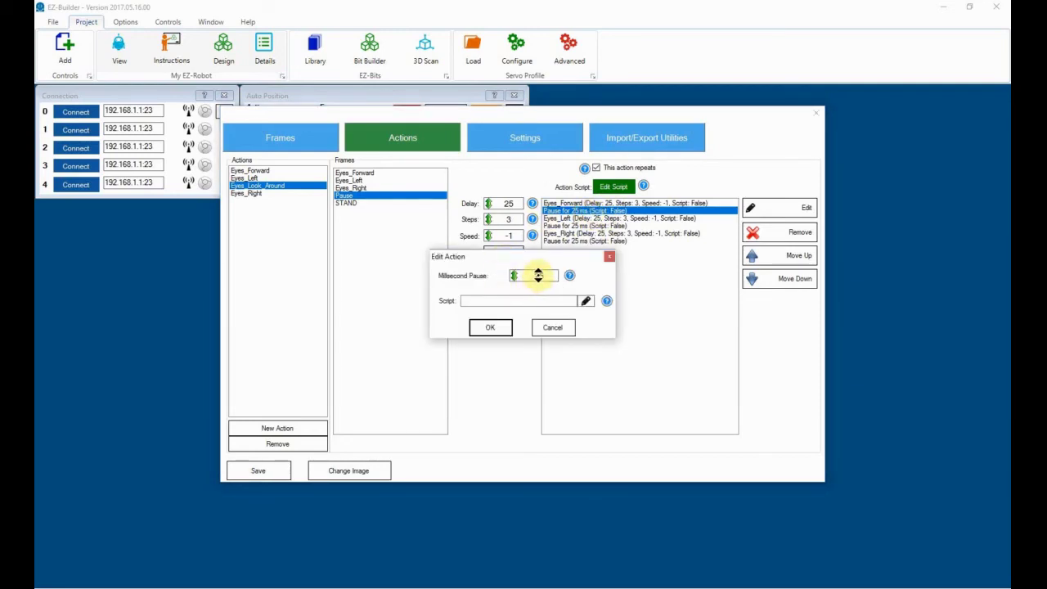
type("245")
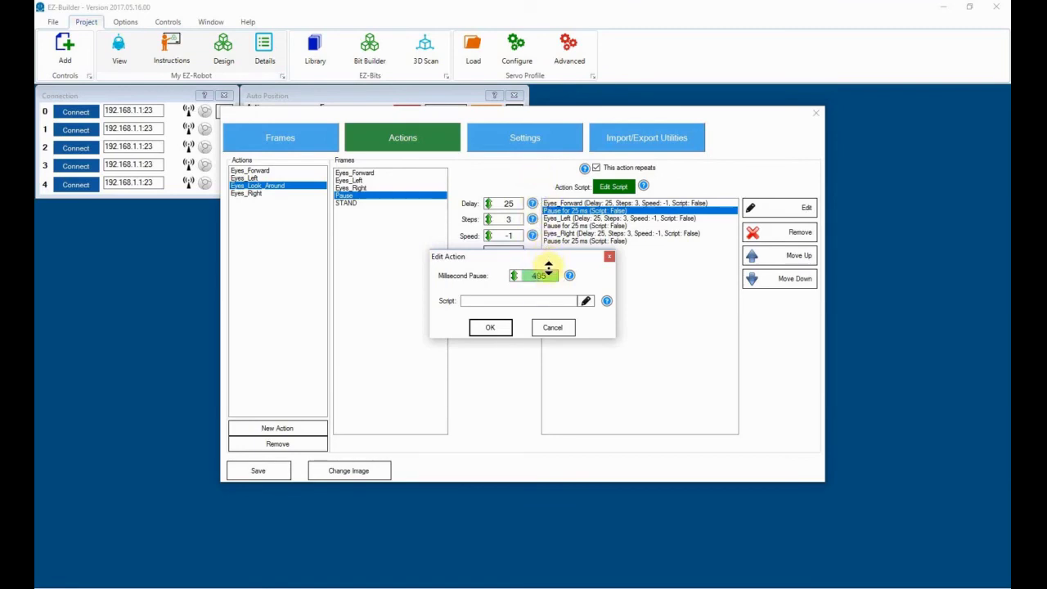
left_click(549, 271)
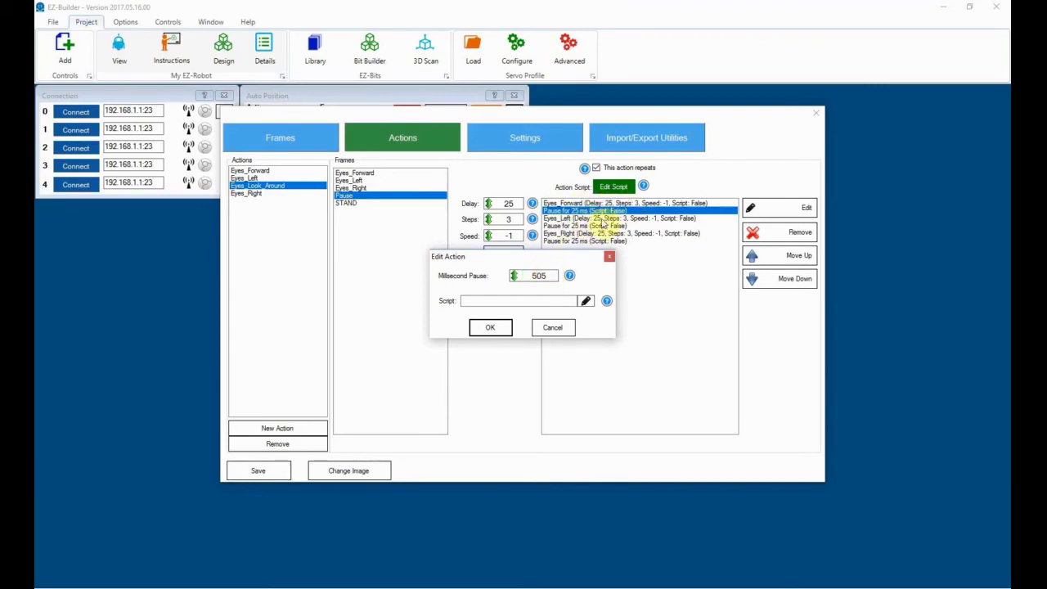
left_click(489, 327)
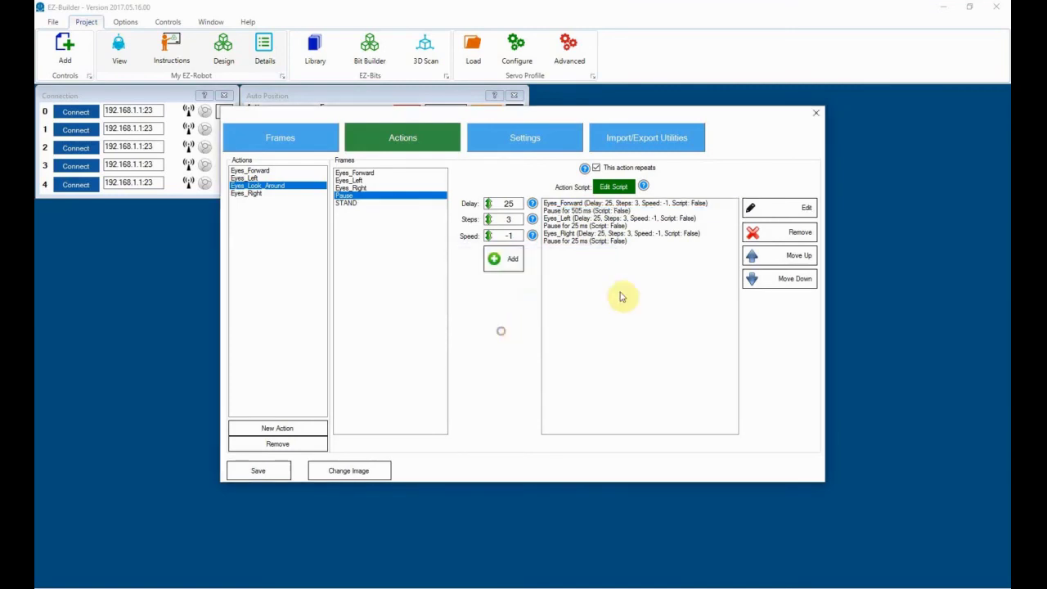
- Lengthen the pauses after Eyes_Left and Eyes_Right to 505 ms each
left_click(621, 218)
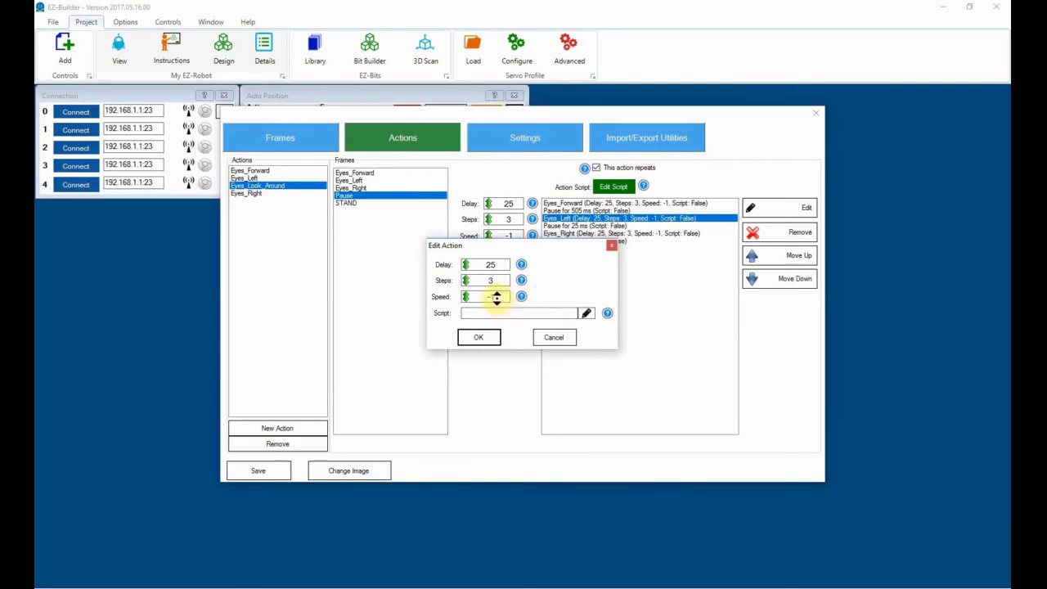
left_click(478, 337)
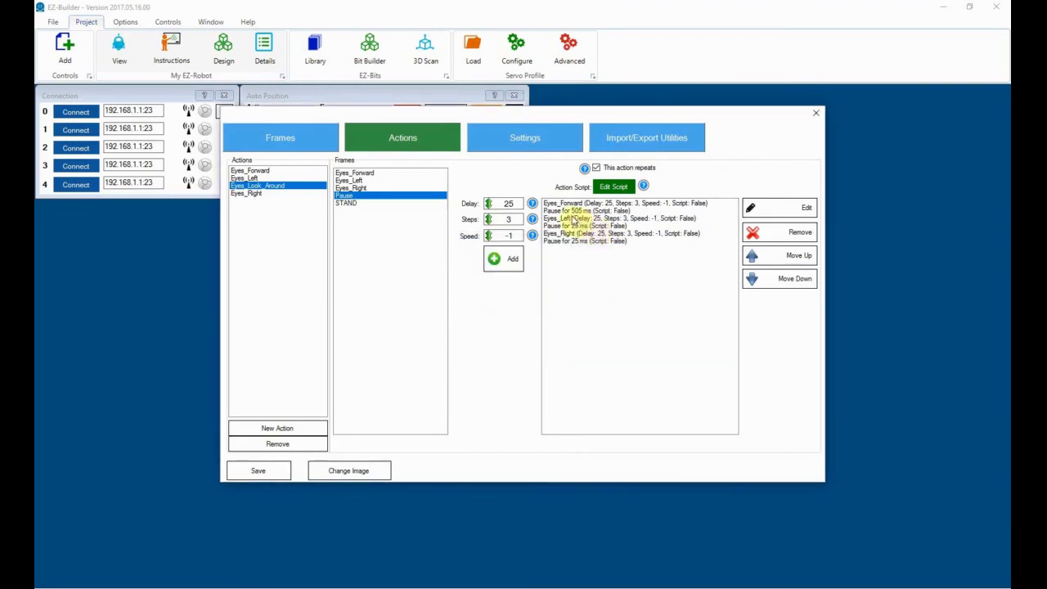
left_click(583, 225)
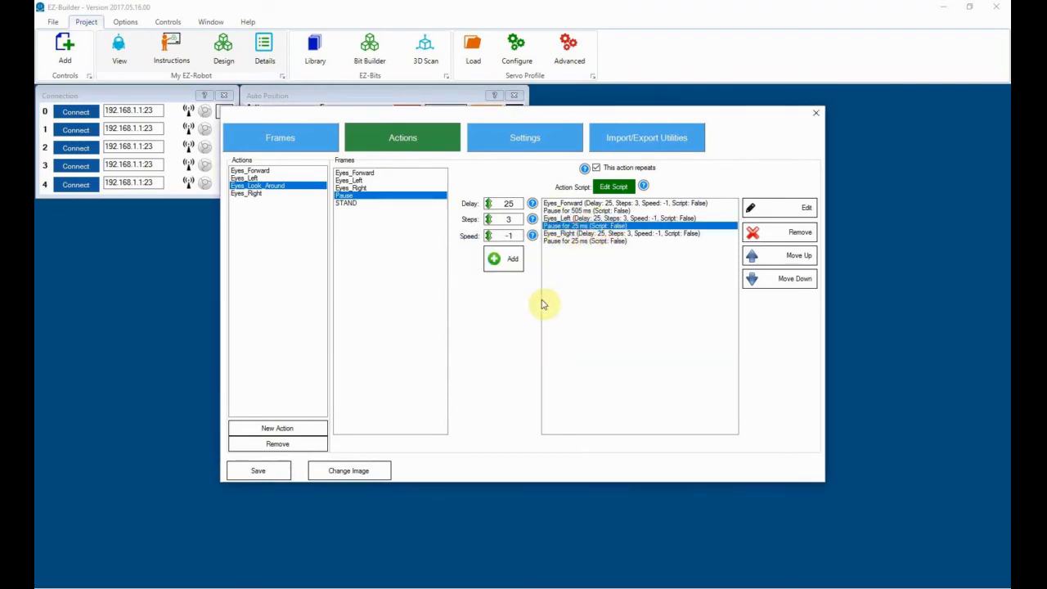
left_click(778, 207)
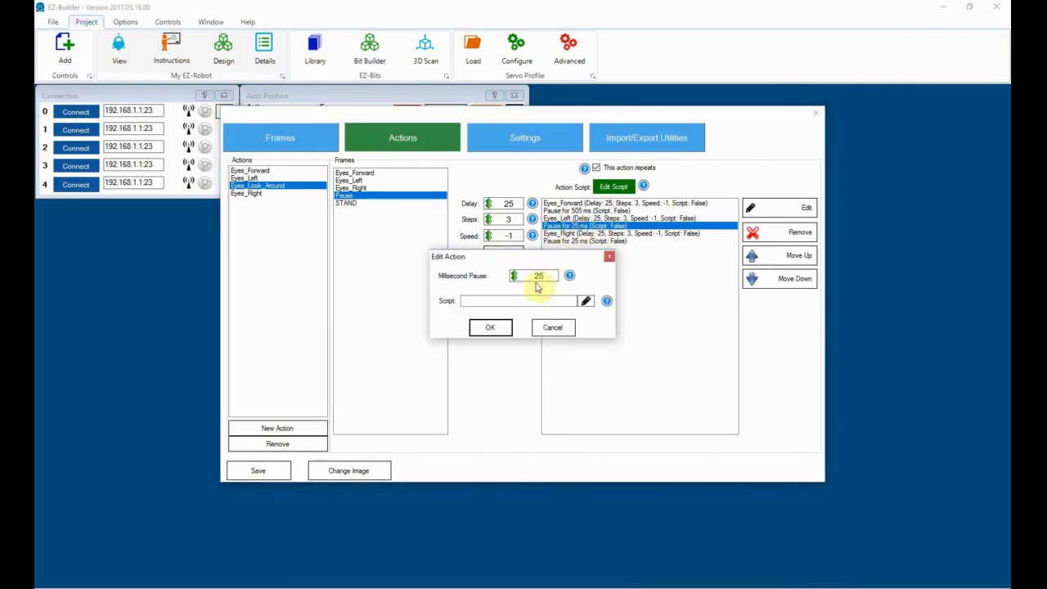
left_click(515, 272)
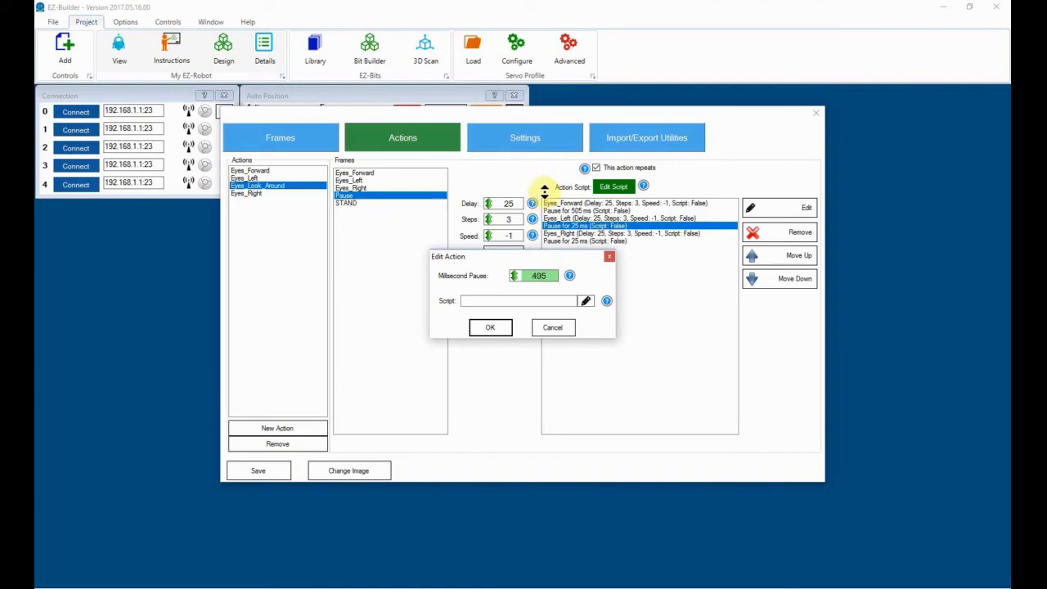
left_click(490, 327)
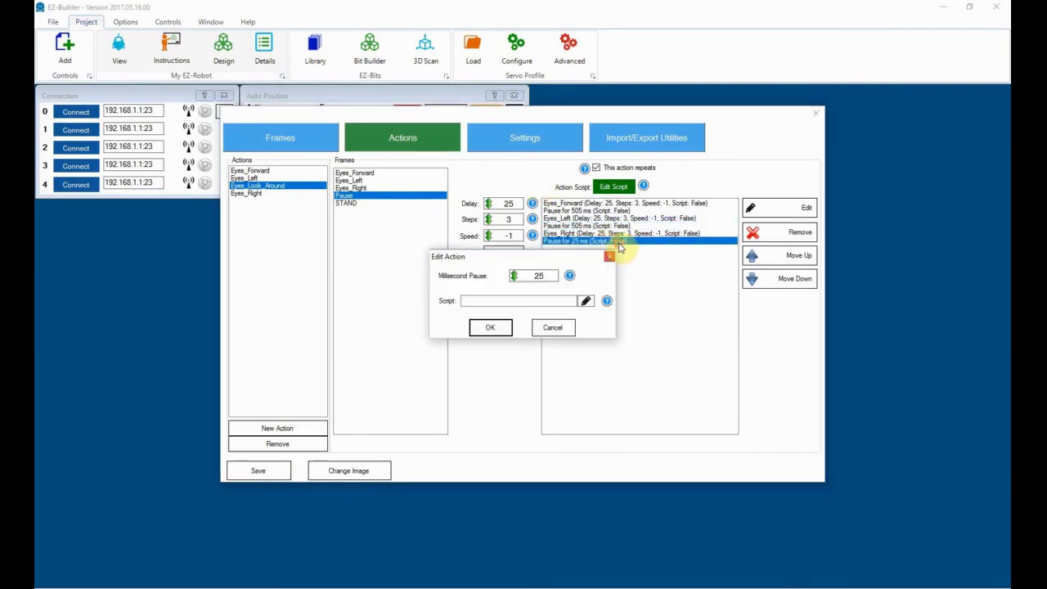
type("285")
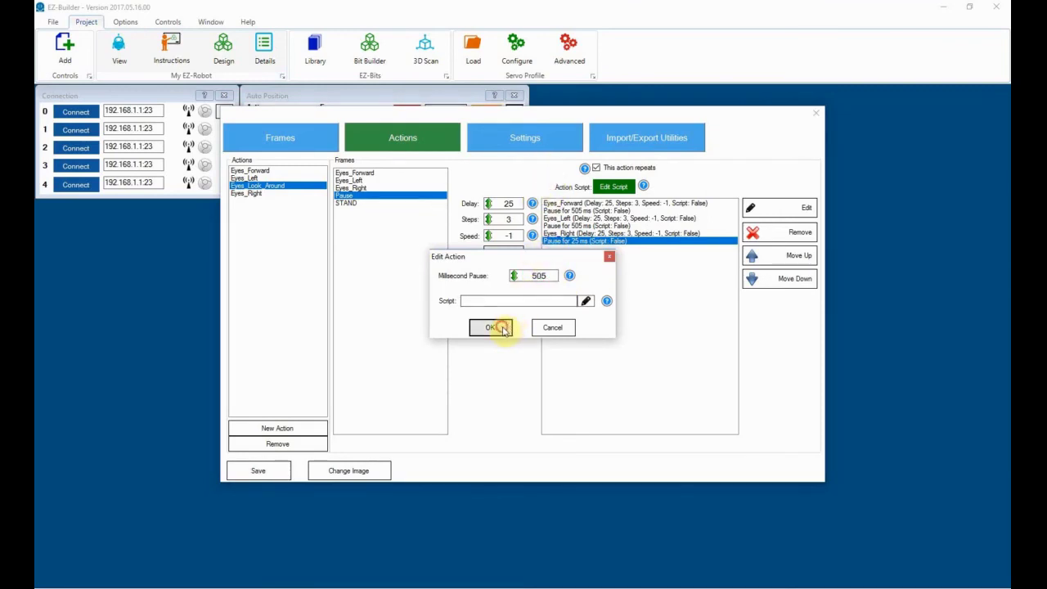
left_click(490, 327)
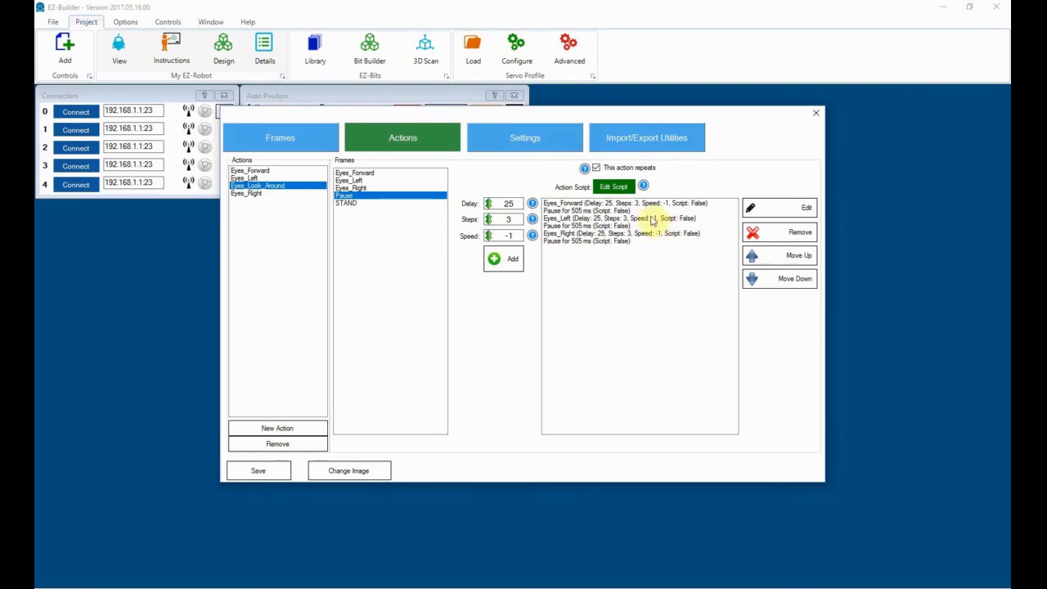
- Edit the final pause step and bring up its Event EZ-Script Editor
left_click(626, 202)
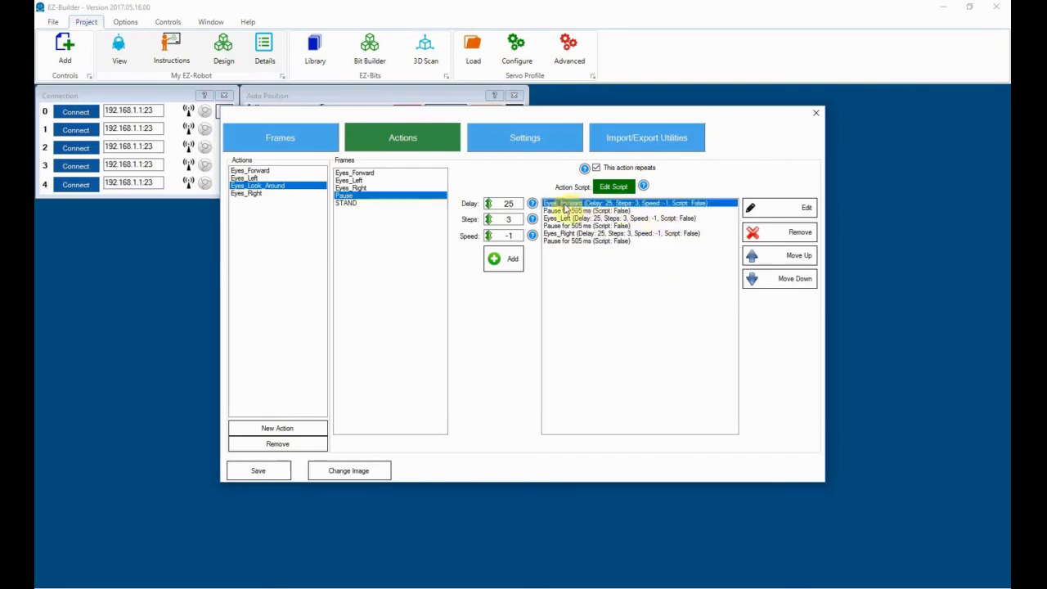
left_click(637, 233)
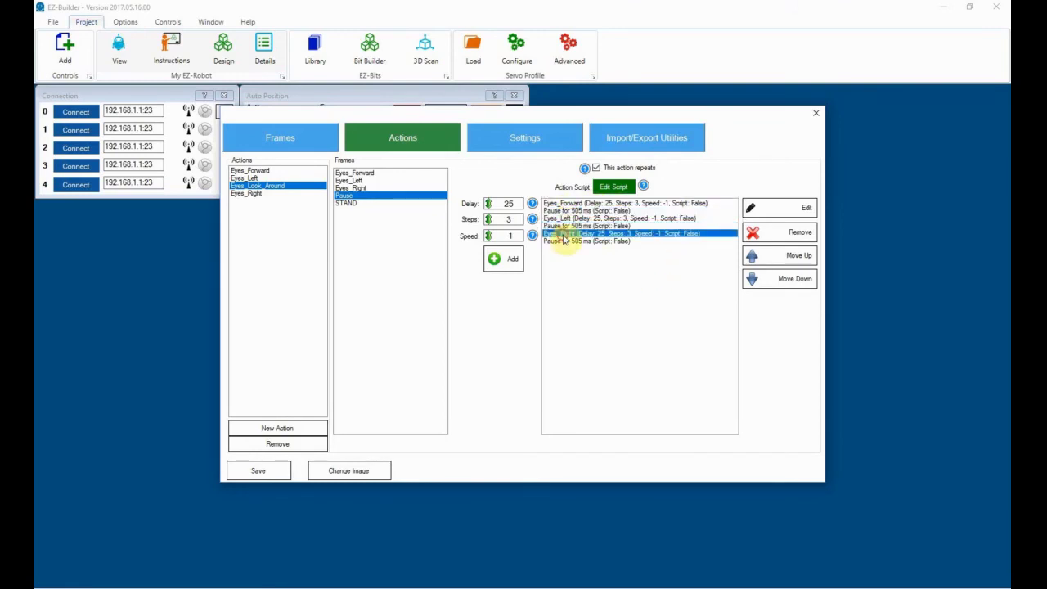
left_click(806, 207)
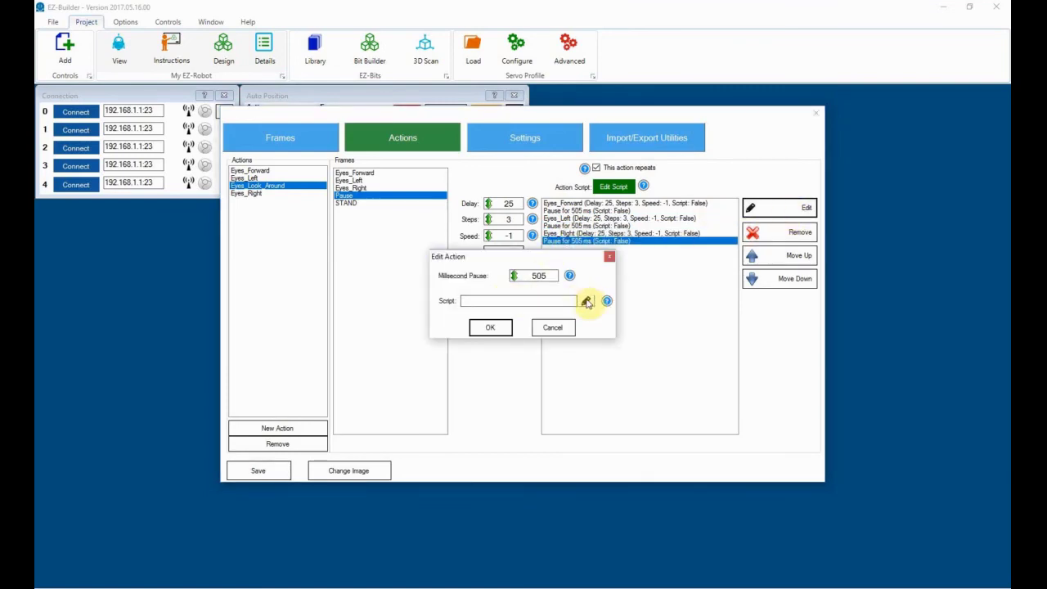
left_click(587, 301)
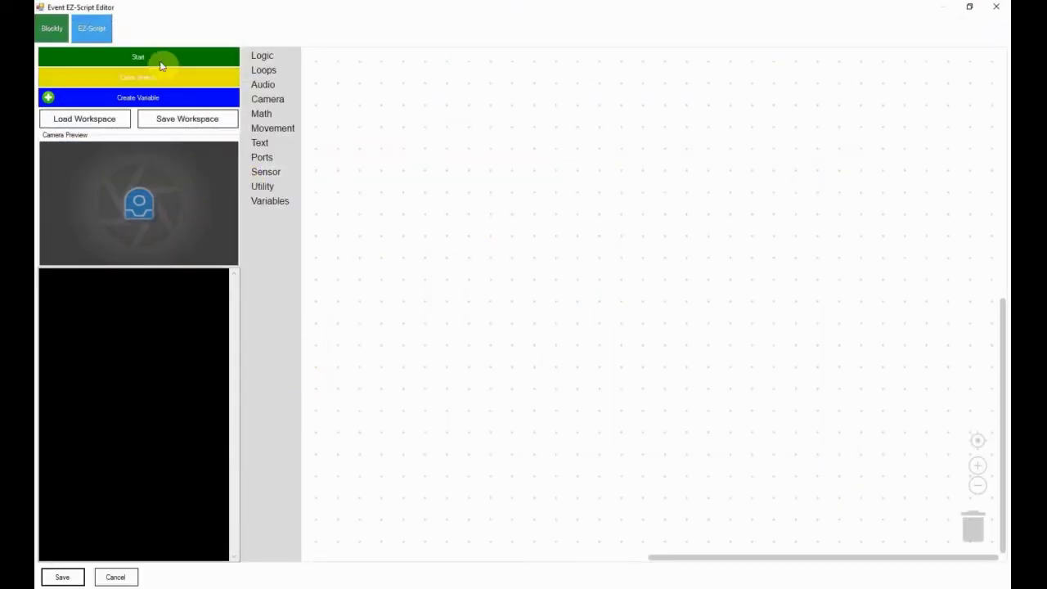
- View the EZ-Script text tab and Cheat Sheet, then cancel the editor without adding a script
left_click(91, 27)
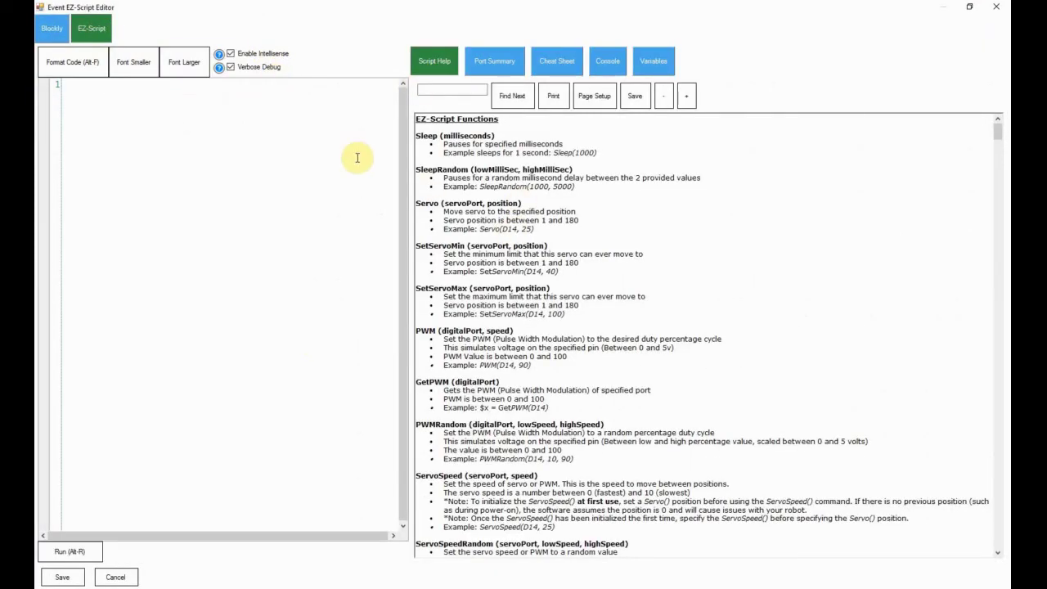
left_click(556, 61)
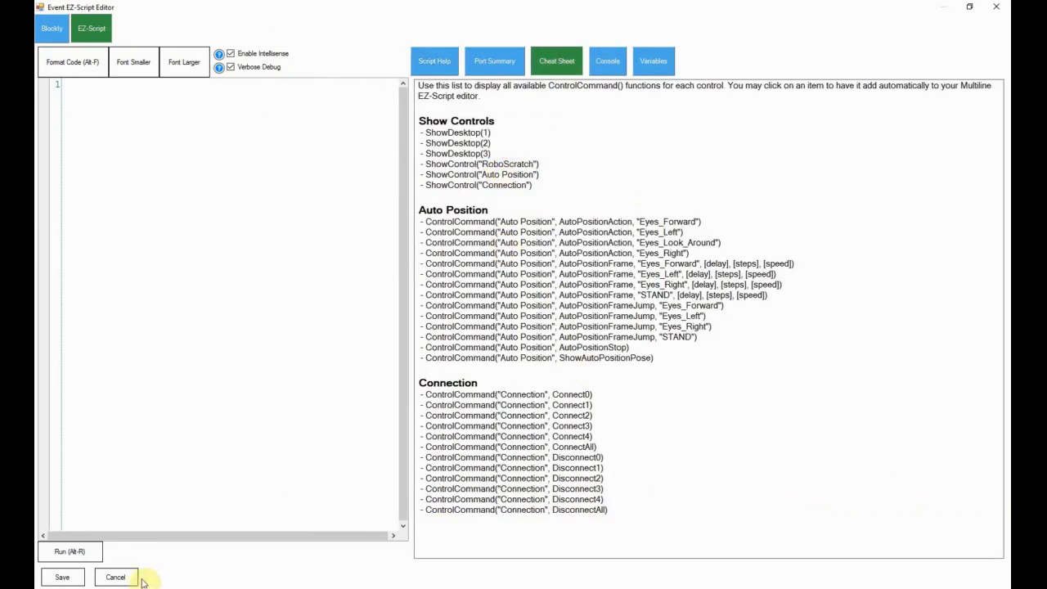
left_click(115, 576)
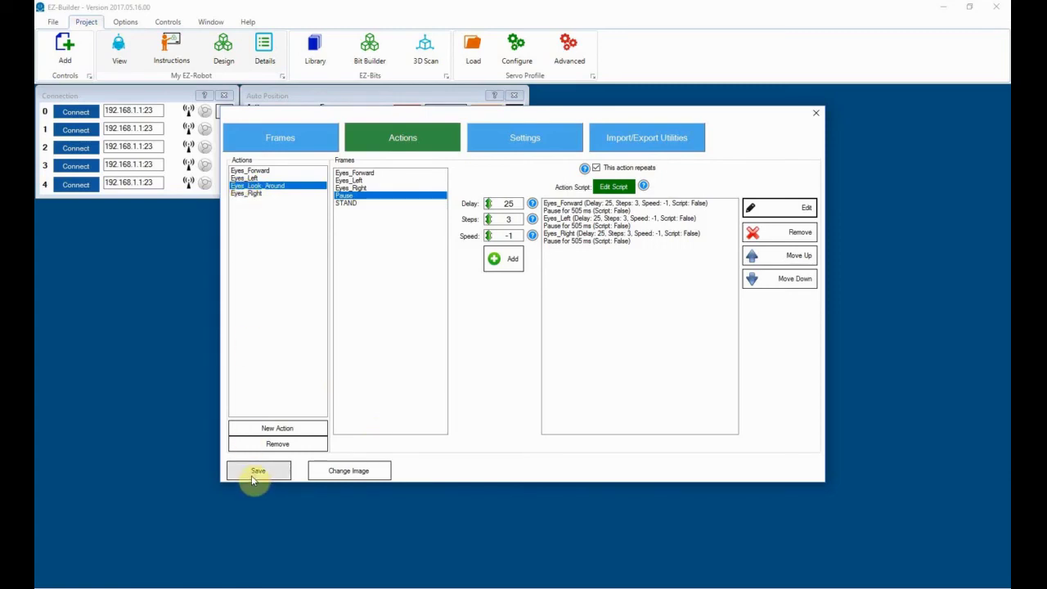
- Save the Auto Position settings and click through Eyes_Look_Around, Eyes_Left and Eyes_Forward in the control
left_click(258, 470)
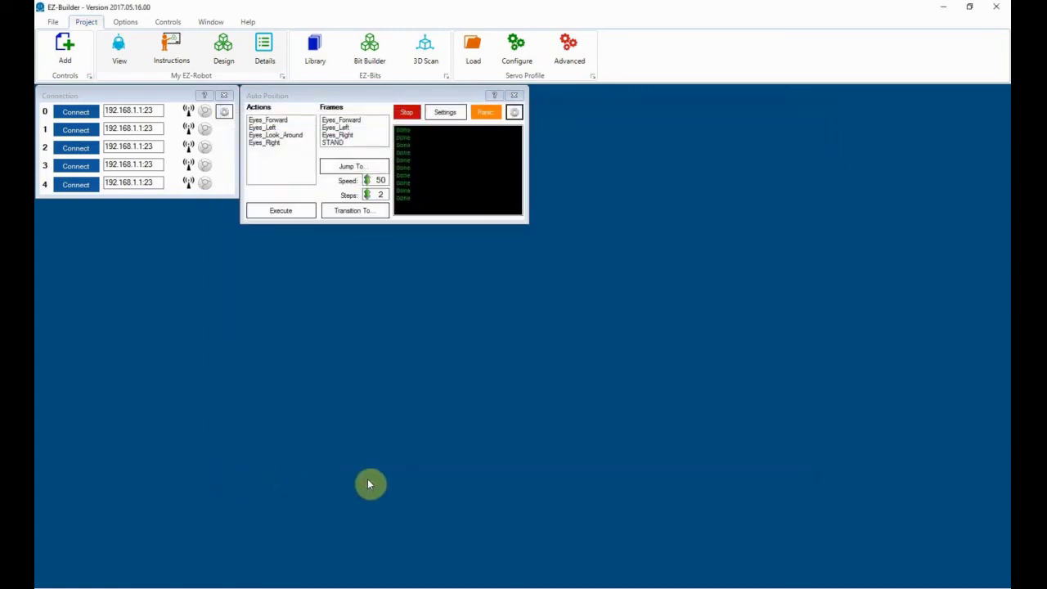
mouse_move(764, 205)
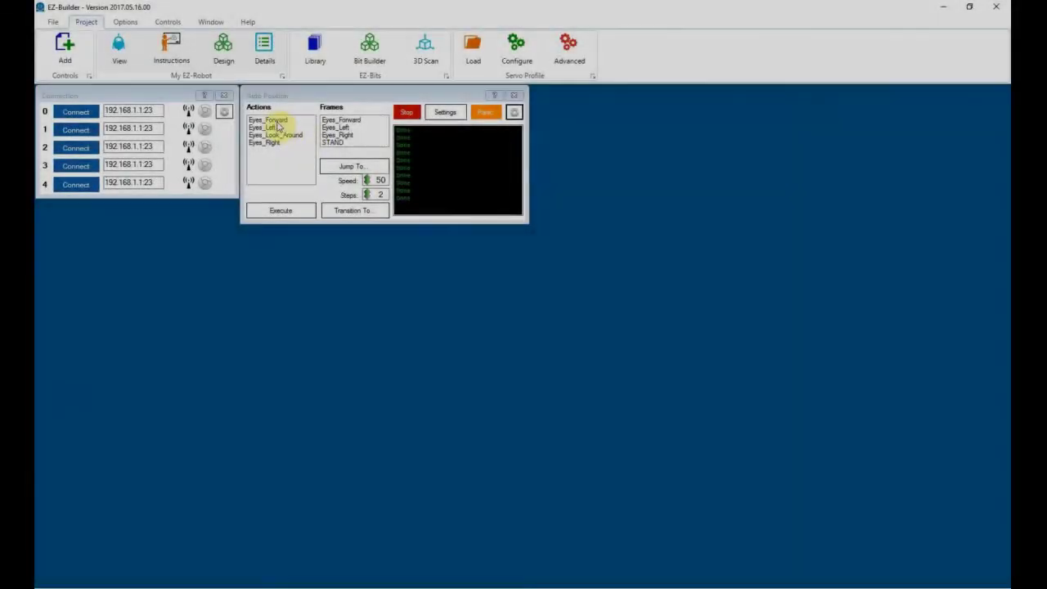
left_click(274, 134)
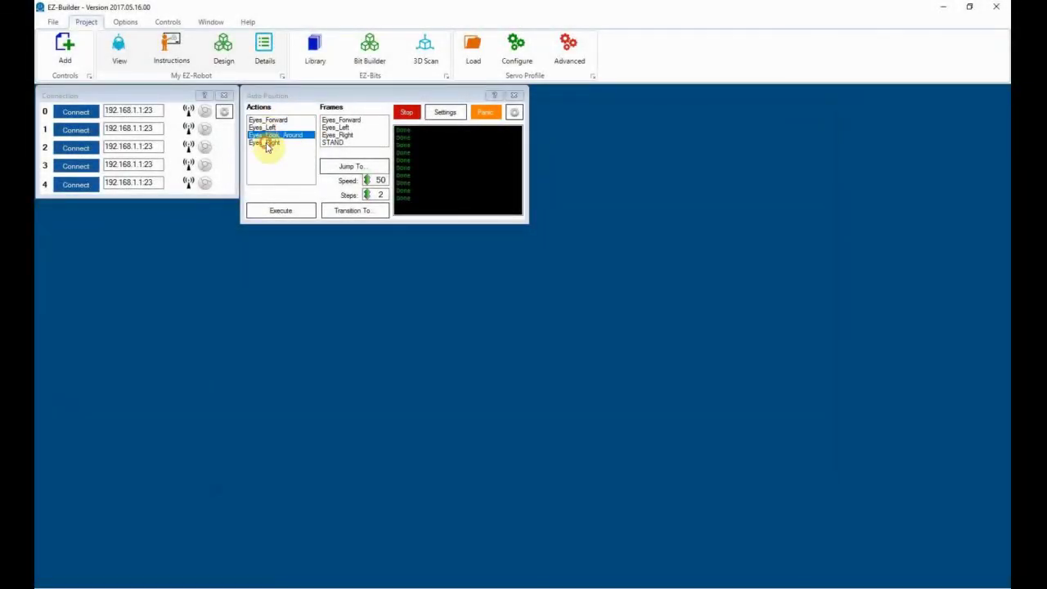
left_click(268, 126)
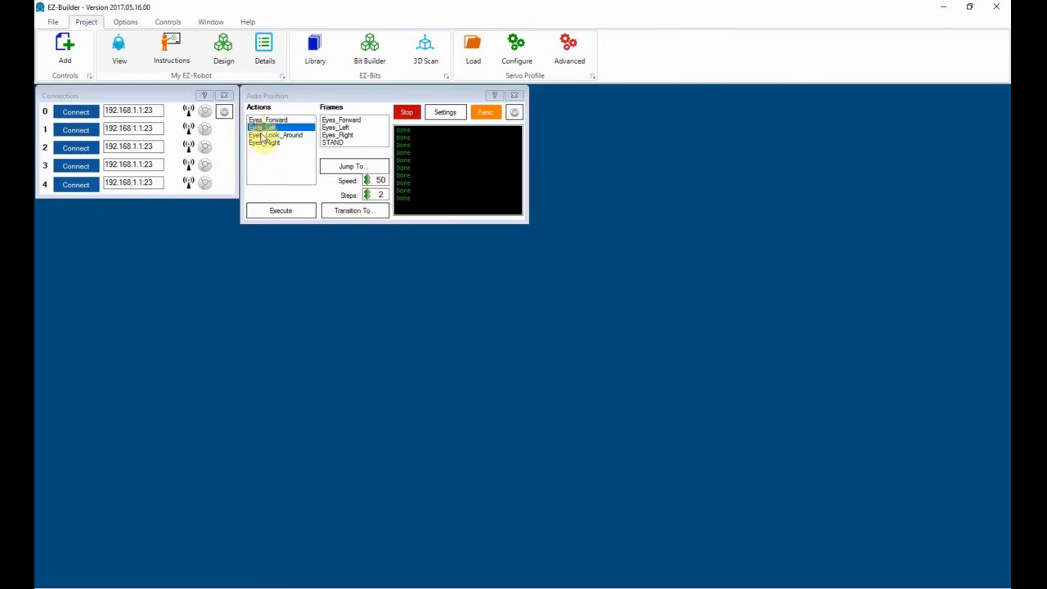
left_click(270, 120)
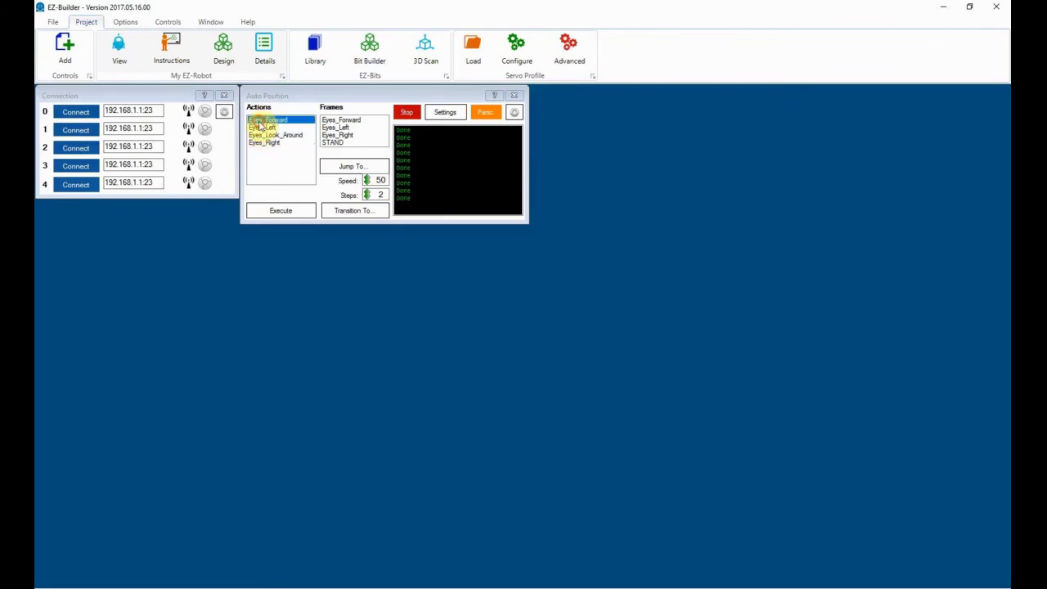